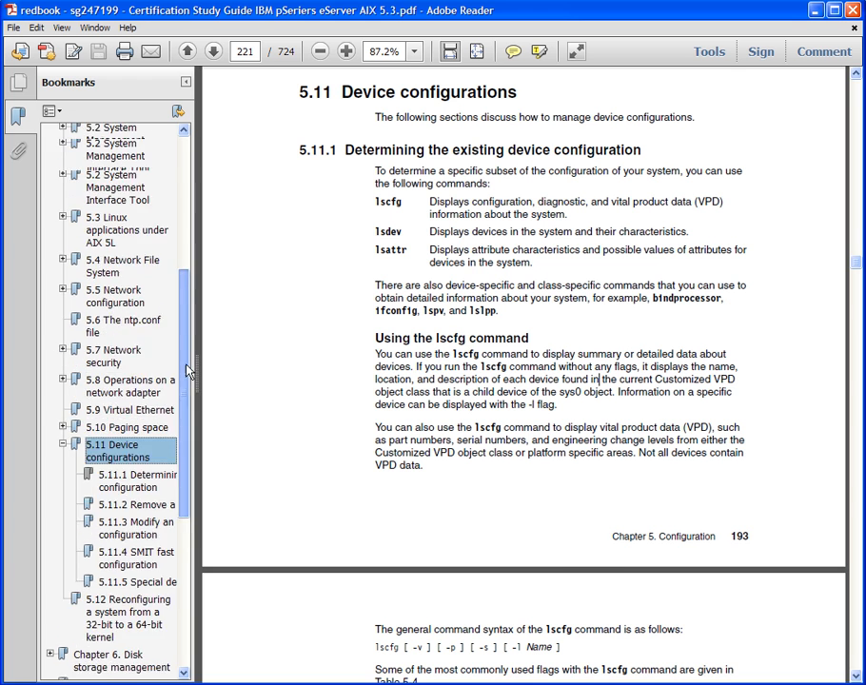
Leave page 221 and return to the study guide's cover page, page 1.
left_click(99, 133)
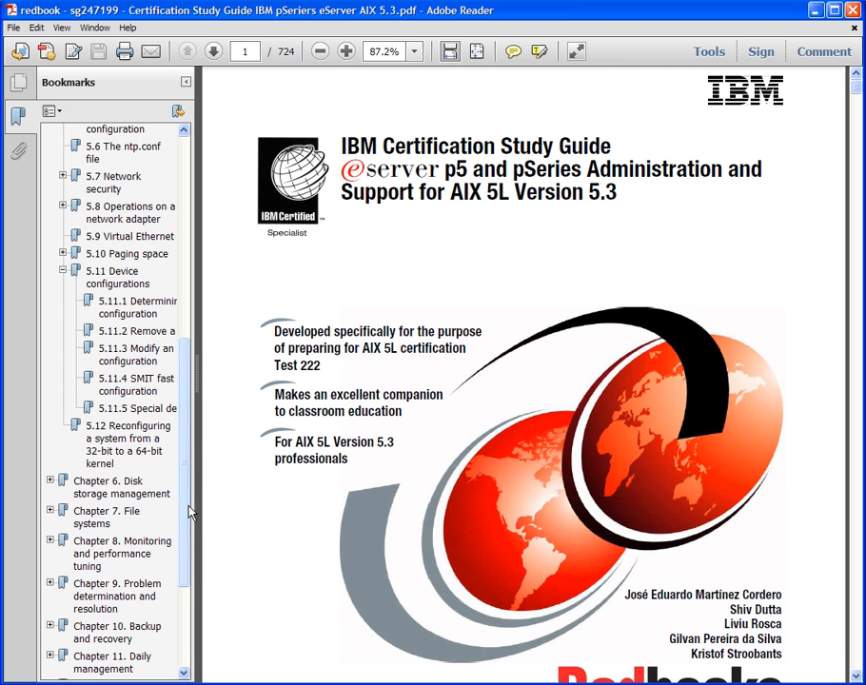
Jump to page 221 using the '5.11 Device configurations' bookmark.
left_click(111, 277)
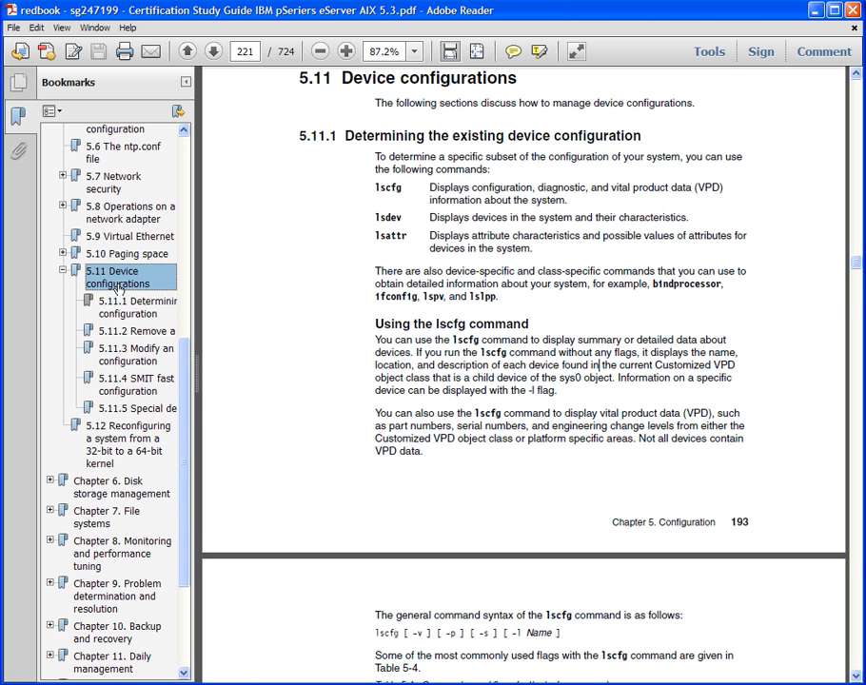
mouse_move(182, 264)
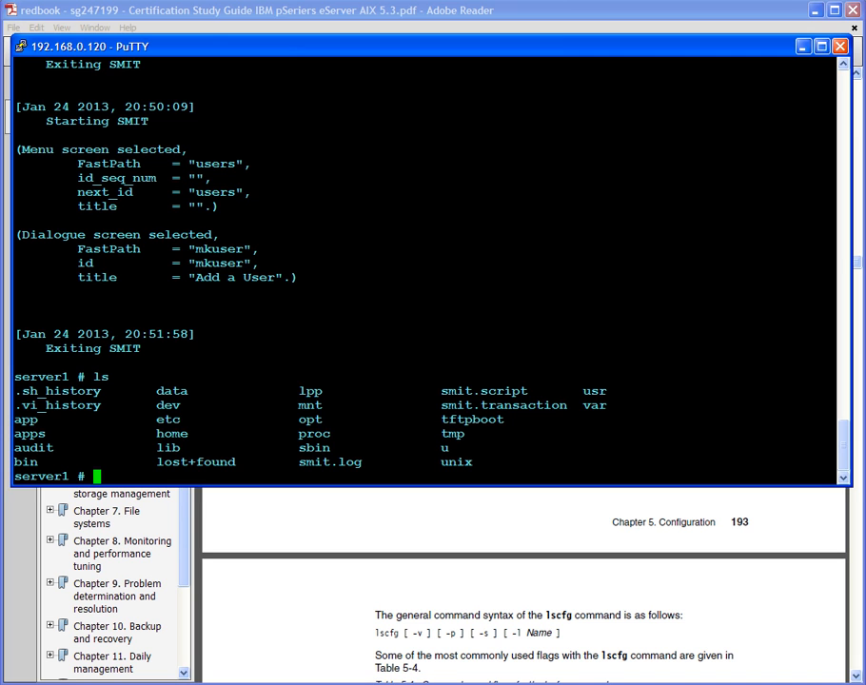
mouse_move(435, 191)
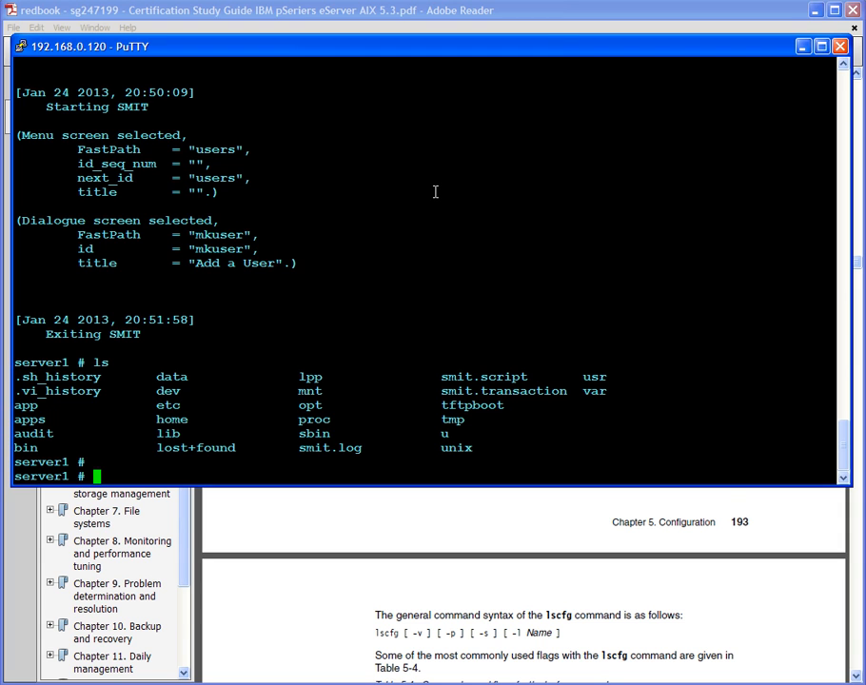
Run cfgmgr -v and follow its verbose output until it finishes in 24 seconds.
type("cfgmgr")
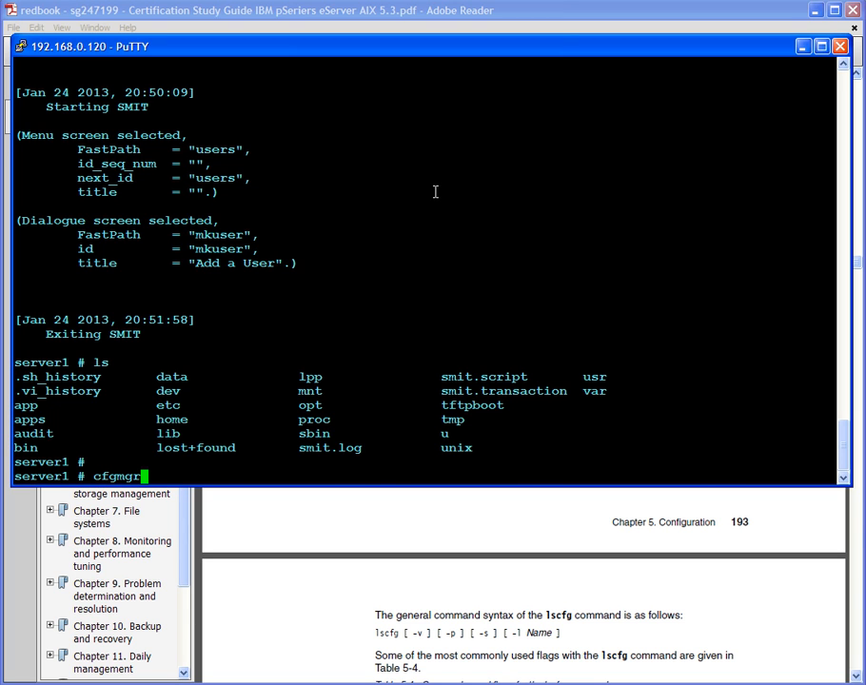
type("-v")
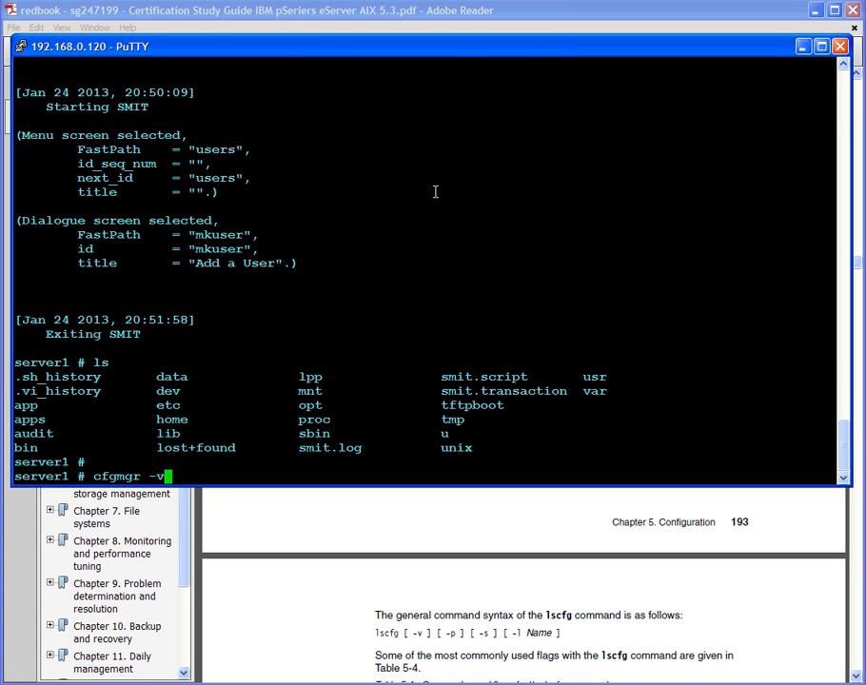
key("Return")
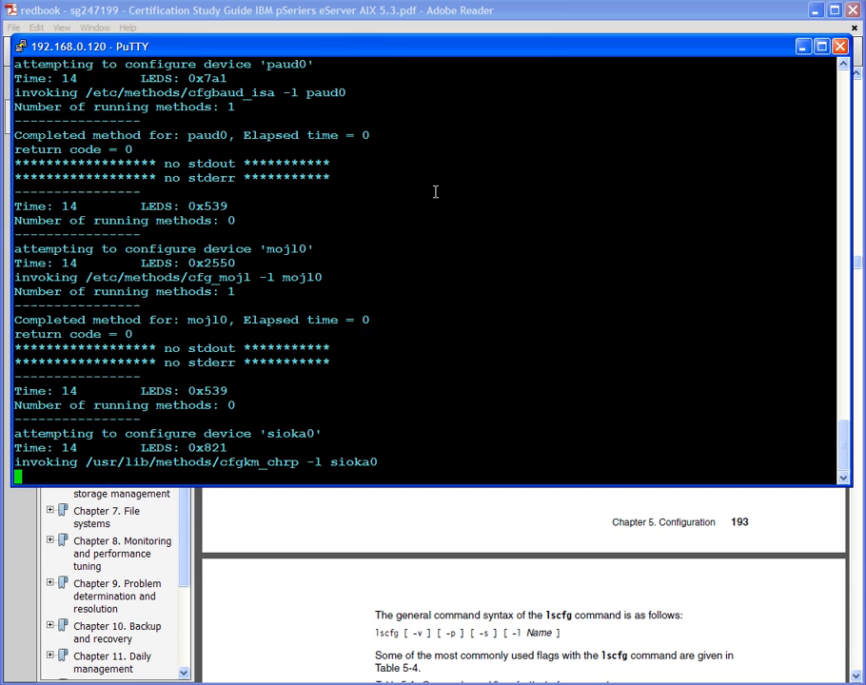
scroll("down", 3)
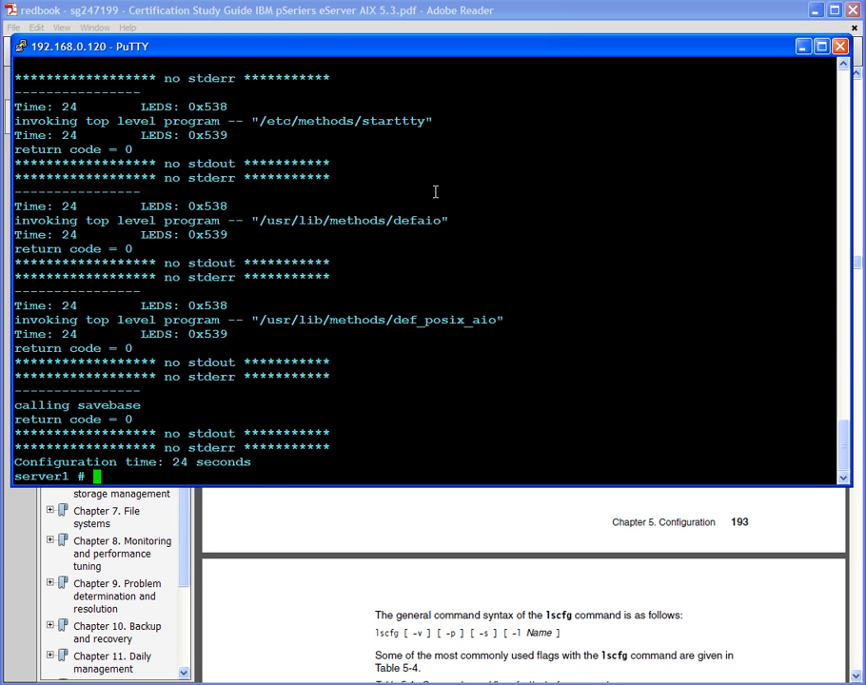
mouse_move(431, 504)
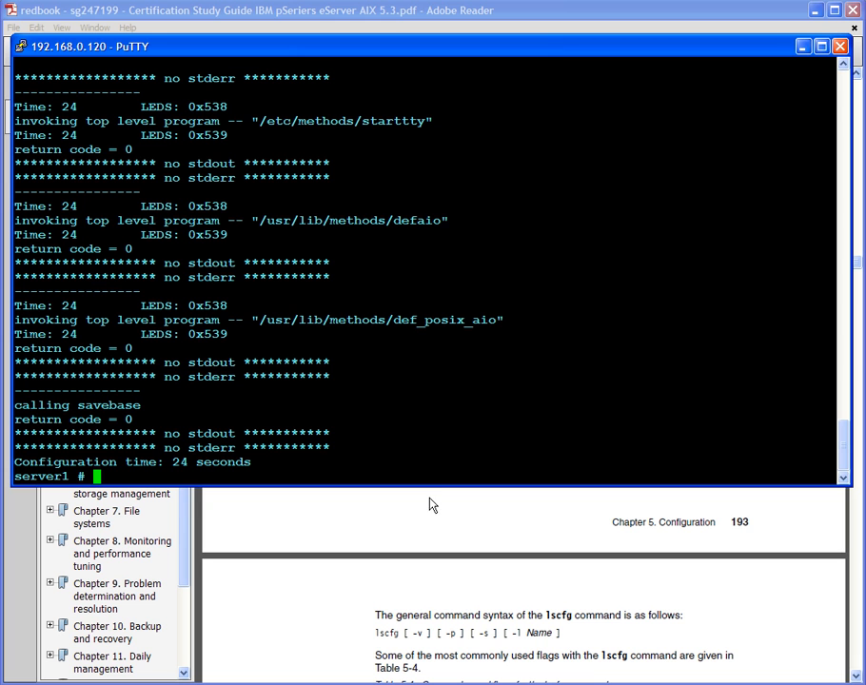
mouse_move(413, 518)
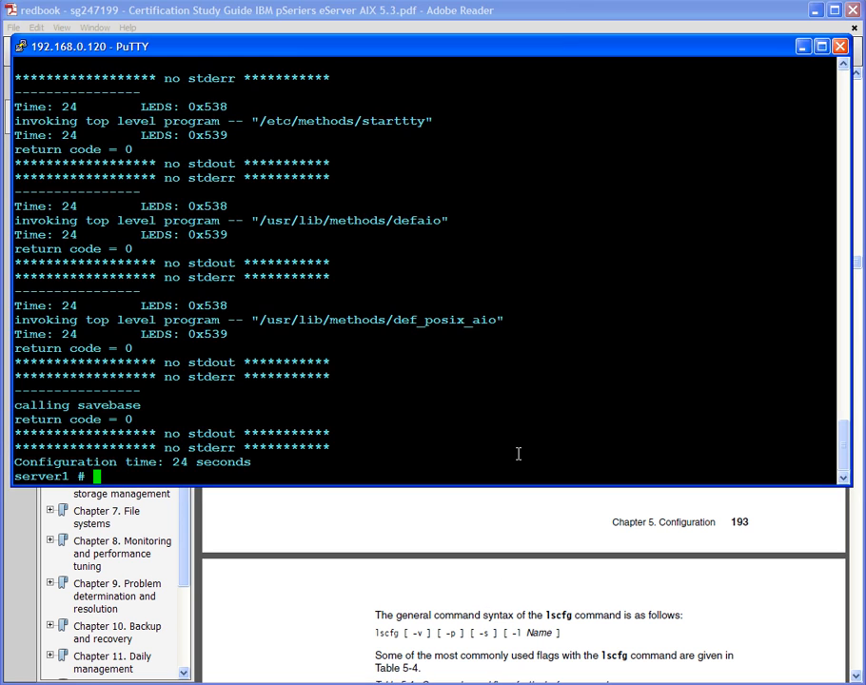
Run lsdev -Cc adapter to list adapters ent0 through siota0 as Available.
type("lsdev -")
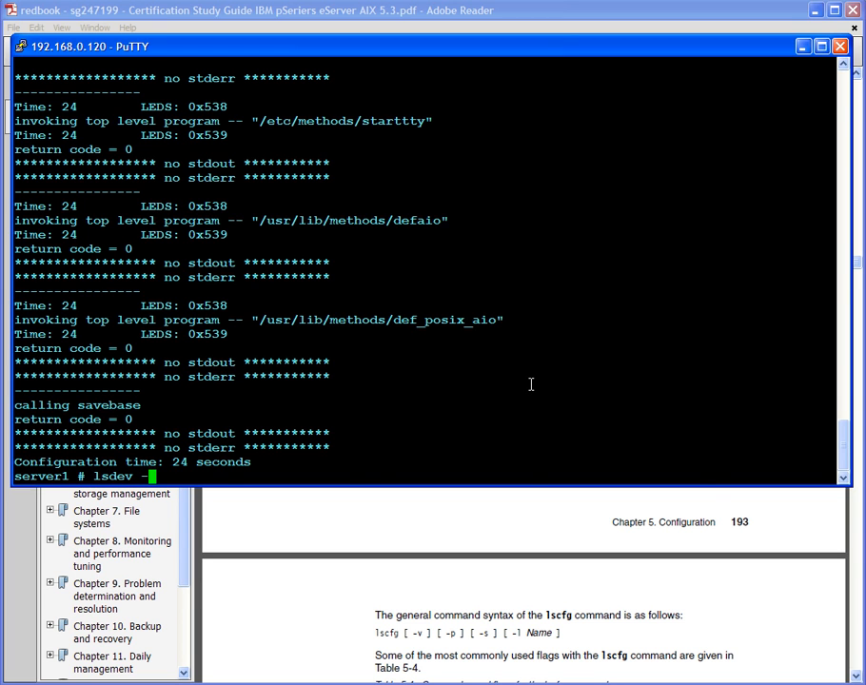
type("Cc adapter")
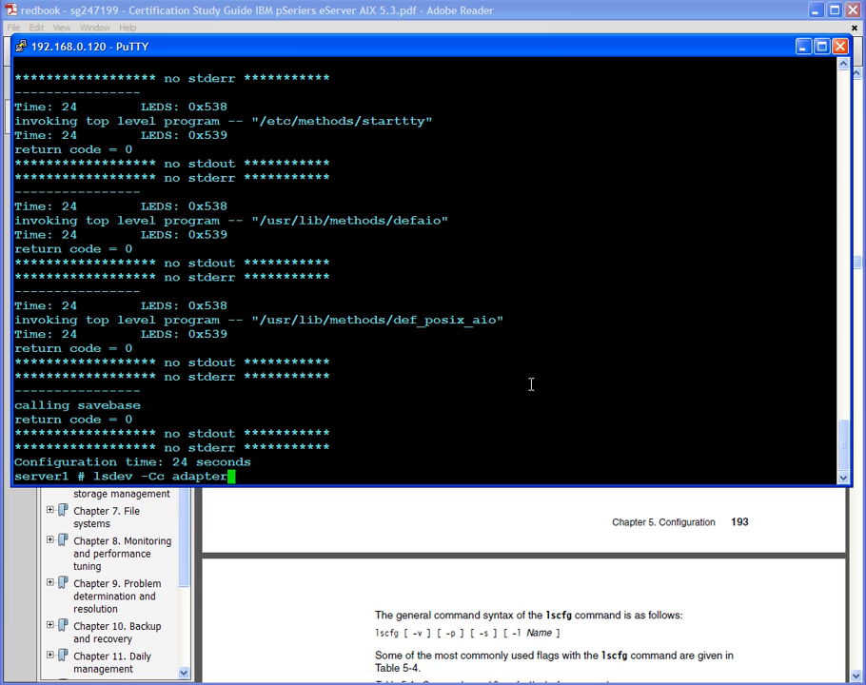
key("Return")
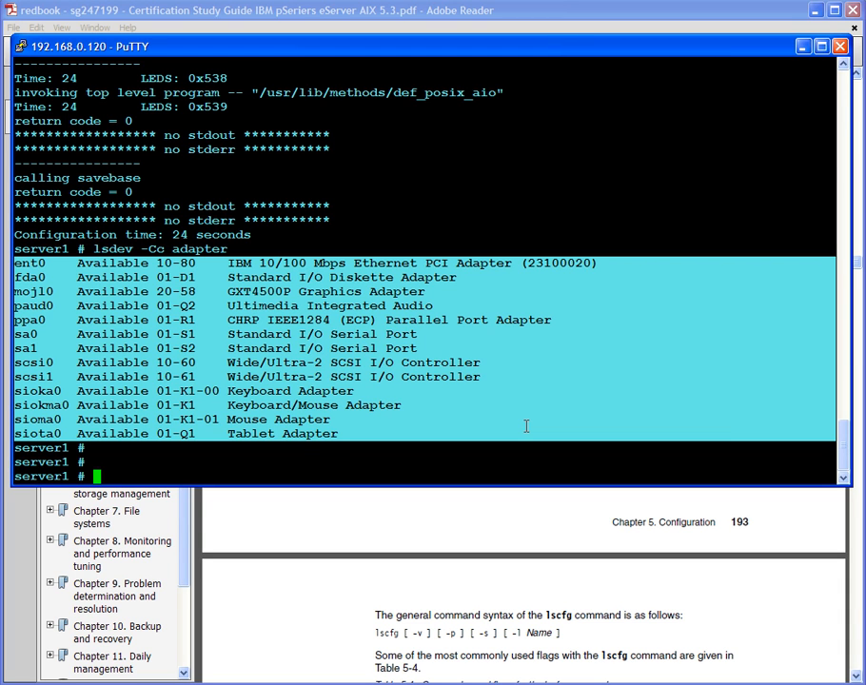
mouse_move(537, 383)
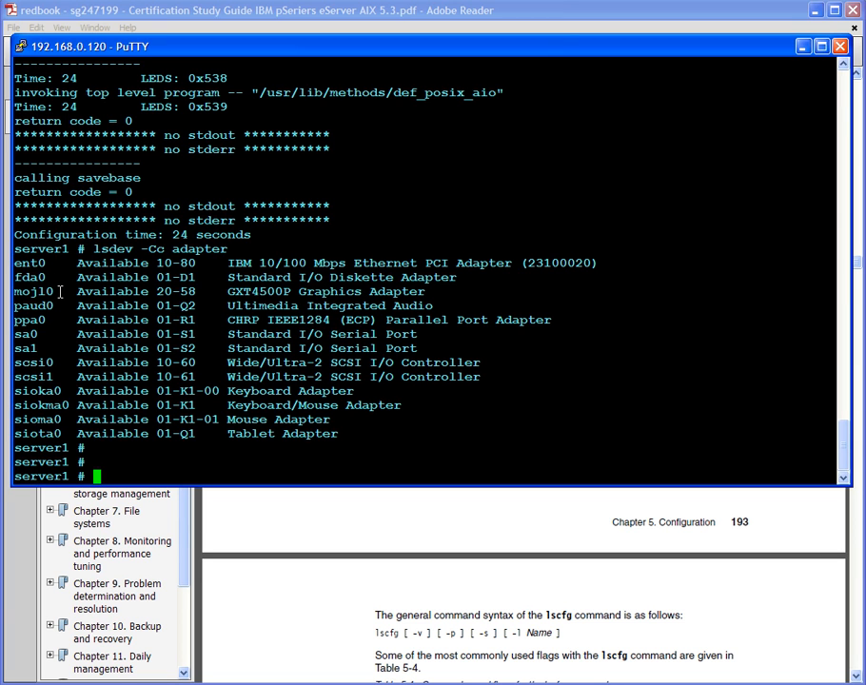
double_click(111, 277)
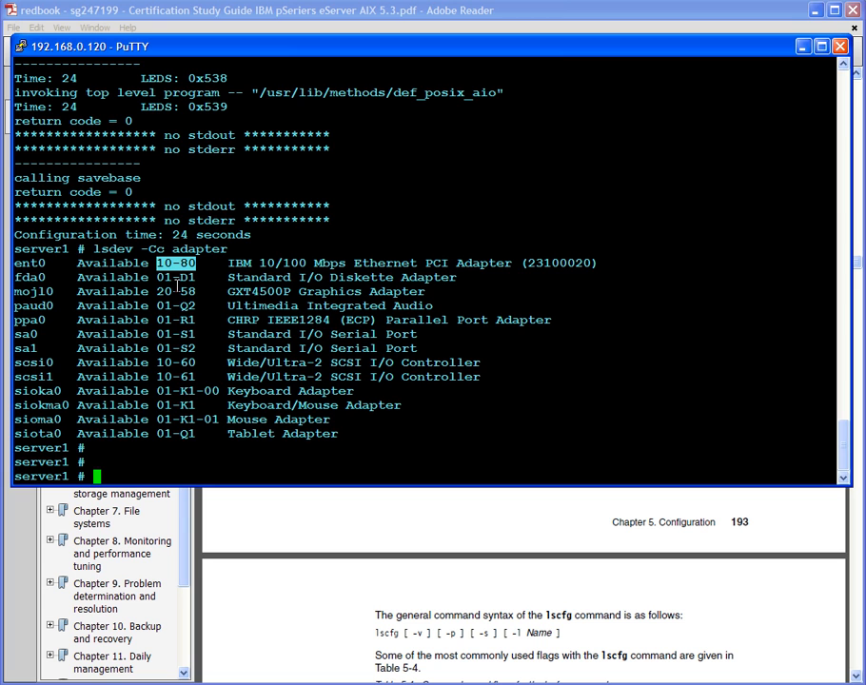
mouse_move(228, 263)
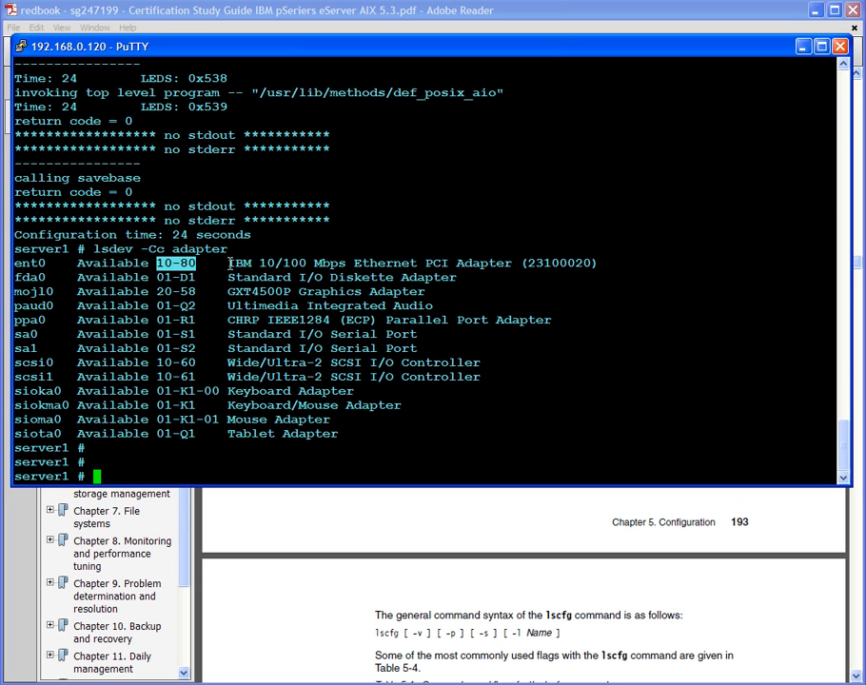
left_click_drag(228, 263, 590, 263)
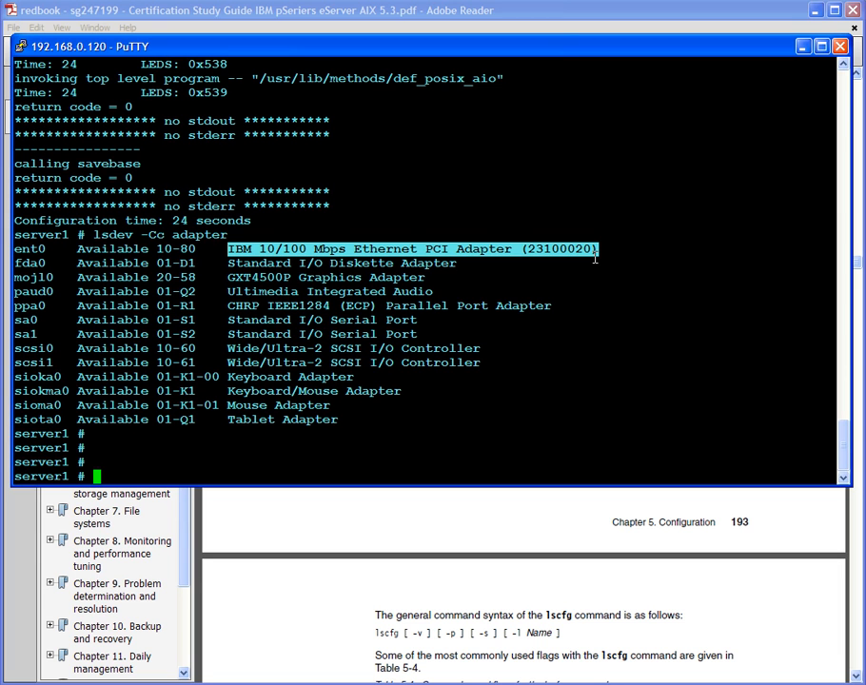
Run lsdev | grep en, then highlight the ent0 and inet0 lines in the output.
type("lsdev | g")
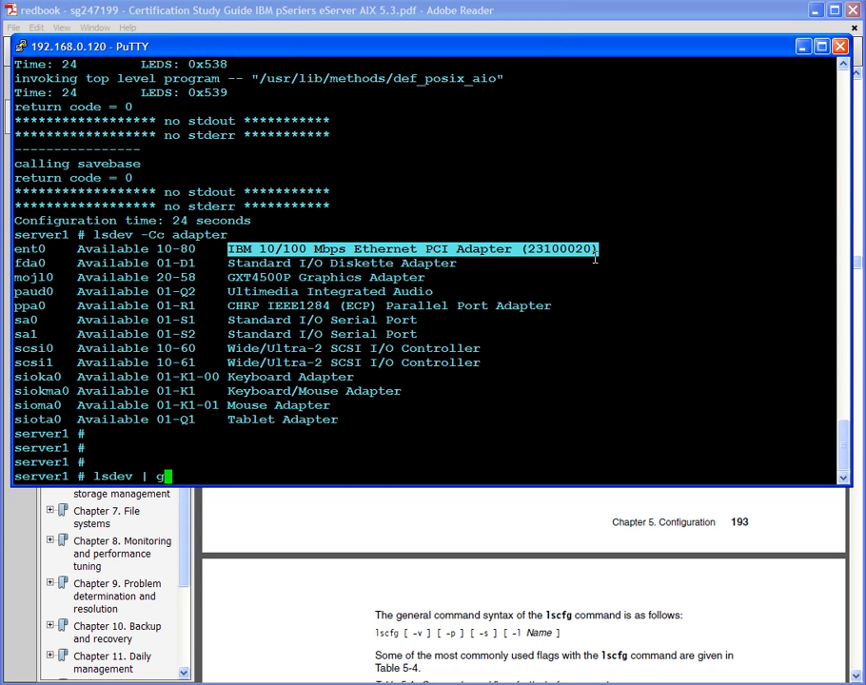
type("rep en")
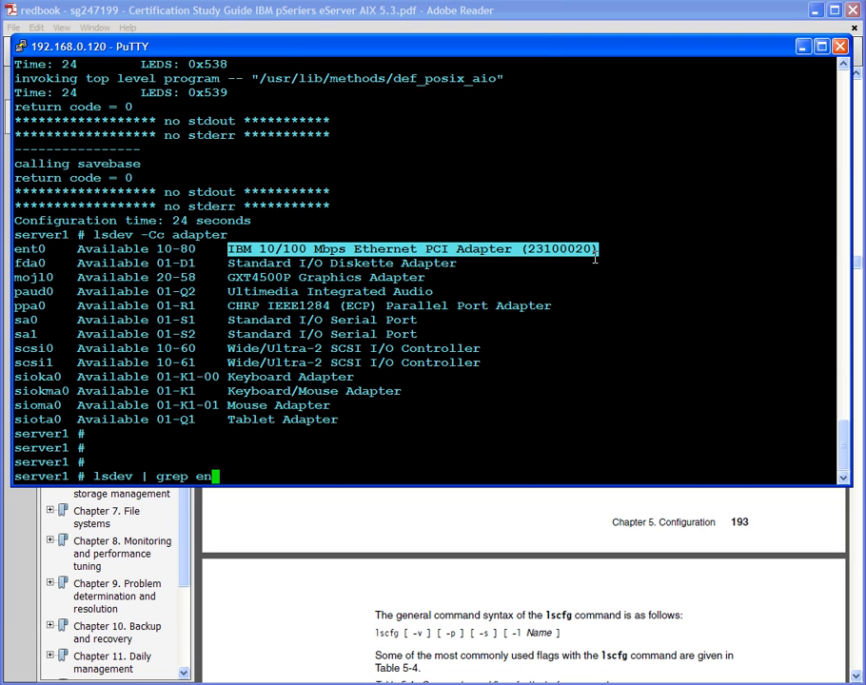
key("Return")
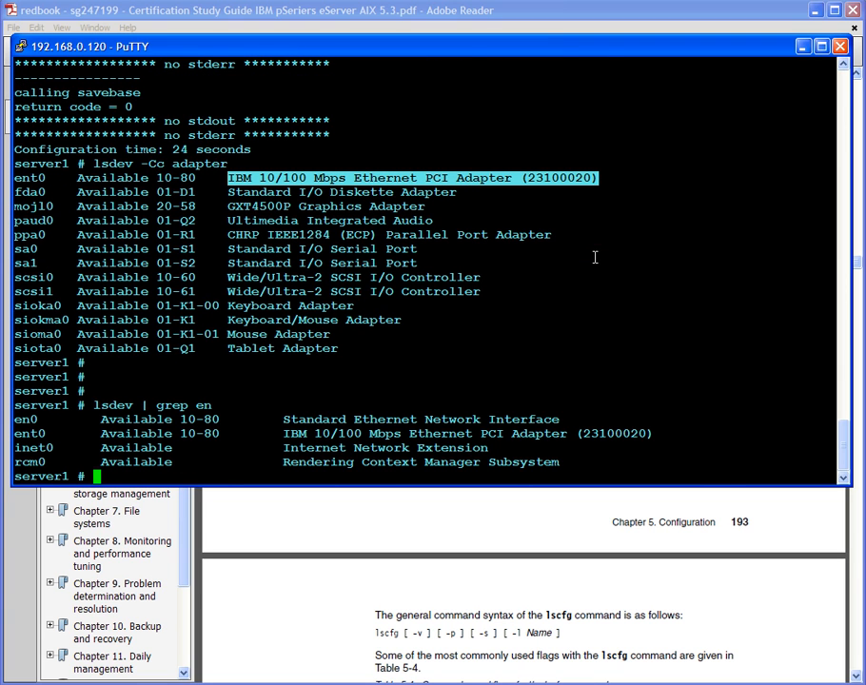
mouse_move(529, 321)
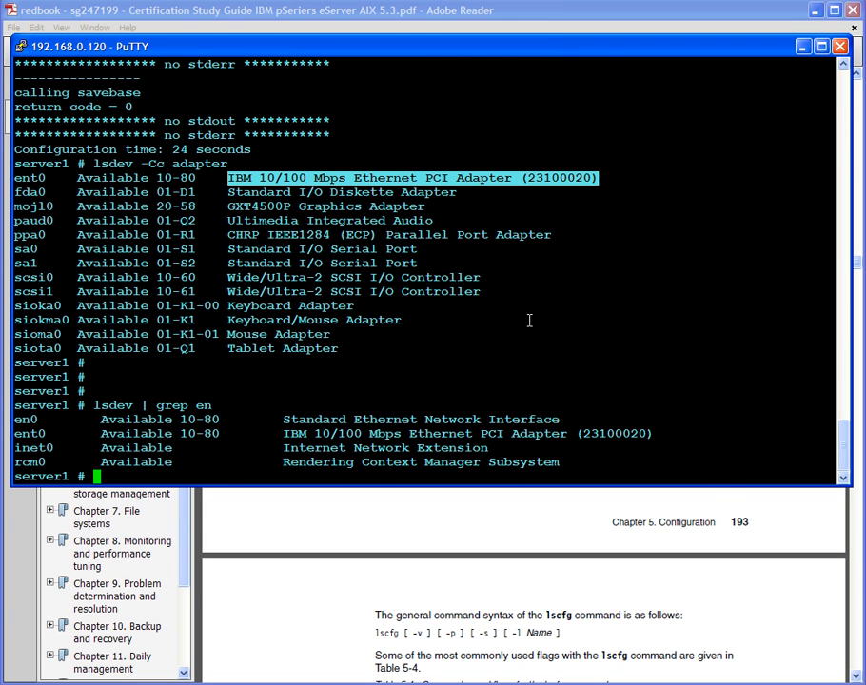
mouse_move(6, 428)
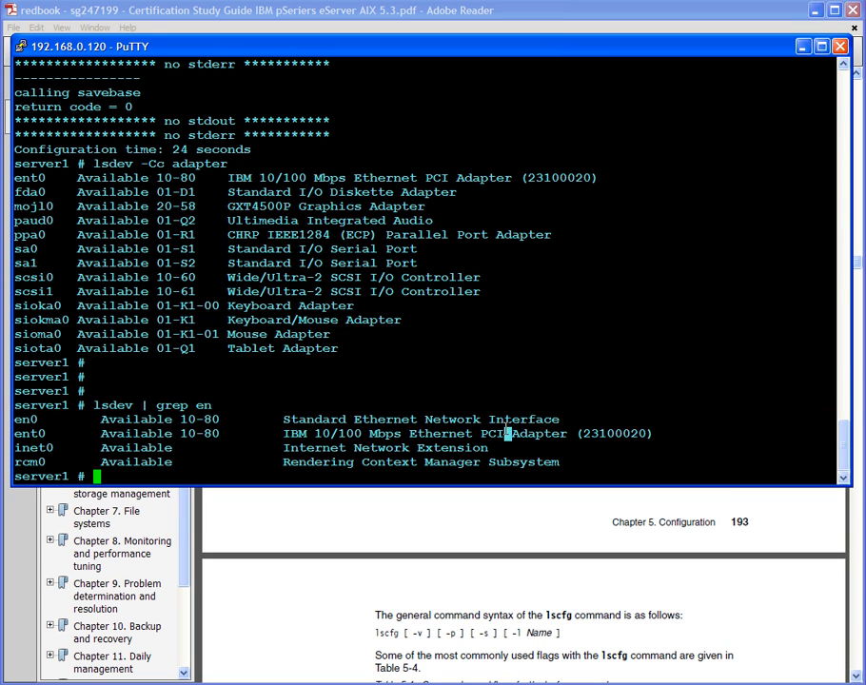
double_click(503, 433)
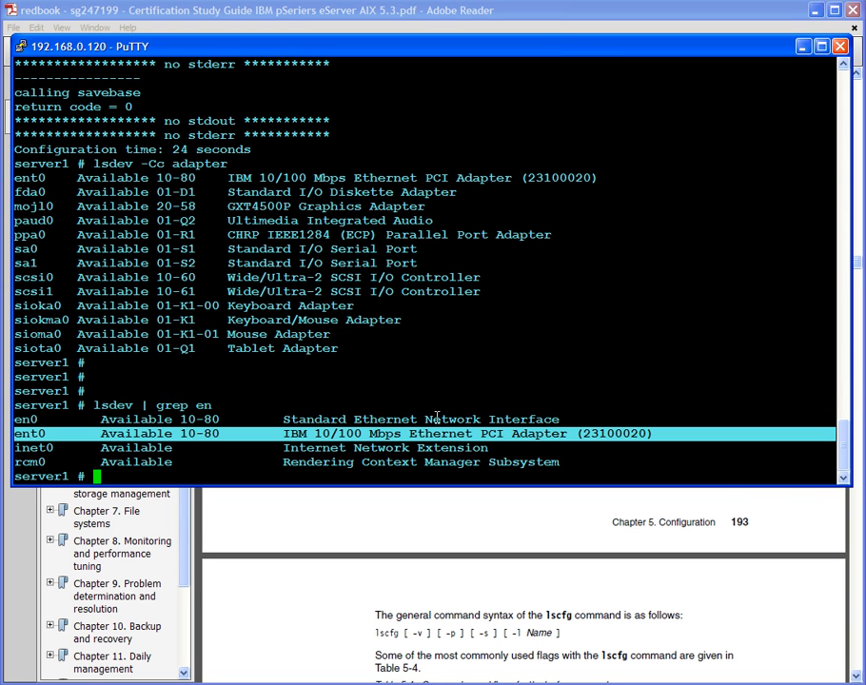
mouse_move(347, 443)
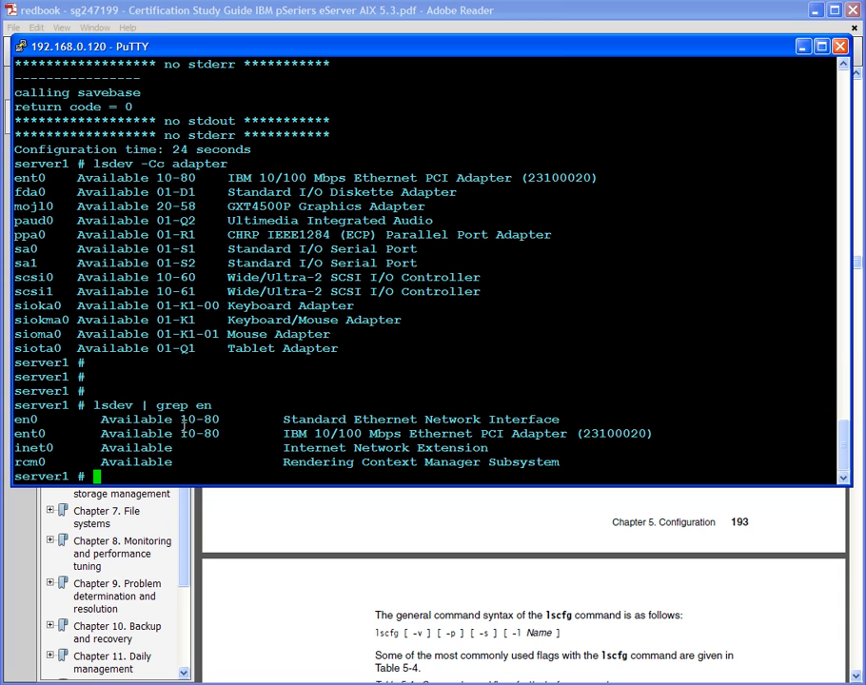
double_click(195, 419)
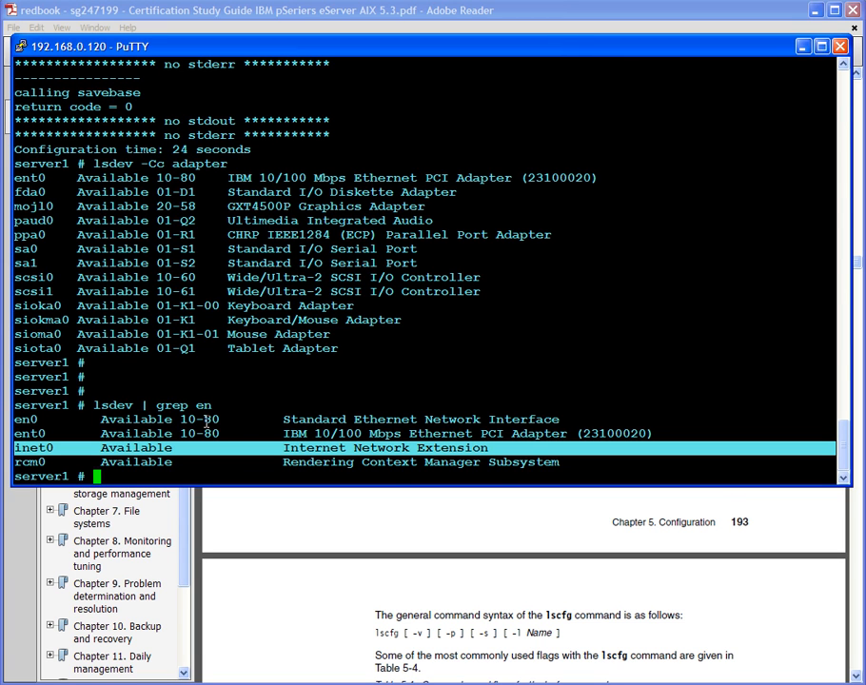
Run a full lsdev listing and scroll through every device down to tty0.
type("lsdev")
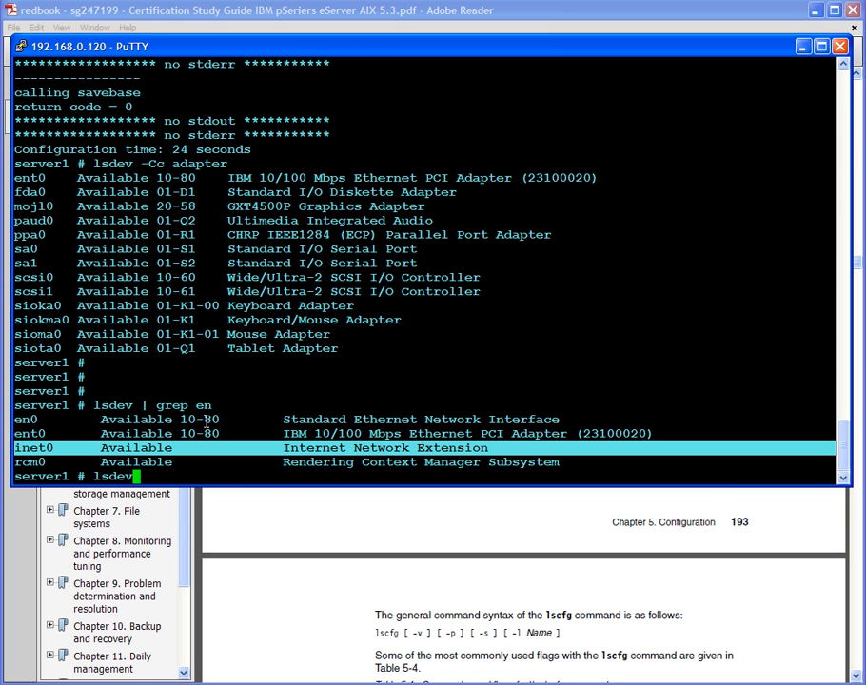
key("Return")
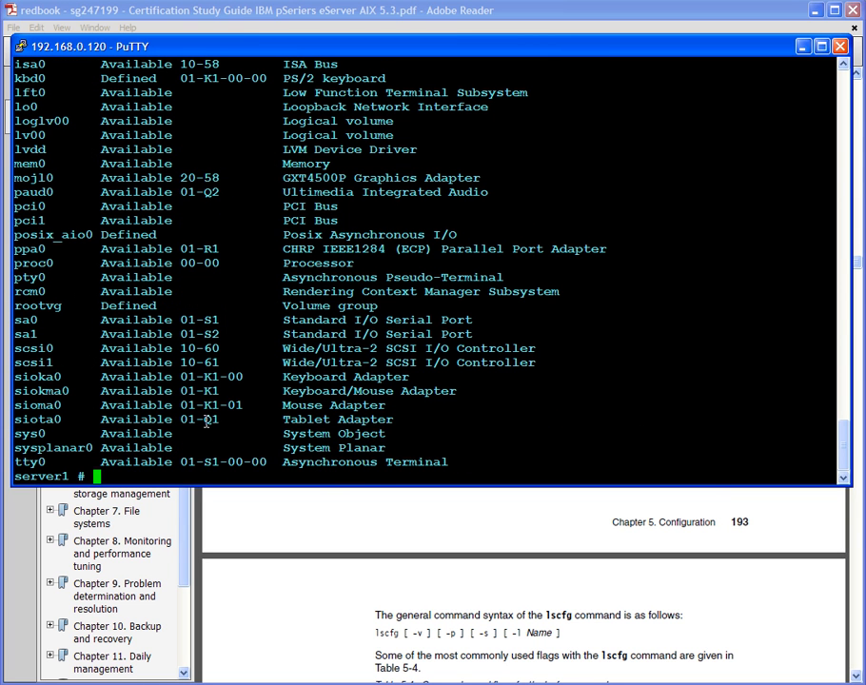
mouse_move(796, 544)
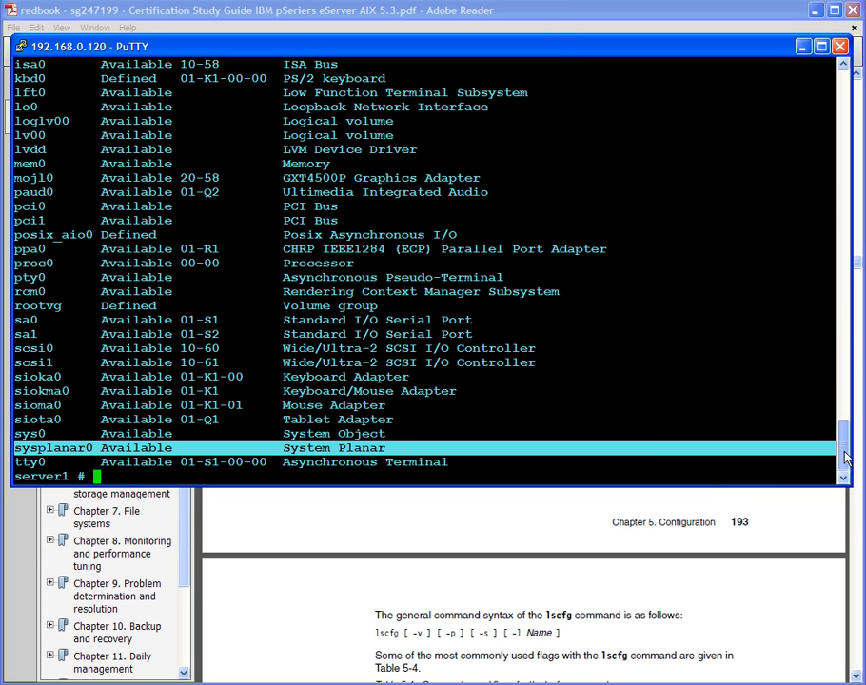
scroll("down", 3)
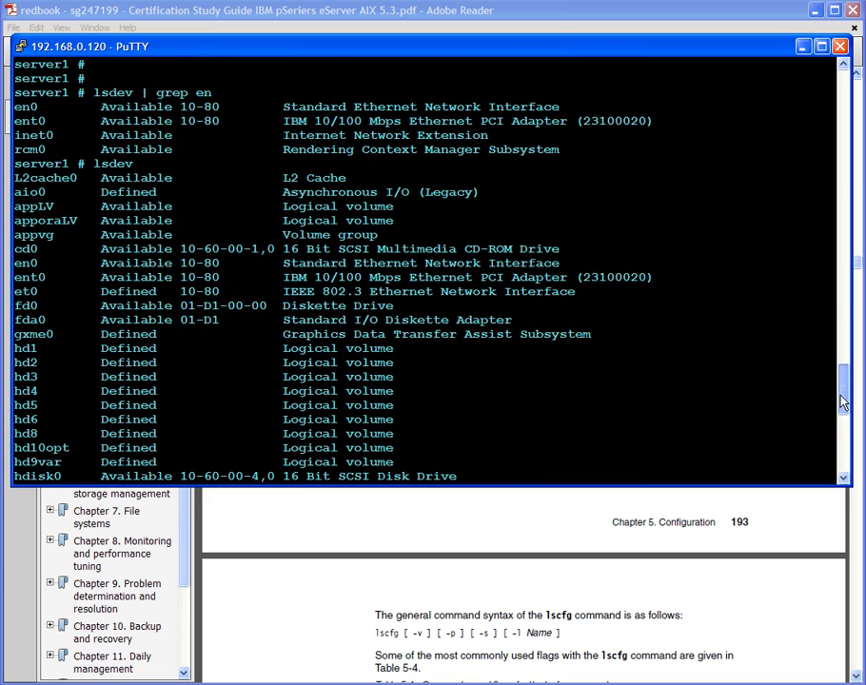
scroll("down", 3)
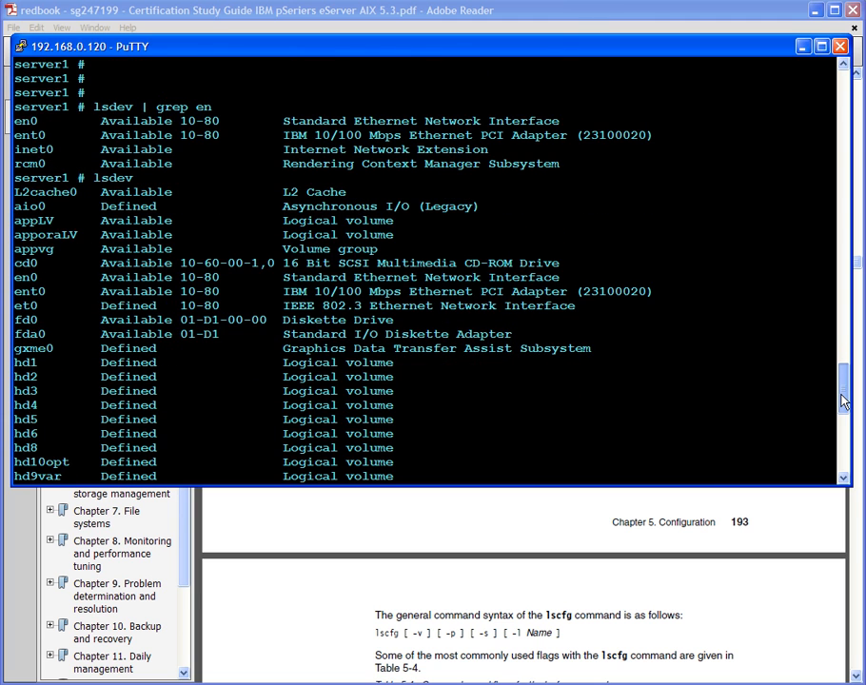
scroll("down", 3)
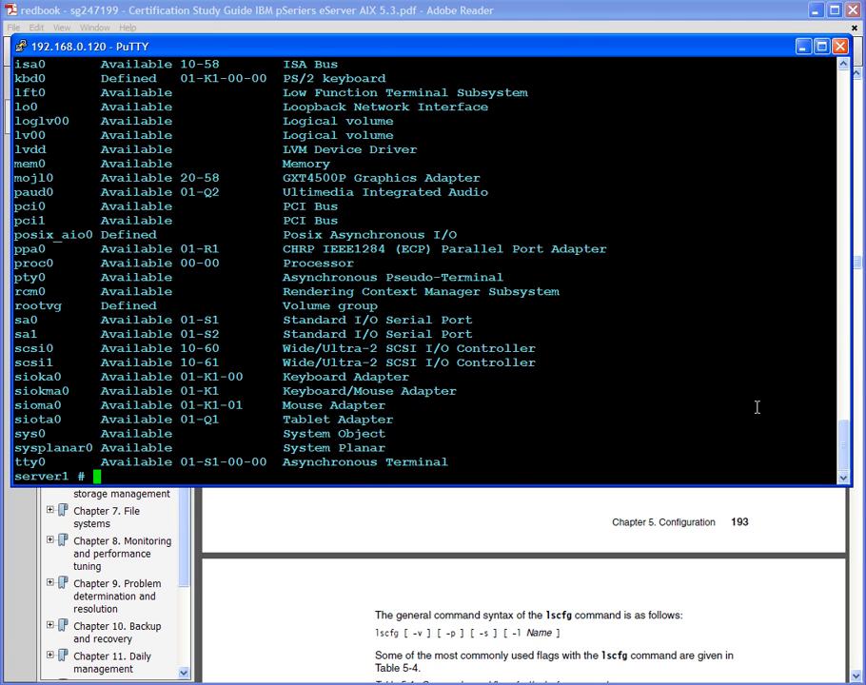
Start typing the class-filtered lsdev -Cc command at the prompt.
type("l")
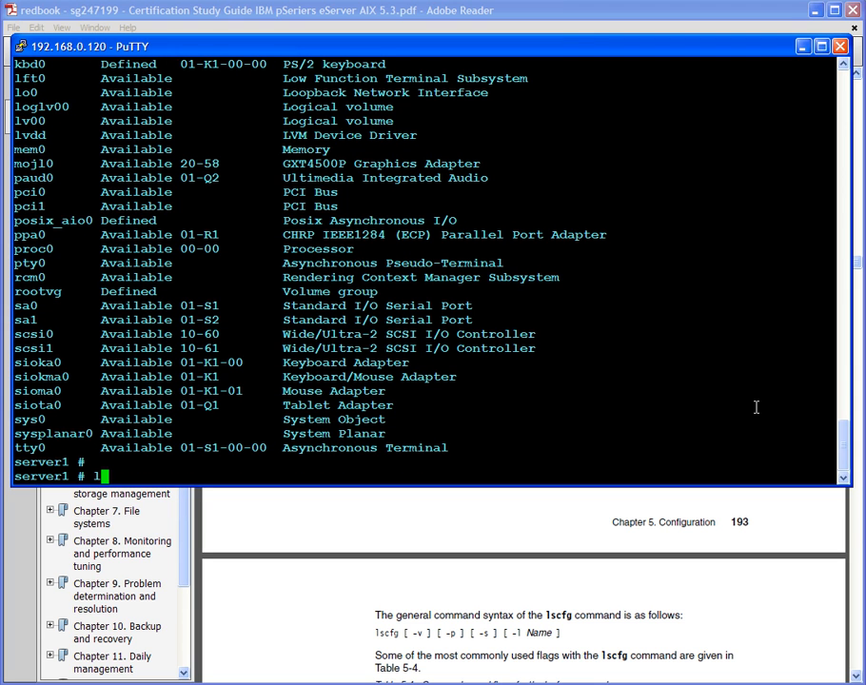
type("s")
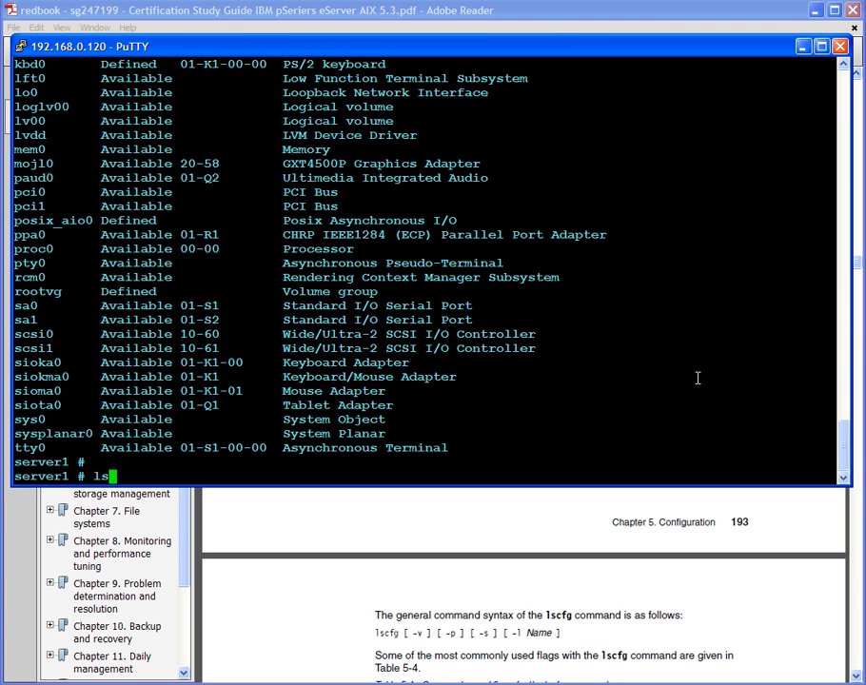
type("sdev -Cc")
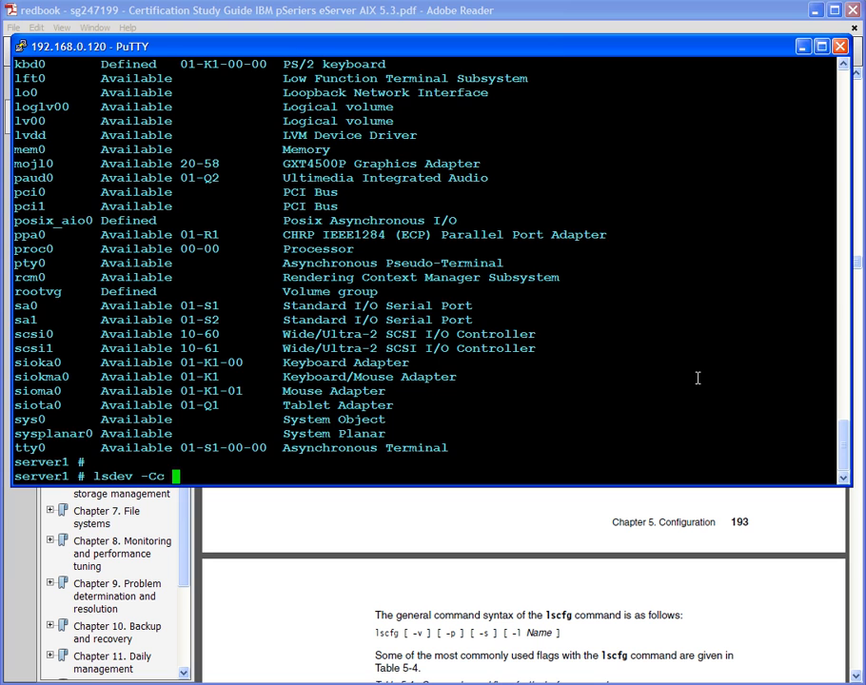
Run the disk listing, then select the lscfg description in study guide section 5.11.
key("Return")
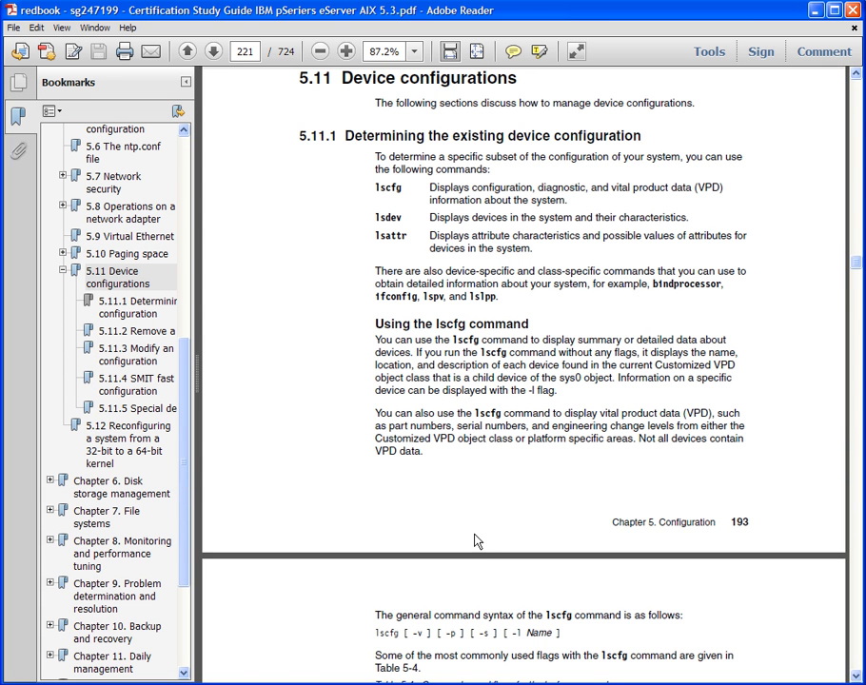
left_click_drag(375, 187, 587, 187)
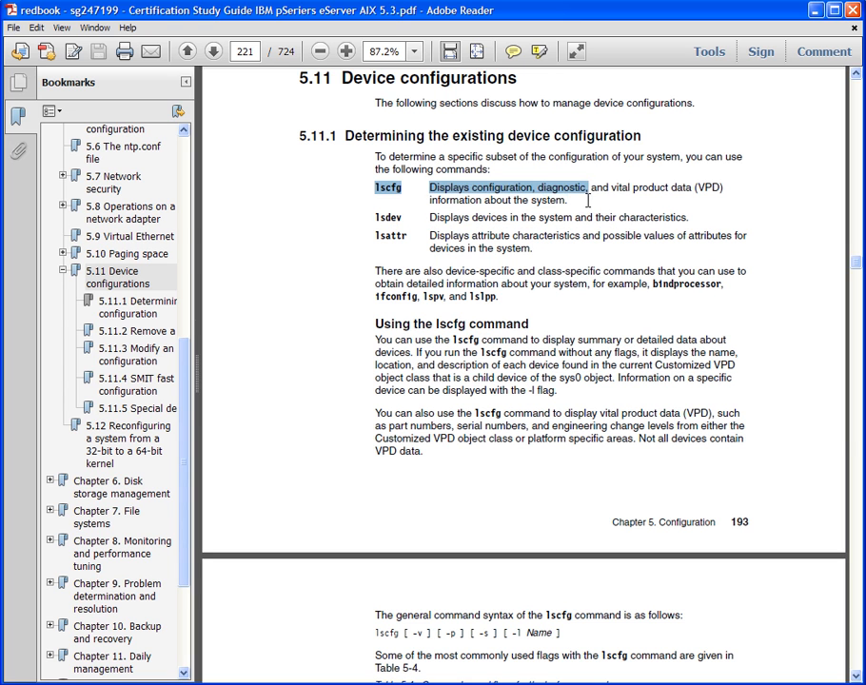
left_click(374, 187)
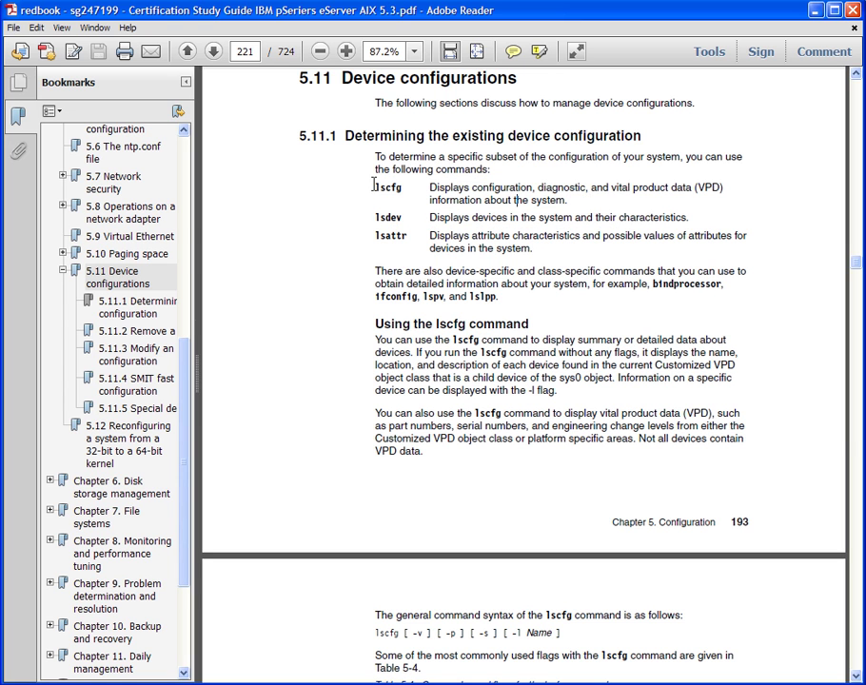
left_click_drag(374, 187, 591, 217)
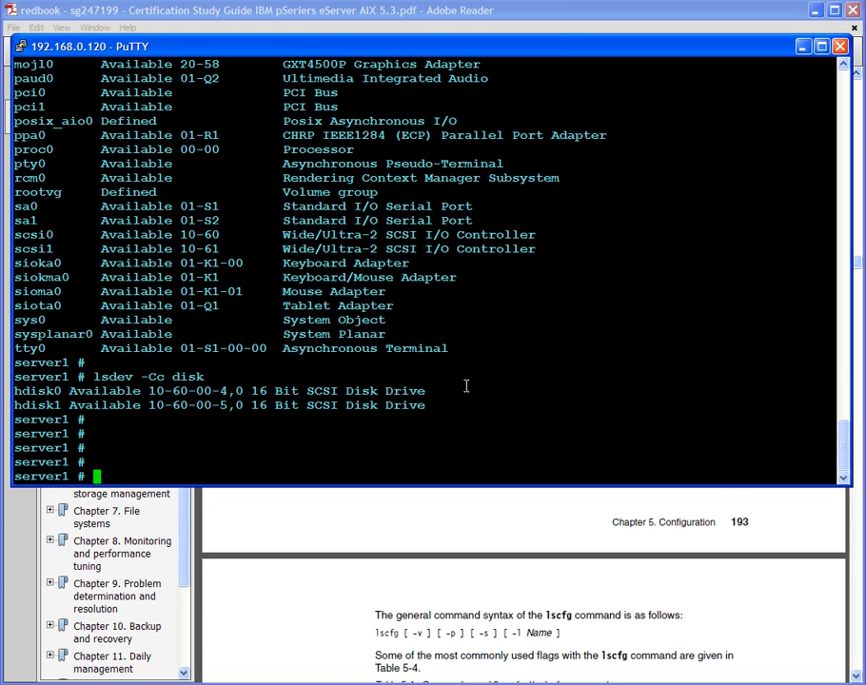
Retry a misspelled lscfv command as lscfg -vpl hdisk0 to show its vital product data.
type("ls")
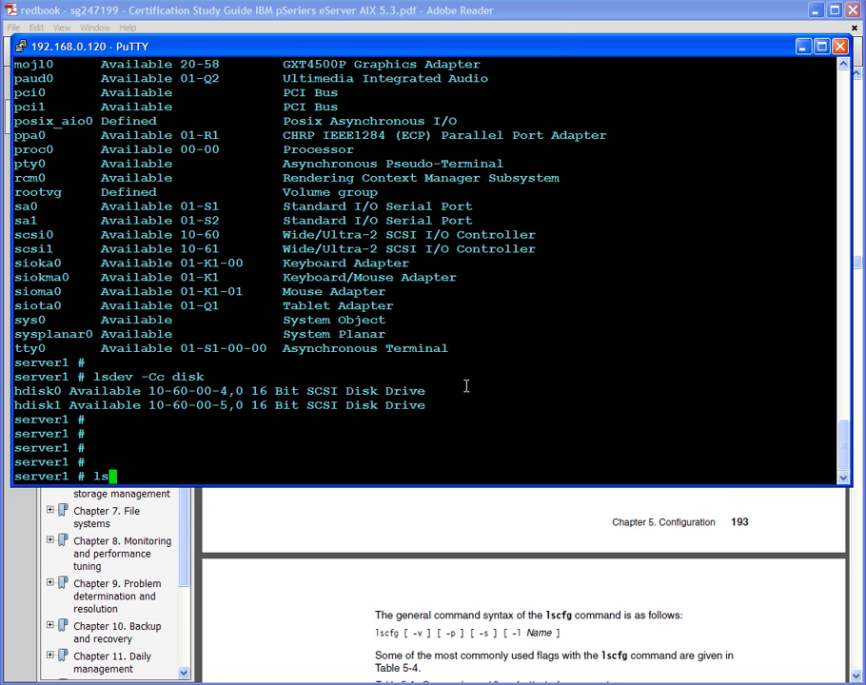
type("cfv -")
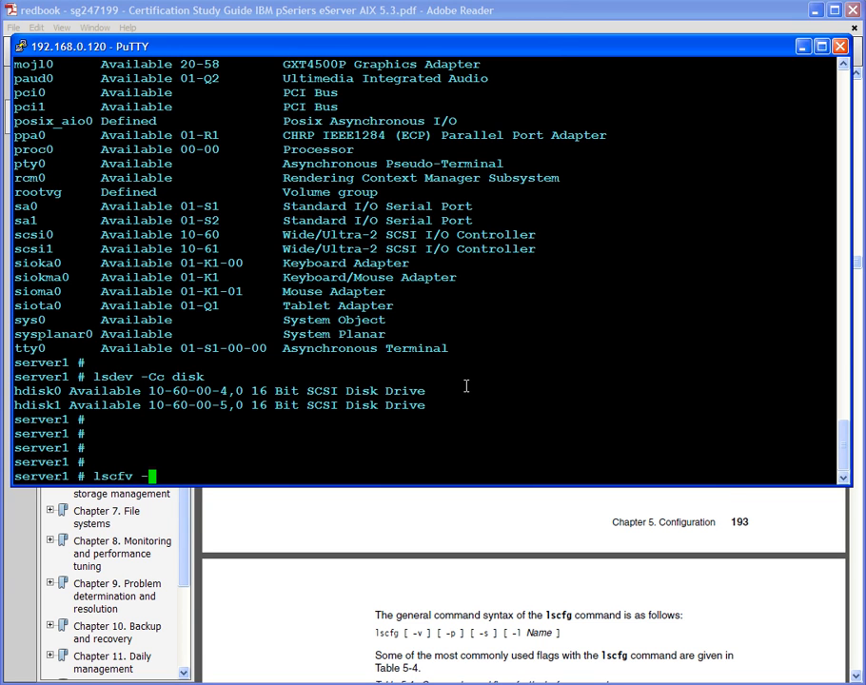
type("-vpl")
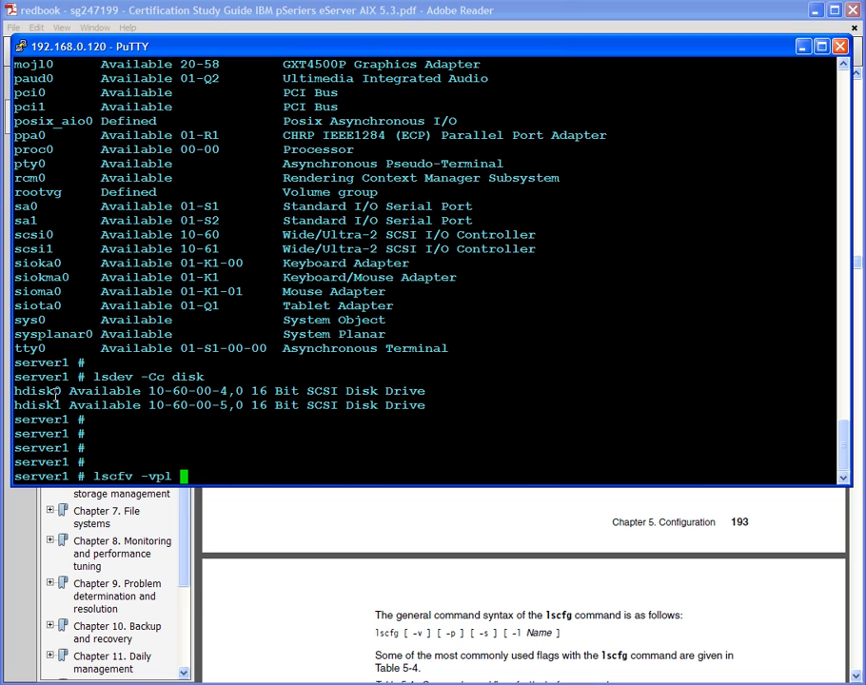
type("hdisk0")
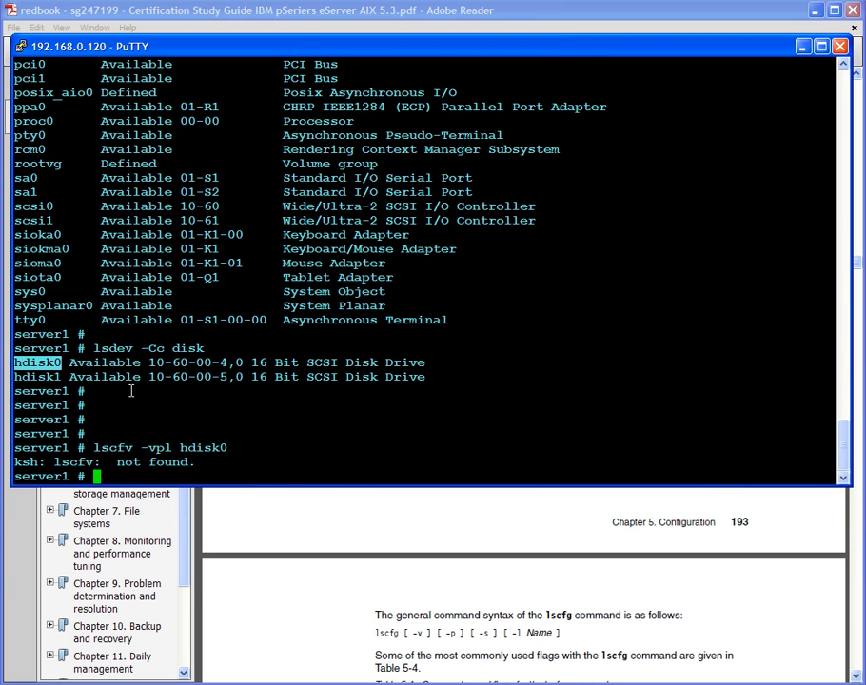
type("lsc")
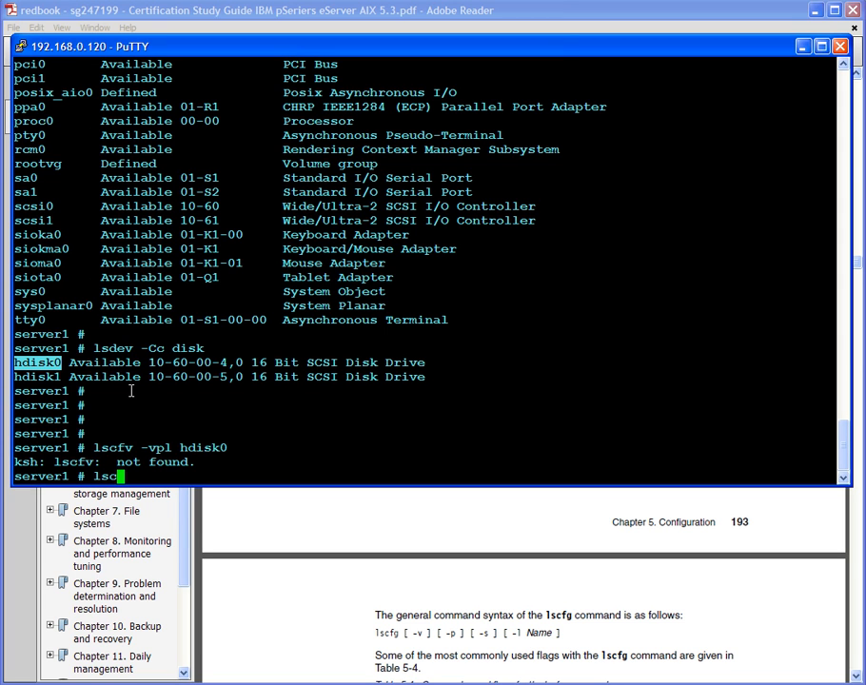
type("fg -vpl hdisk0")
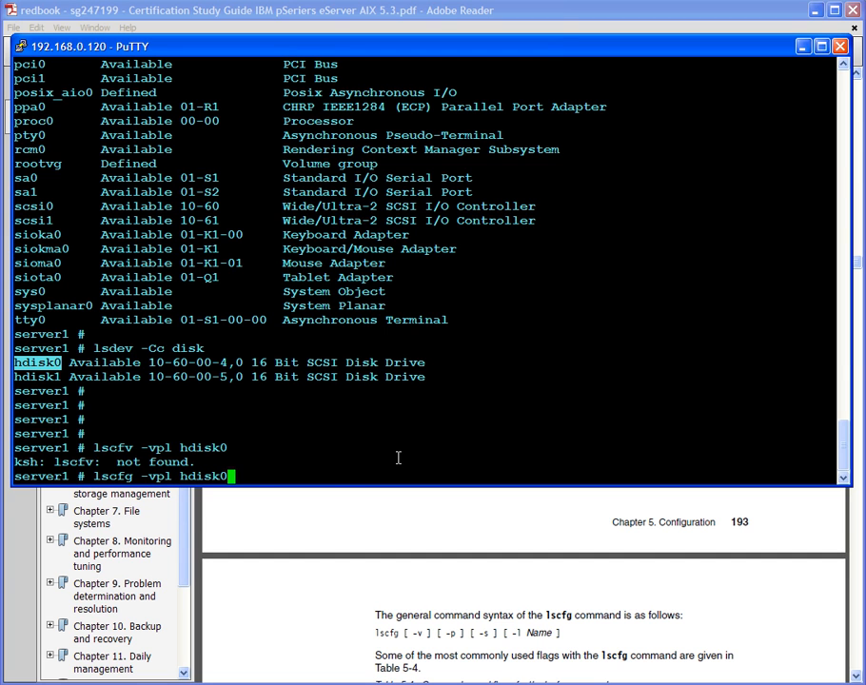
key("Return")
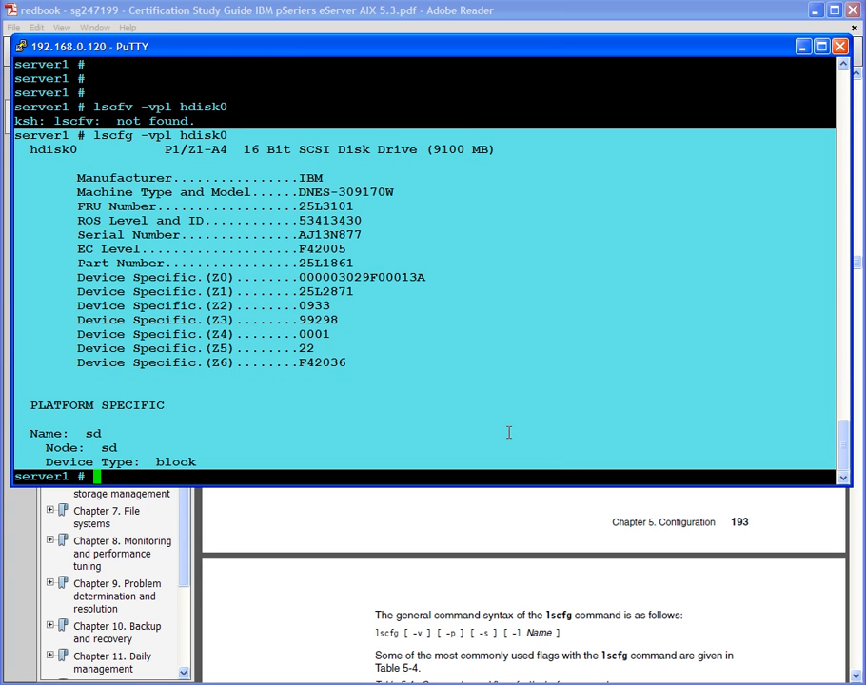
mouse_move(491, 449)
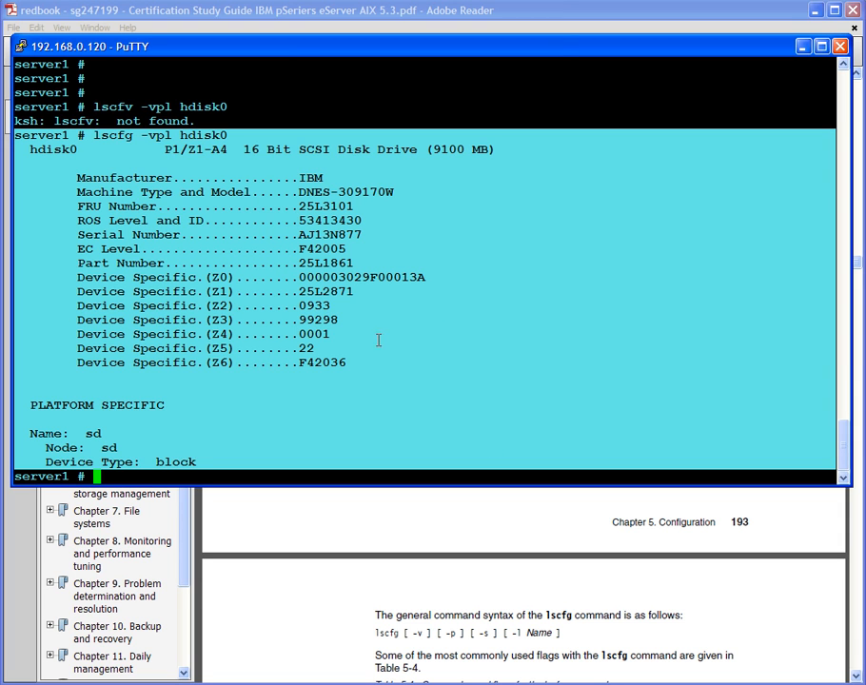
mouse_move(460, 367)
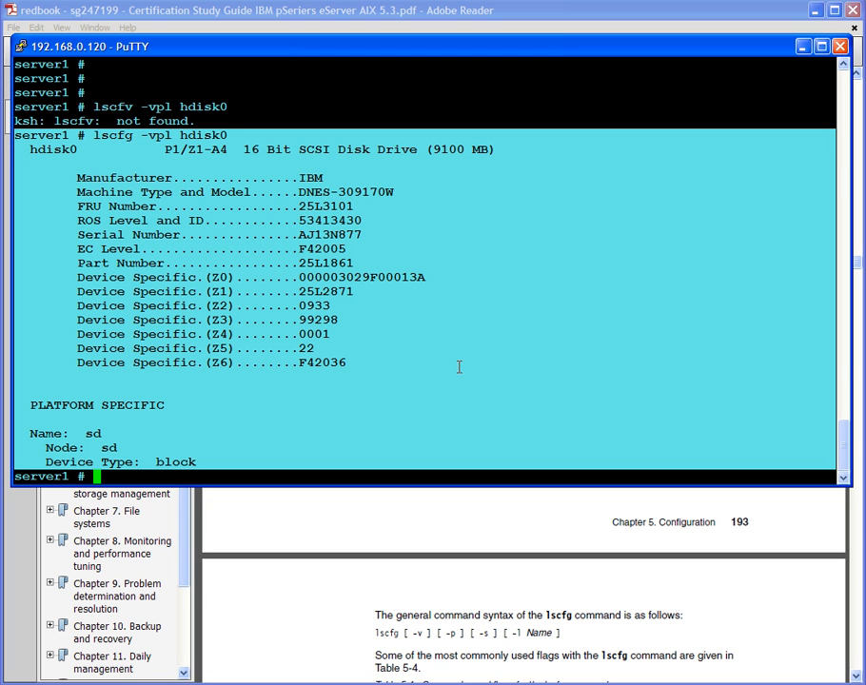
mouse_move(556, 366)
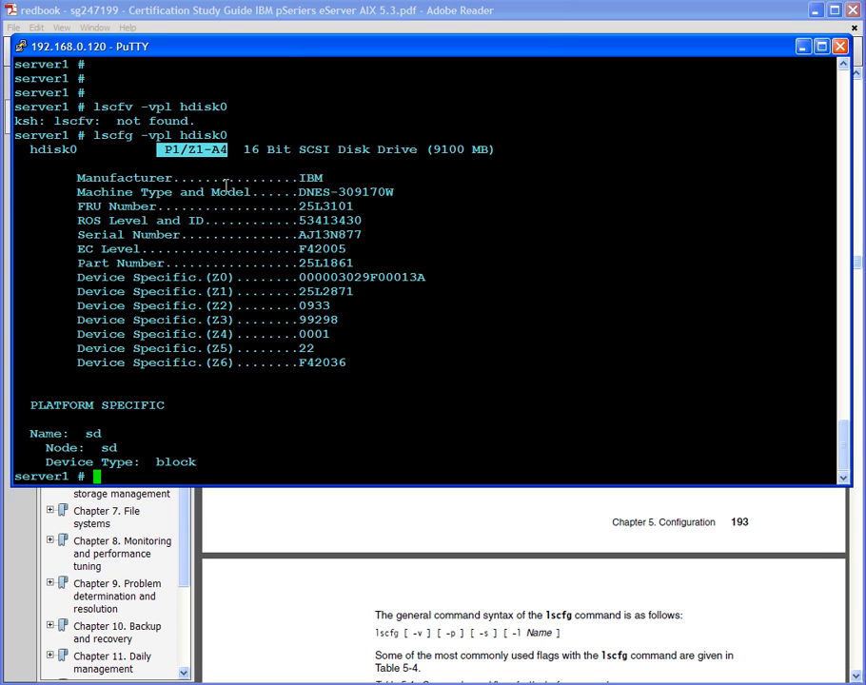
mouse_move(182, 175)
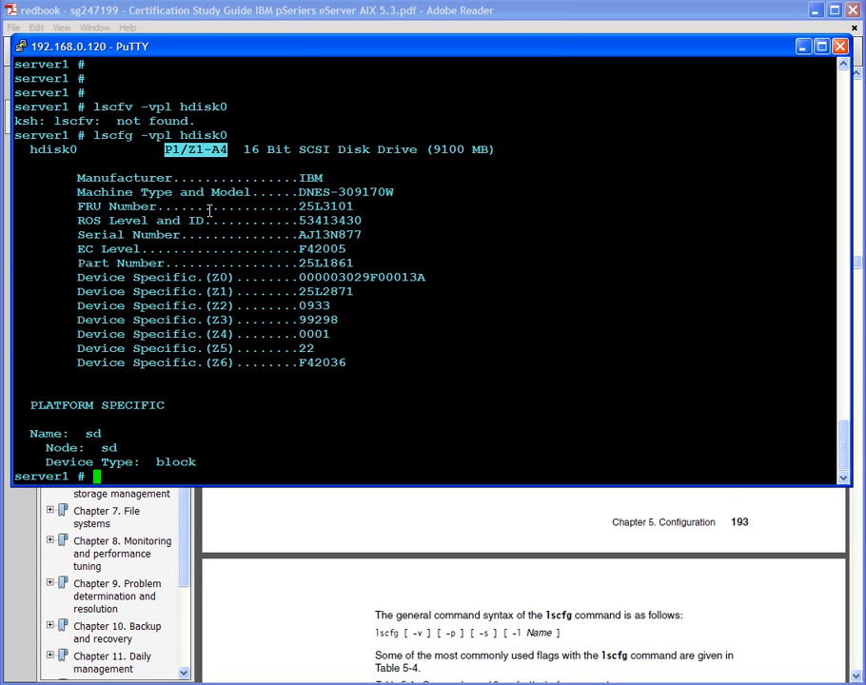
mouse_move(327, 153)
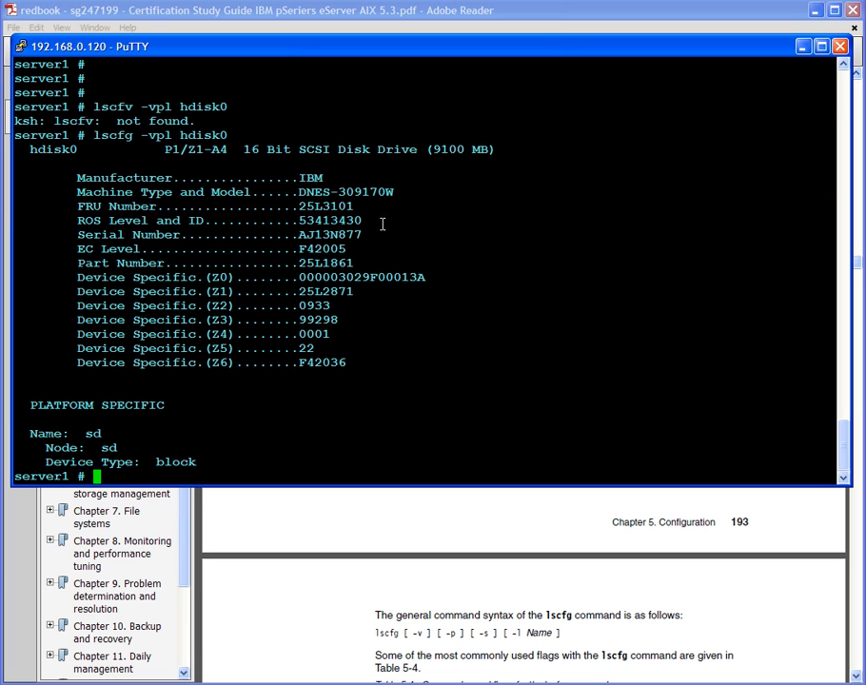
triple_click(214, 206)
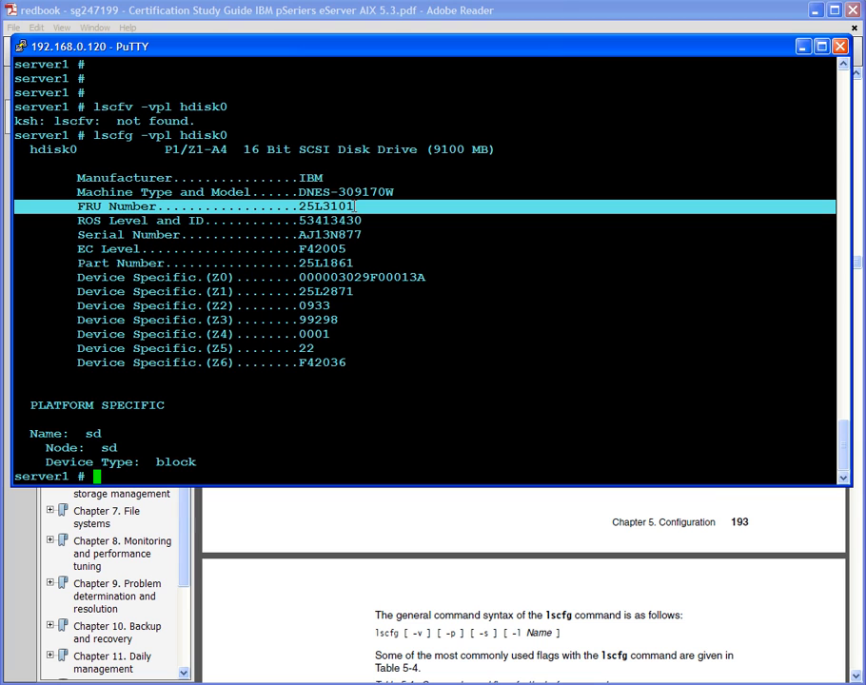
mouse_move(15, 277)
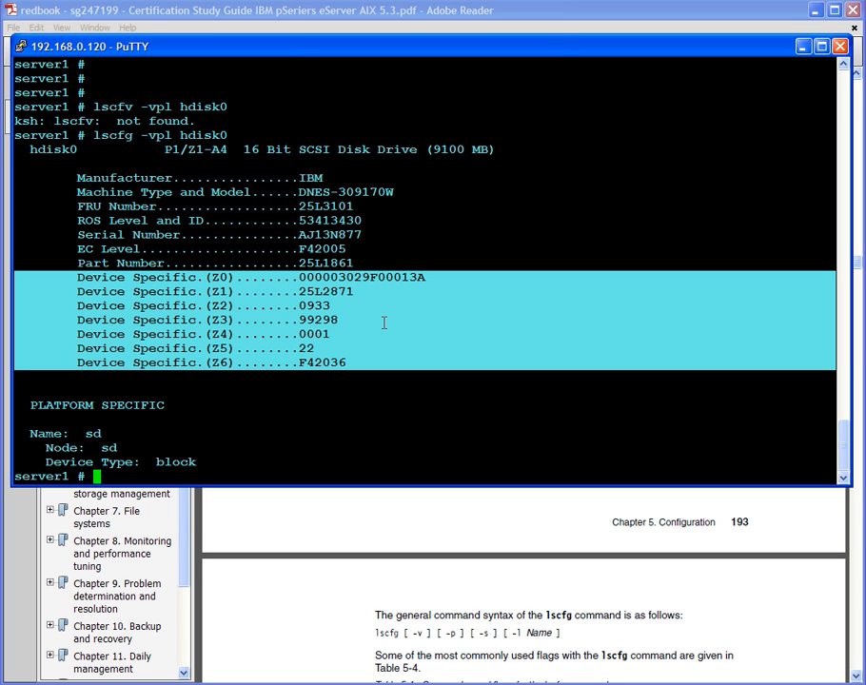
mouse_move(391, 303)
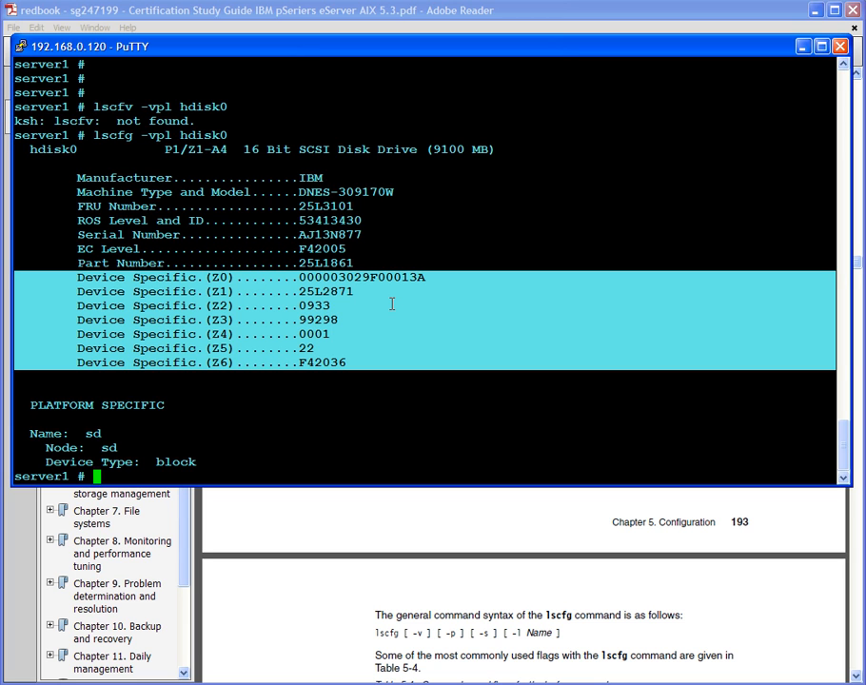
mouse_move(390, 331)
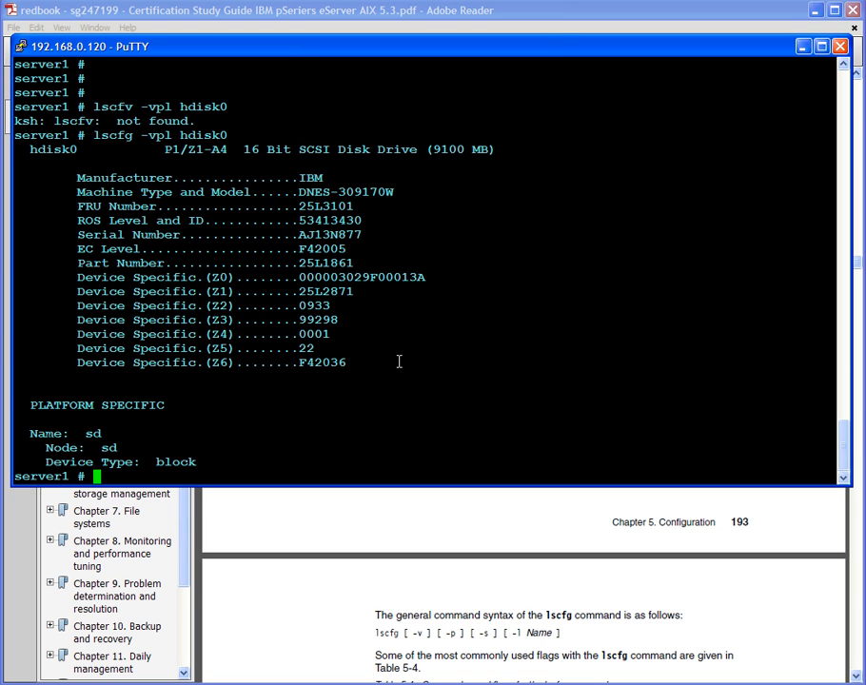
Run lscfg -vpl ent0 for the adapter's VPD and highlight hdisk0's location P1/Z1-A4.
type("l")
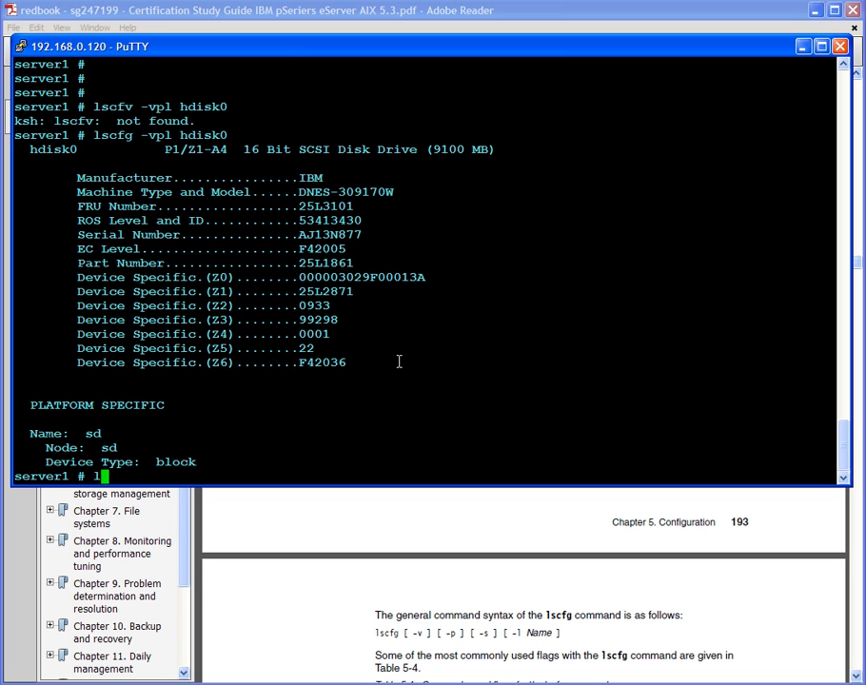
type("s")
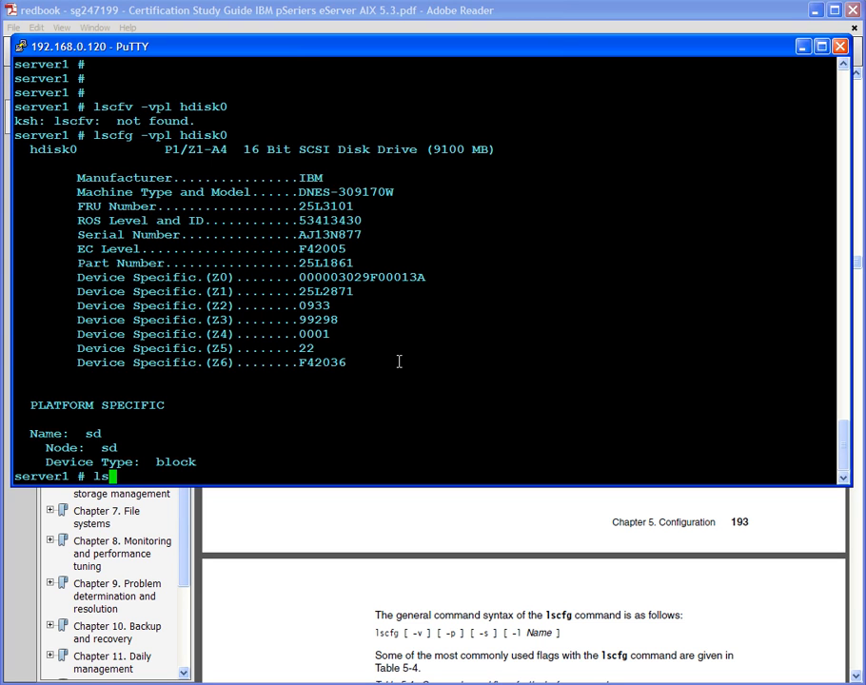
type("cfg -vpl")
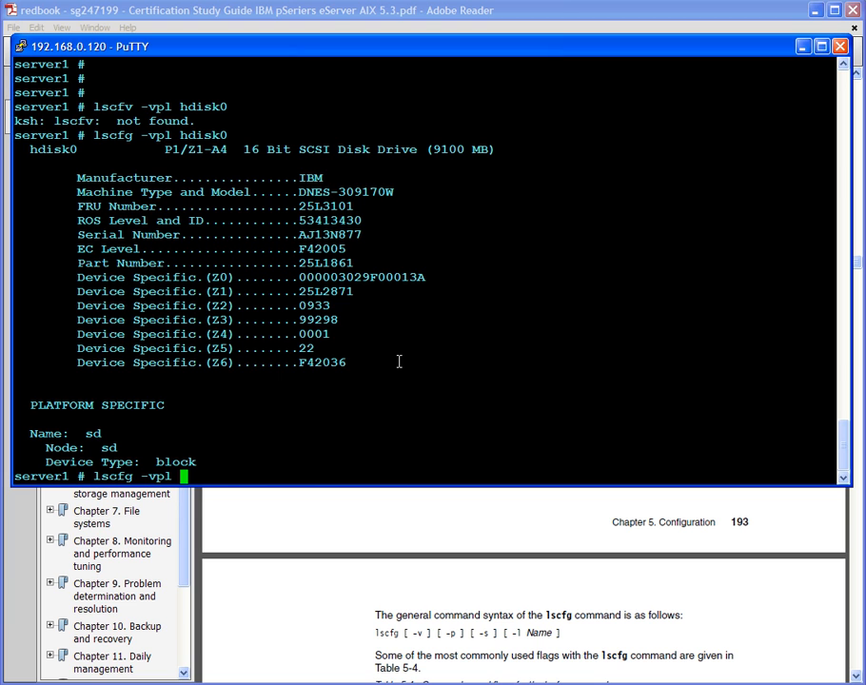
type("ent0")
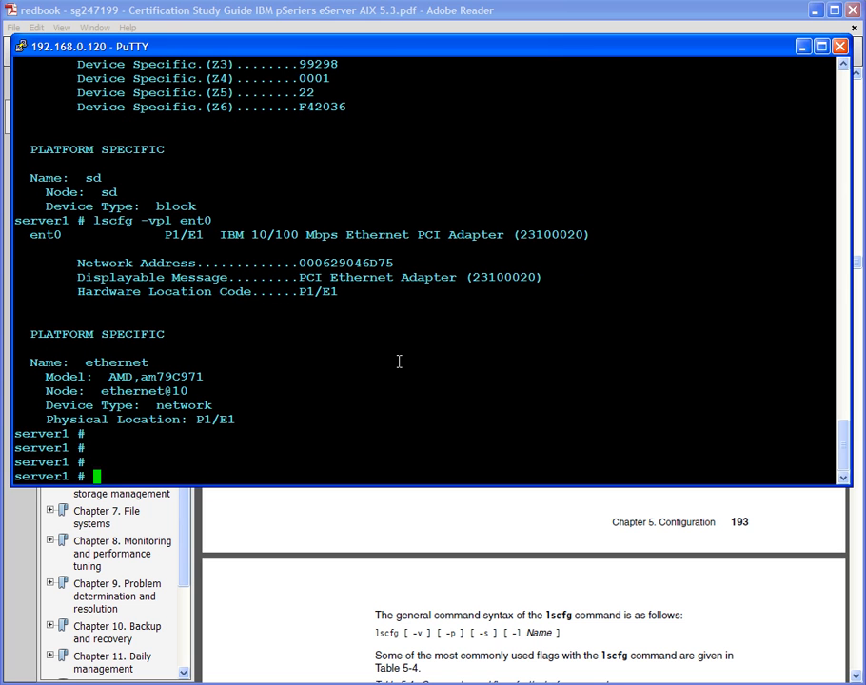
mouse_move(849, 452)
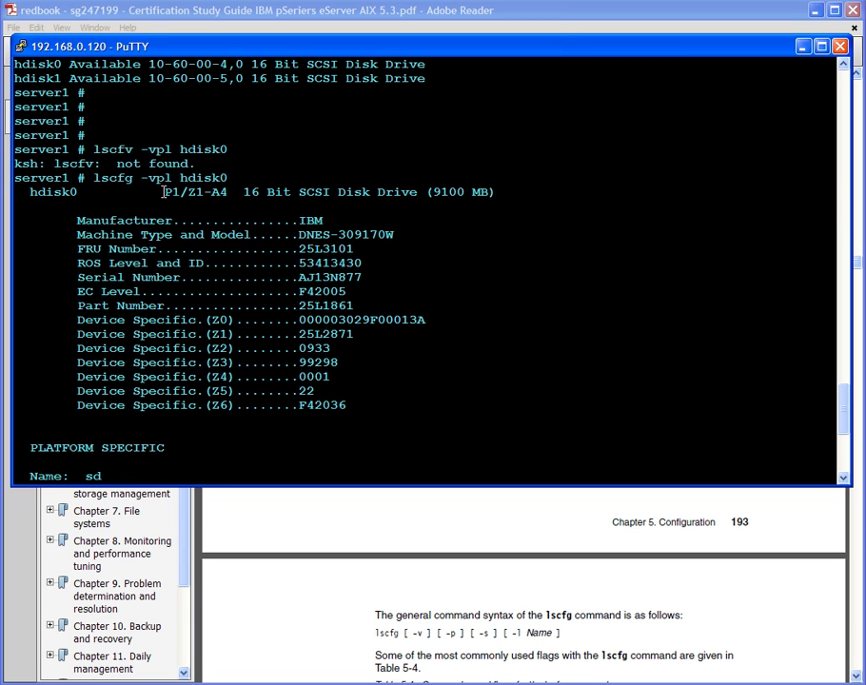
double_click(190, 191)
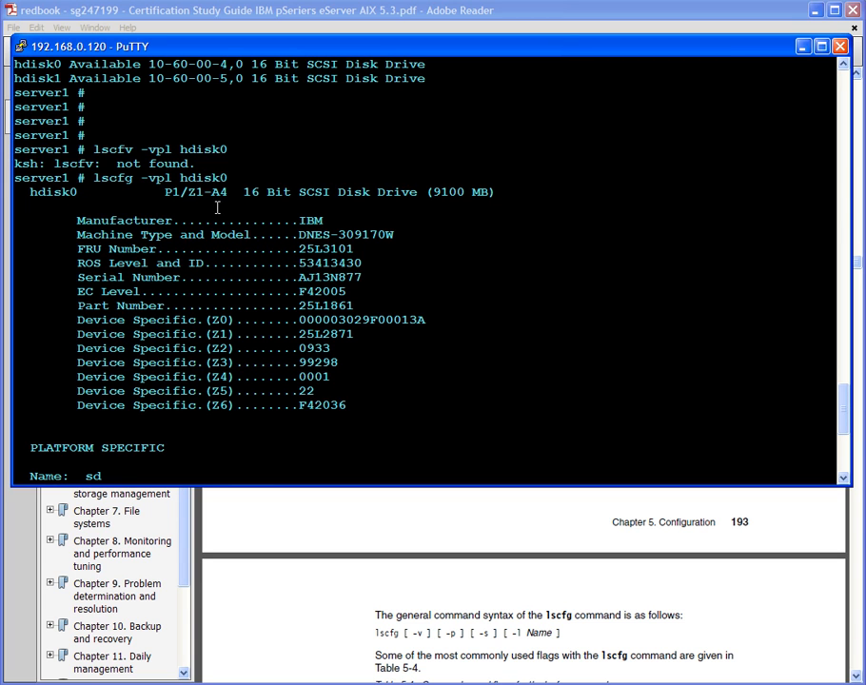
Run lscfg -vpl hdisk1 and highlight its location code P1/Z1-A5.
left_click_drag(93, 178, 226, 178)
type("lscfg -vpl hdisk1")
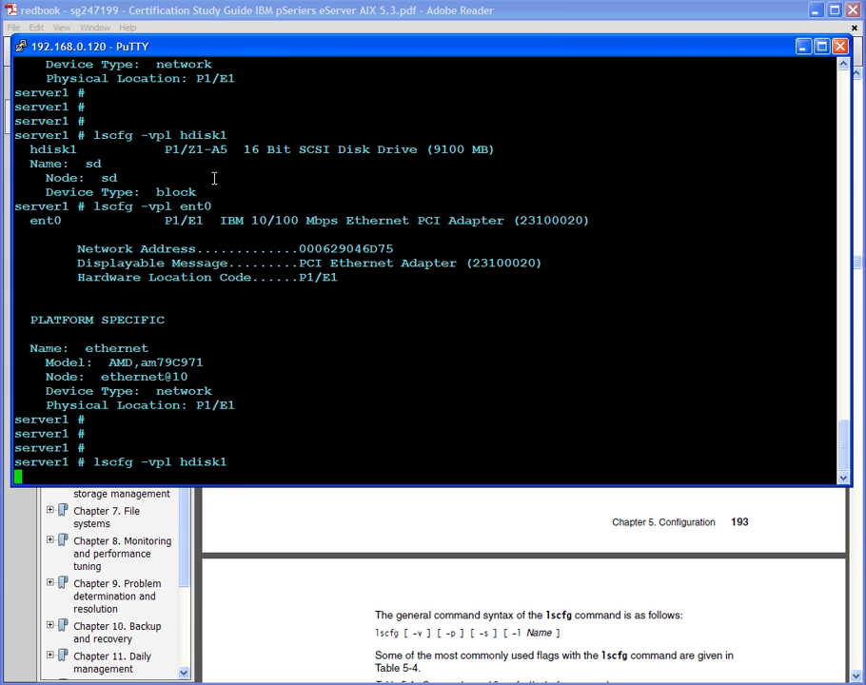
key("Return")
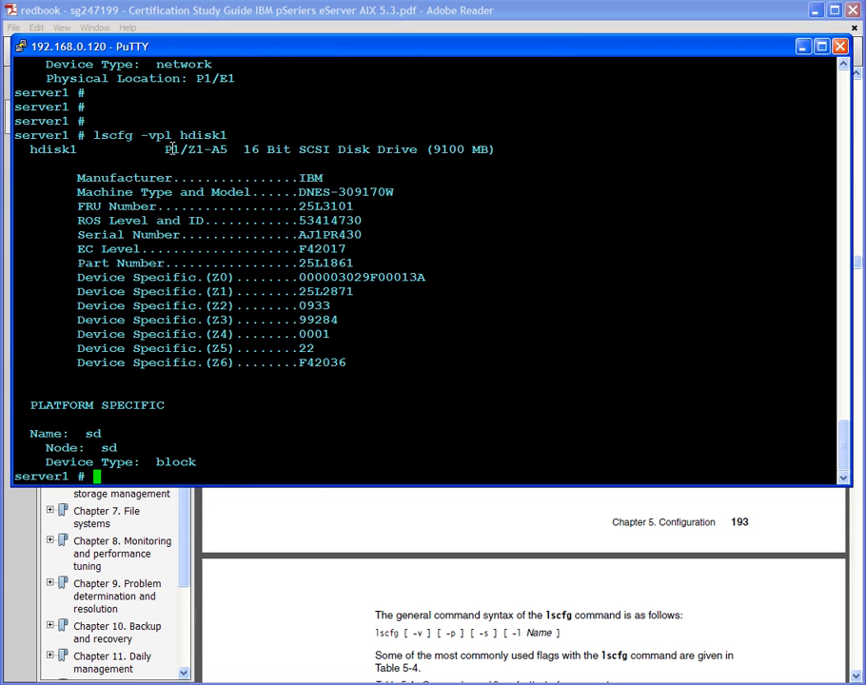
double_click(195, 149)
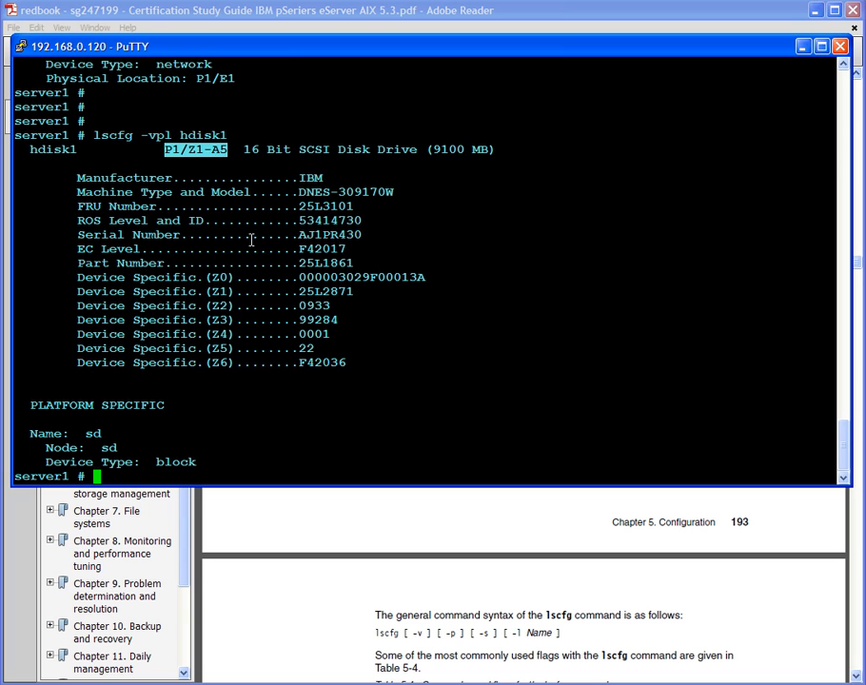
mouse_move(670, 438)
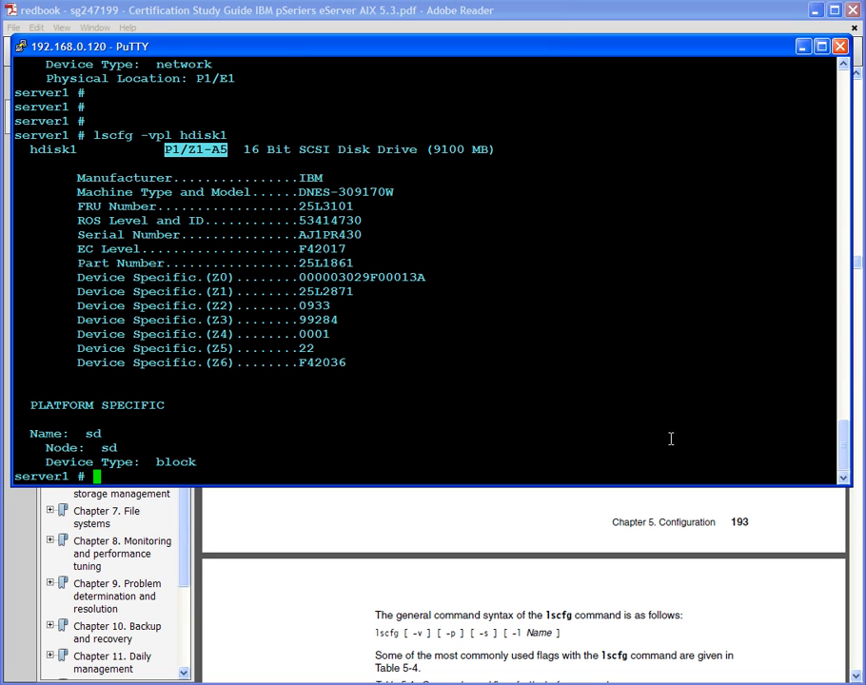
mouse_move(768, 429)
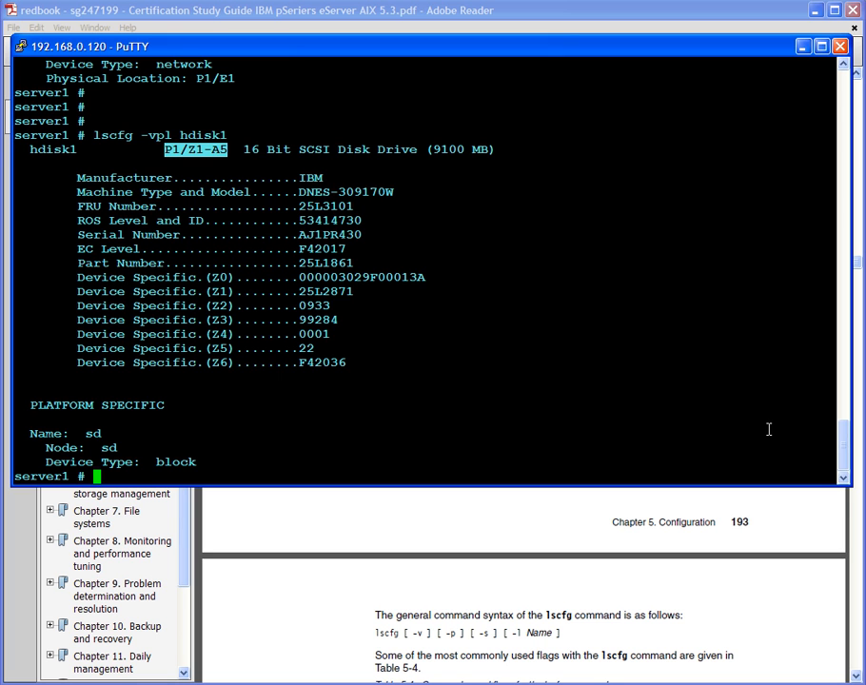
Show vital product data for Ethernet adapter ent0, then for hdisk1 with lscfg -vpl.
type("lscfg -vpl ent0")
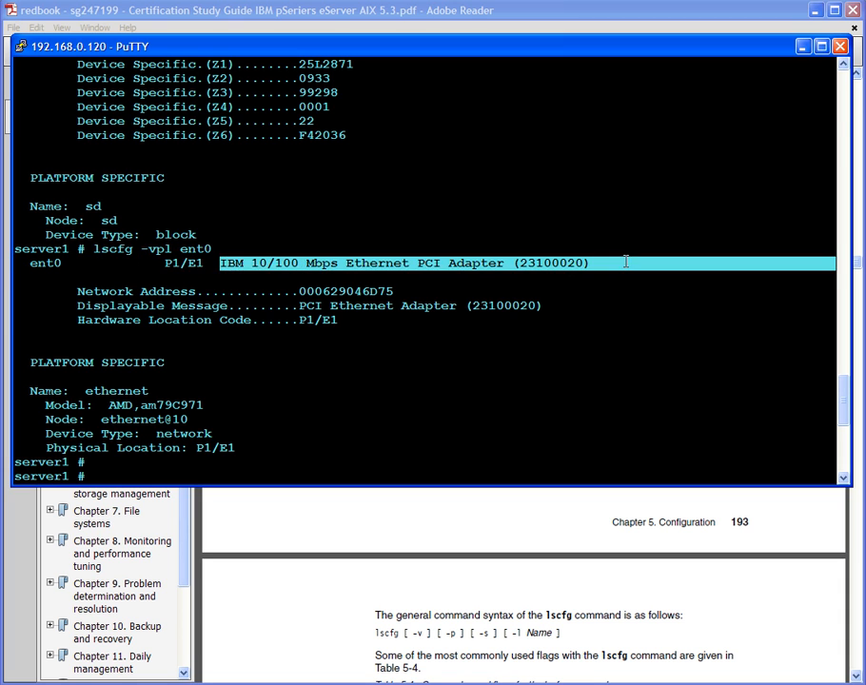
mouse_move(143, 449)
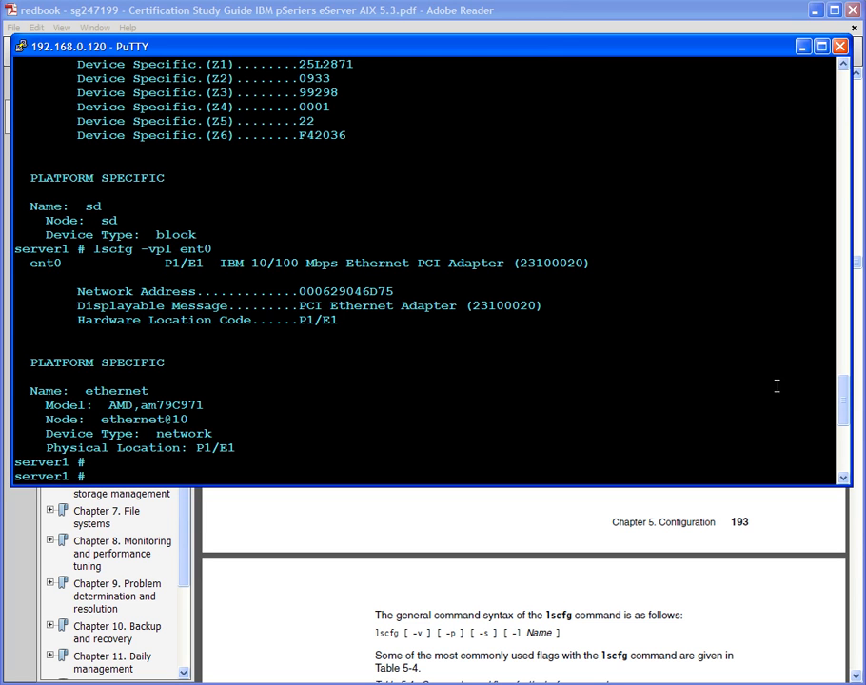
type("lscfg -vpl hdisk1")
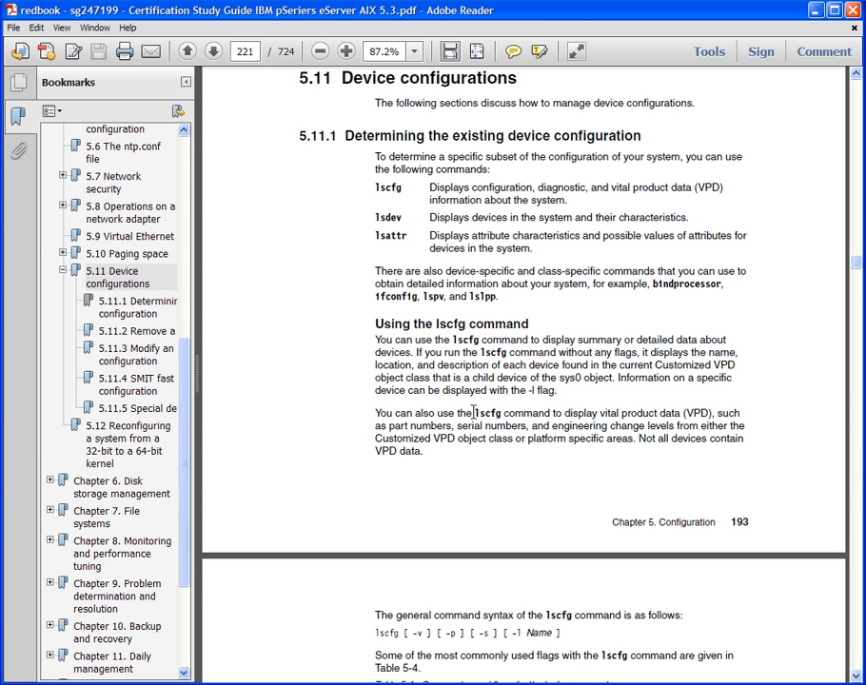
left_click_drag(375, 235, 552, 271)
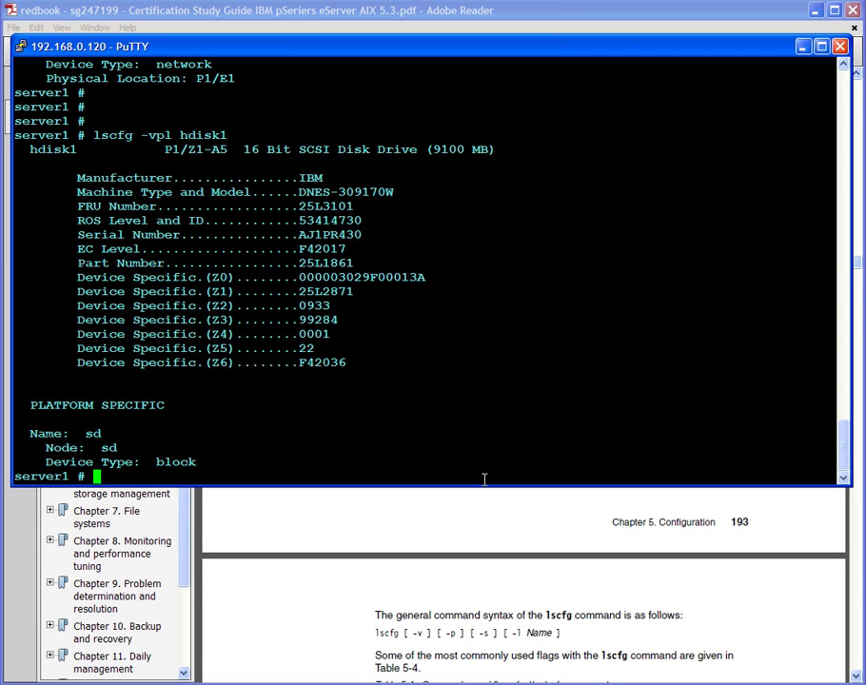
Clear the terminal and run lsattr -El ent0 to list the adapter's attributes.
type("cl")
type("lsattr -El ent")
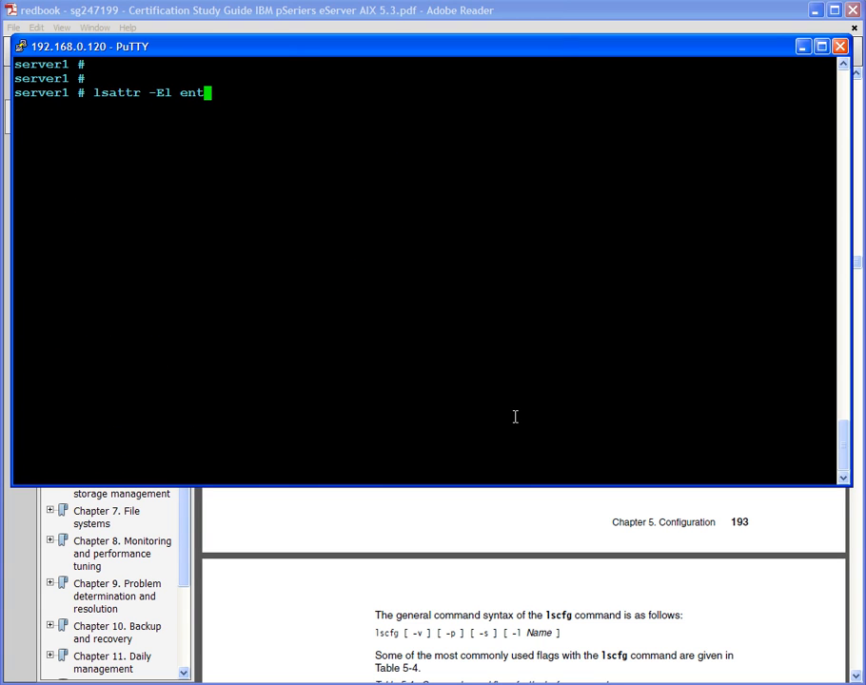
type("0")
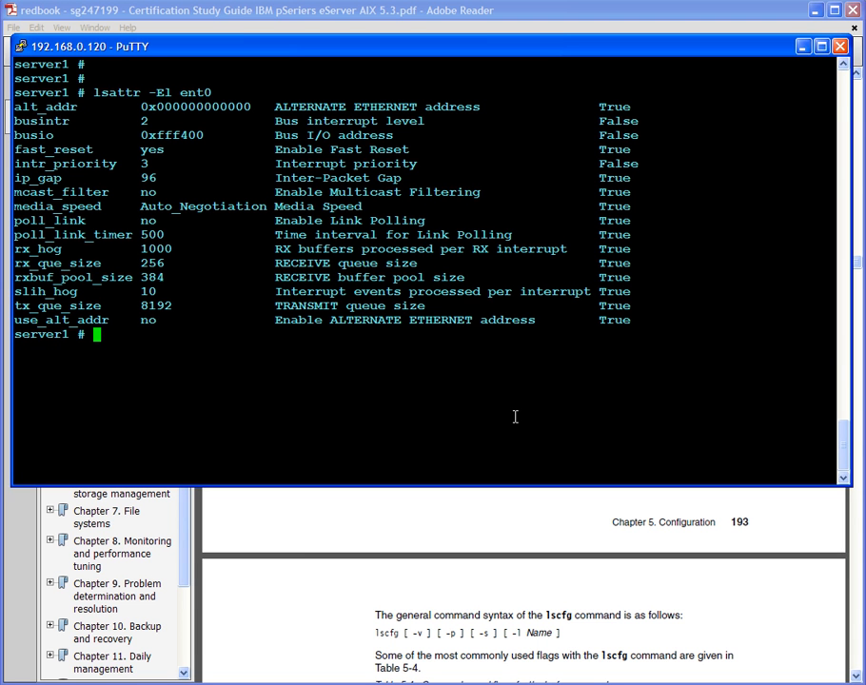
mouse_move(524, 364)
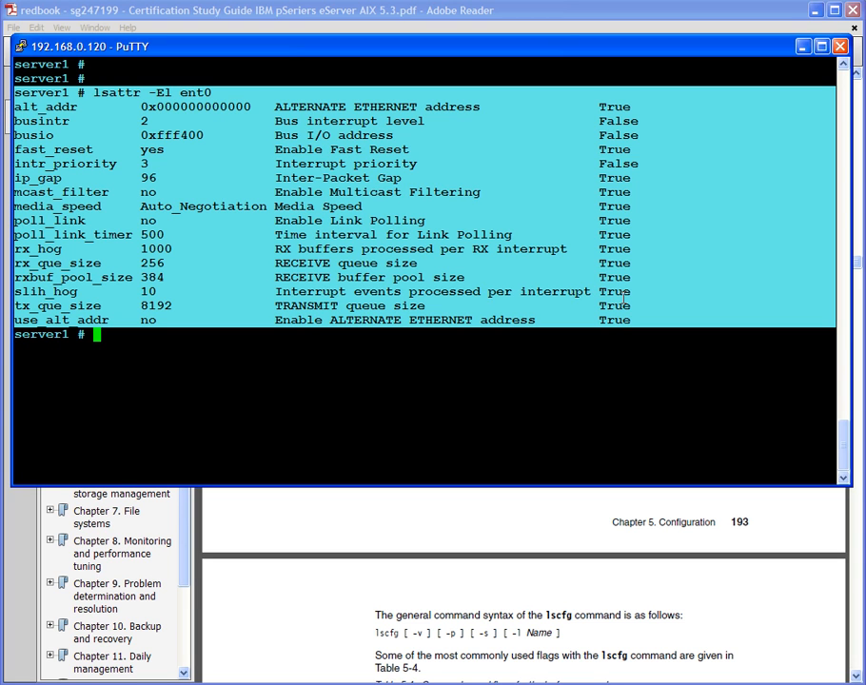
mouse_move(646, 305)
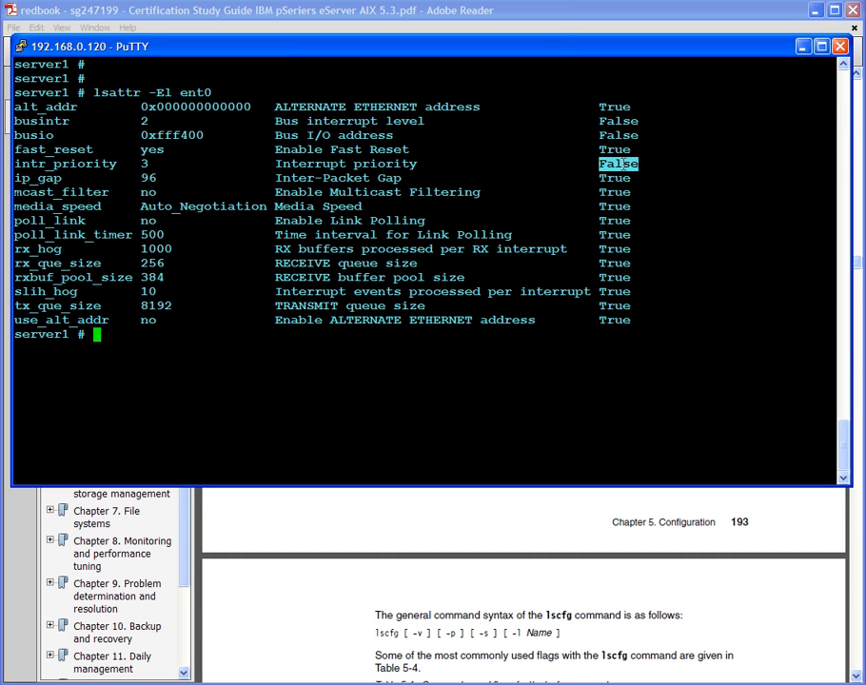
mouse_move(70, 236)
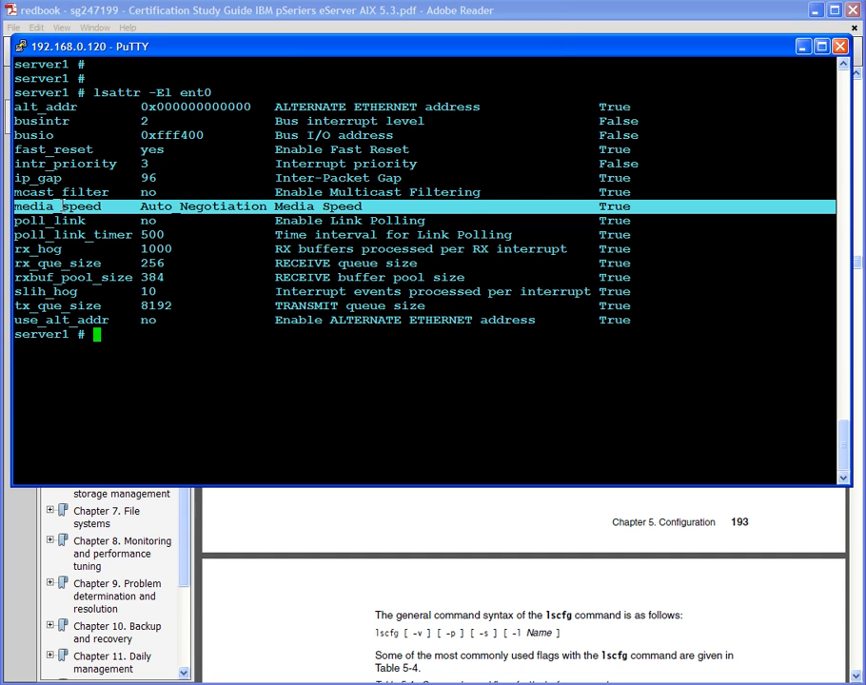
mouse_move(548, 209)
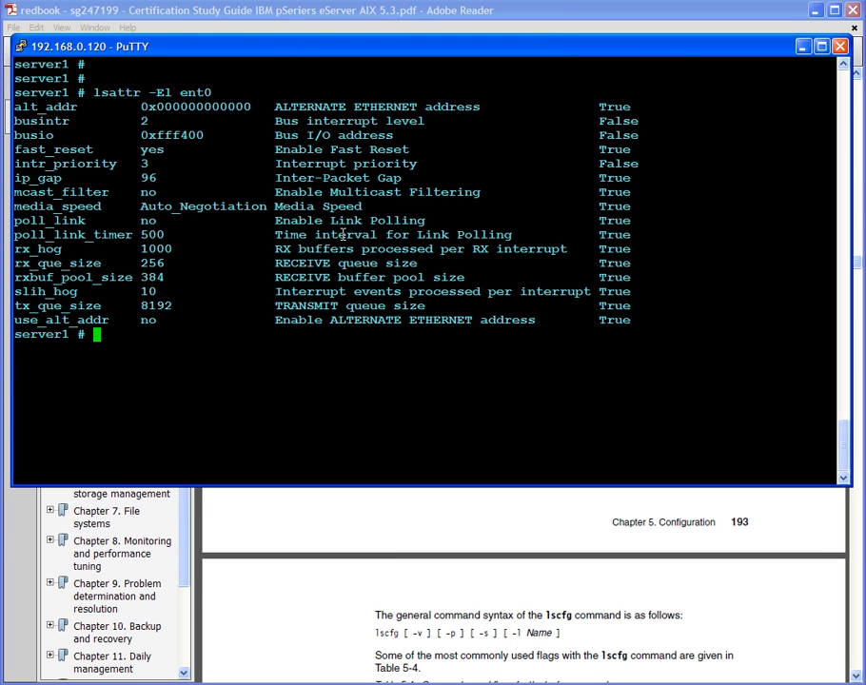
mouse_move(103, 193)
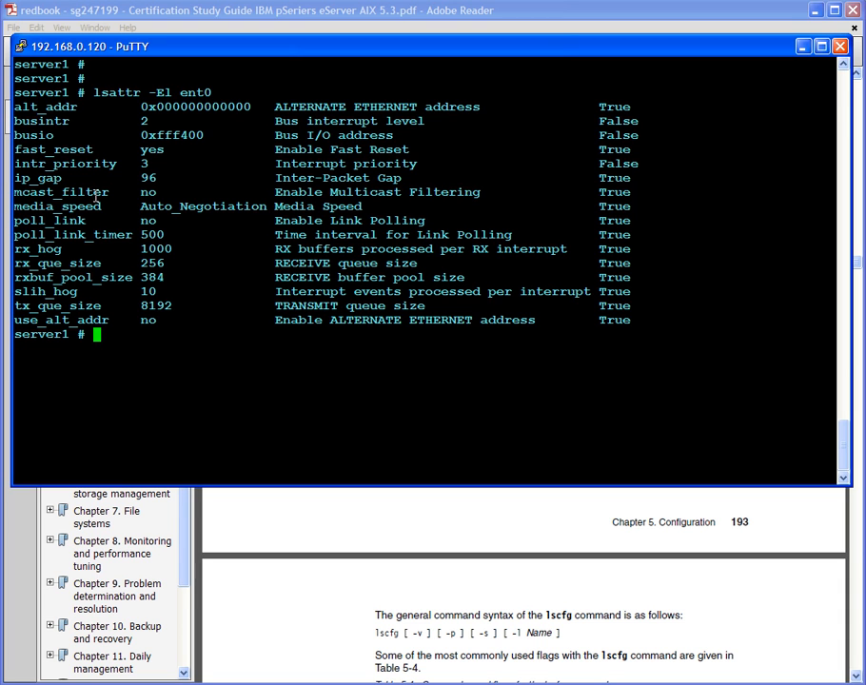
mouse_move(122, 234)
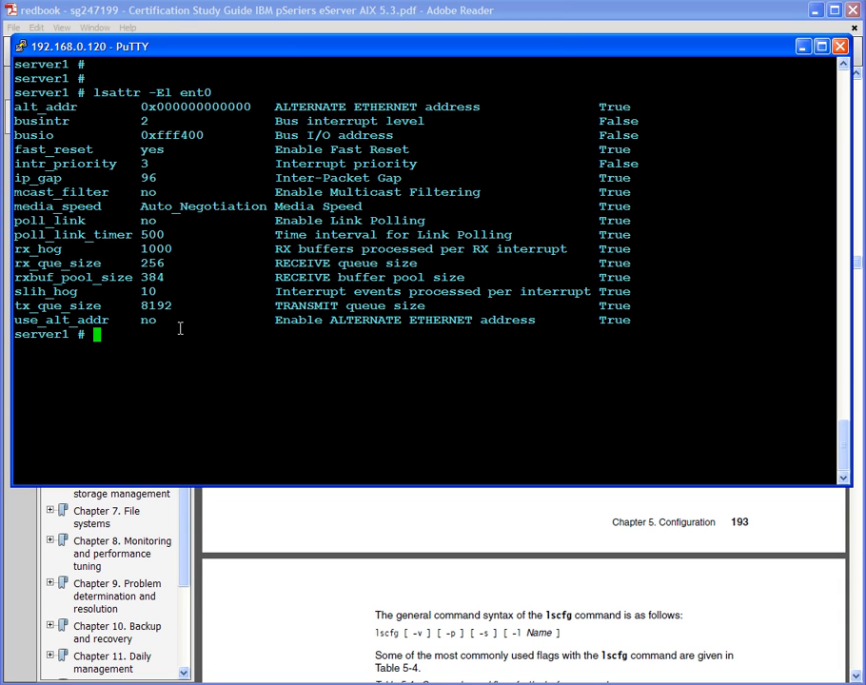
mouse_move(189, 278)
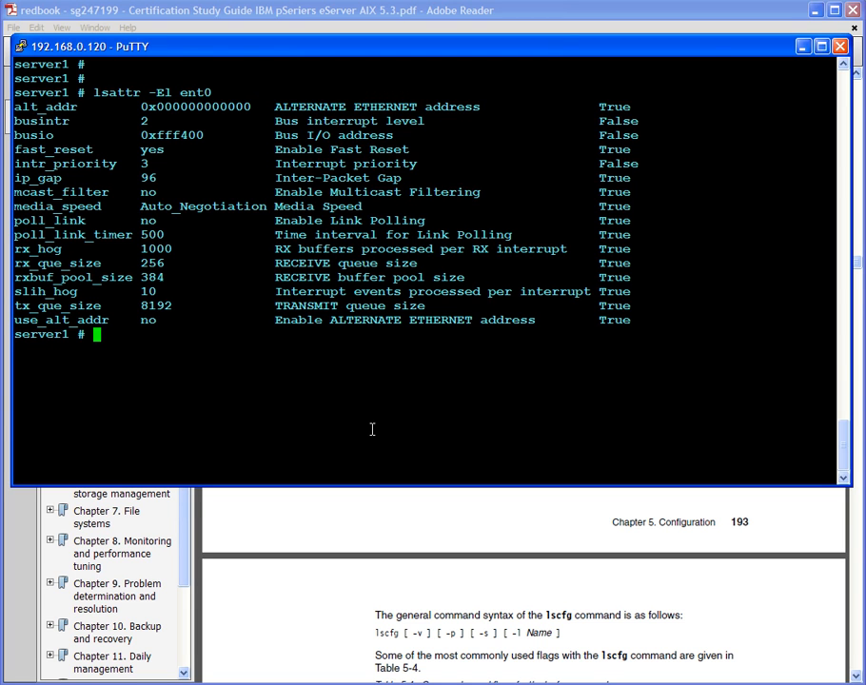
Run lsattr -El hdisk0, showing queue depth 3, 9100 MB size and PVID.
type("lsattr -El hdisk")
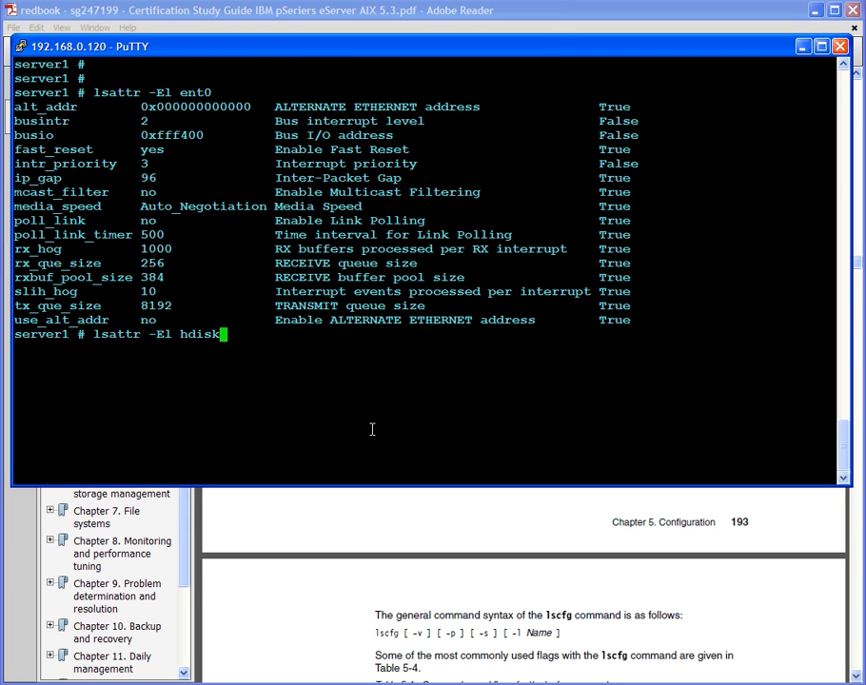
type("0")
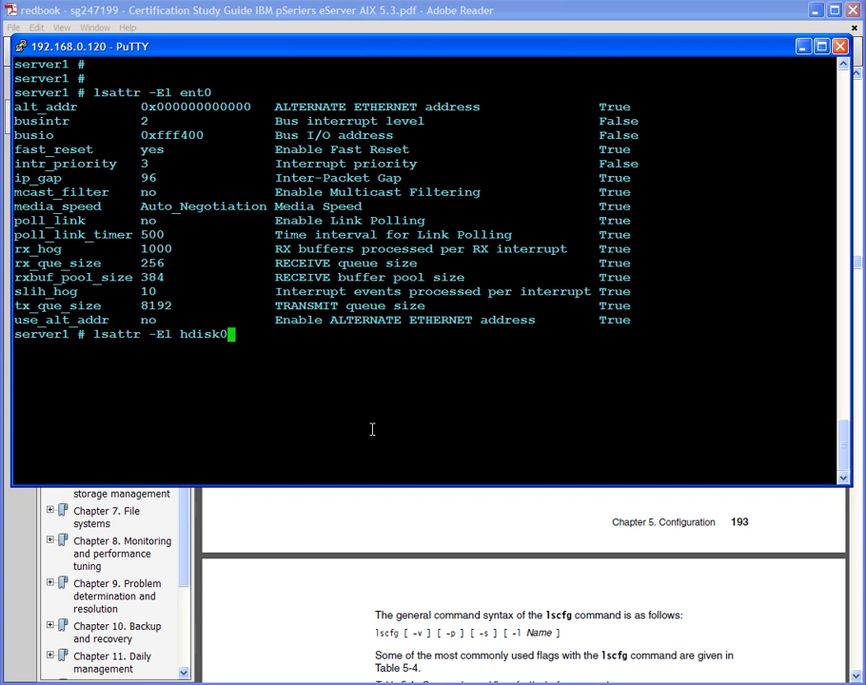
key("Return")
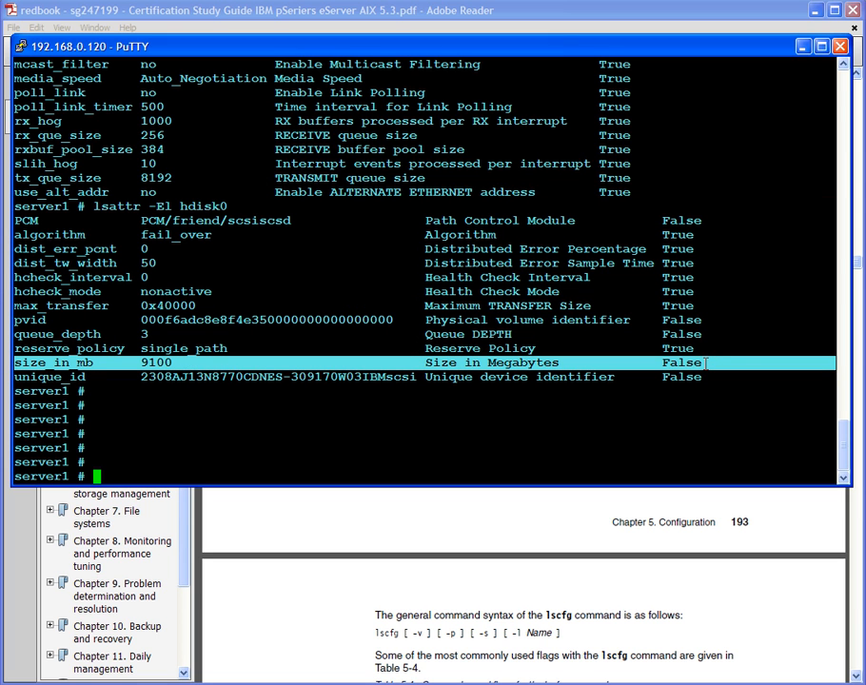
mouse_move(538, 362)
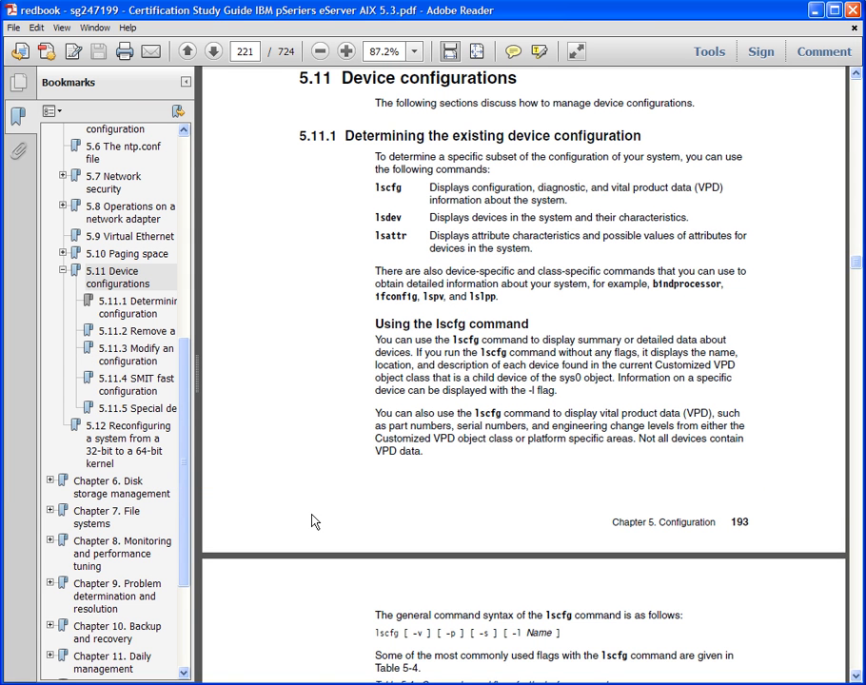
mouse_move(143, 331)
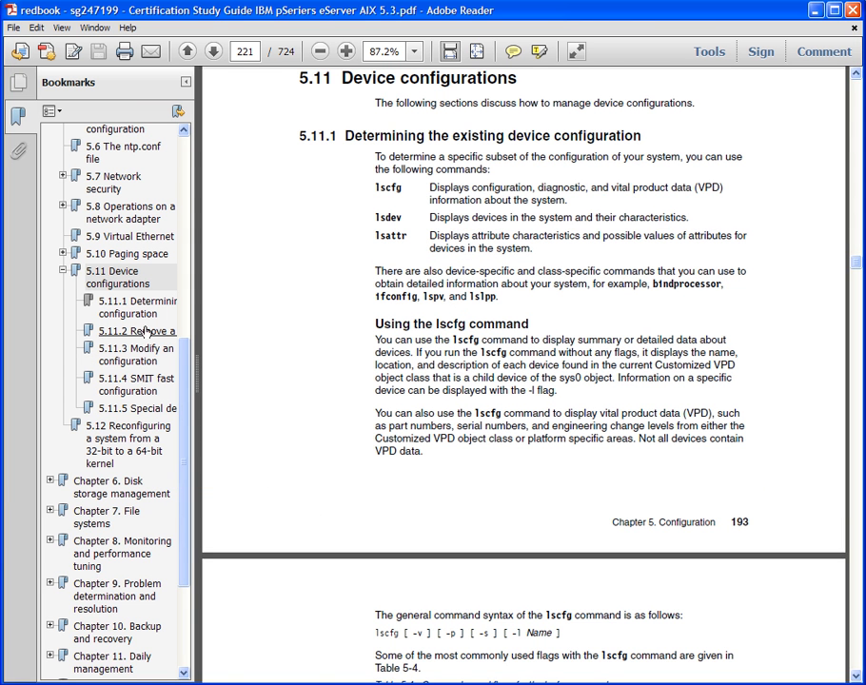
Jump between guide sections 5.11.2 and 5.11.1, ending on the rmdev flags table.
left_click(136, 331)
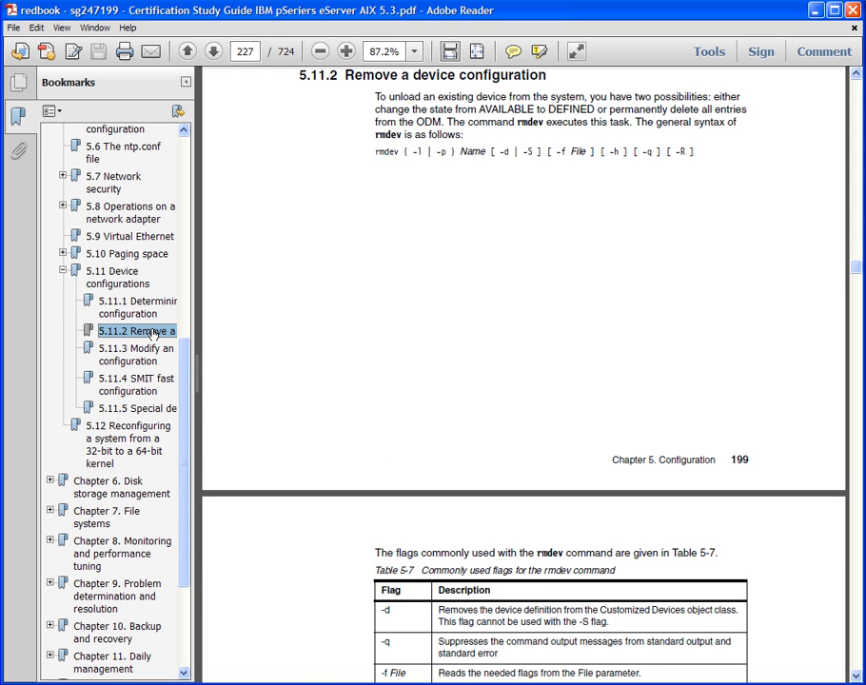
left_click(137, 306)
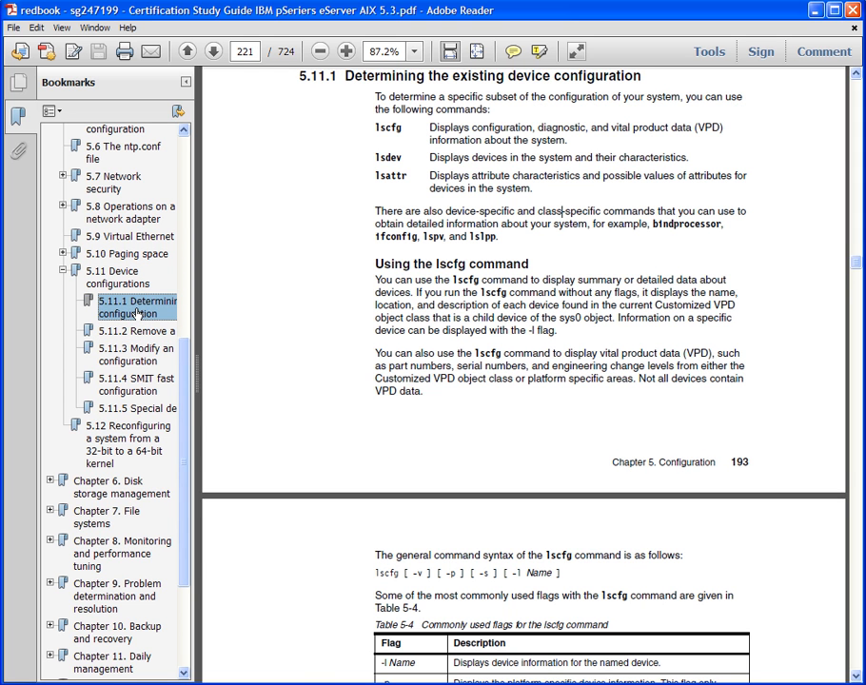
left_click(136, 330)
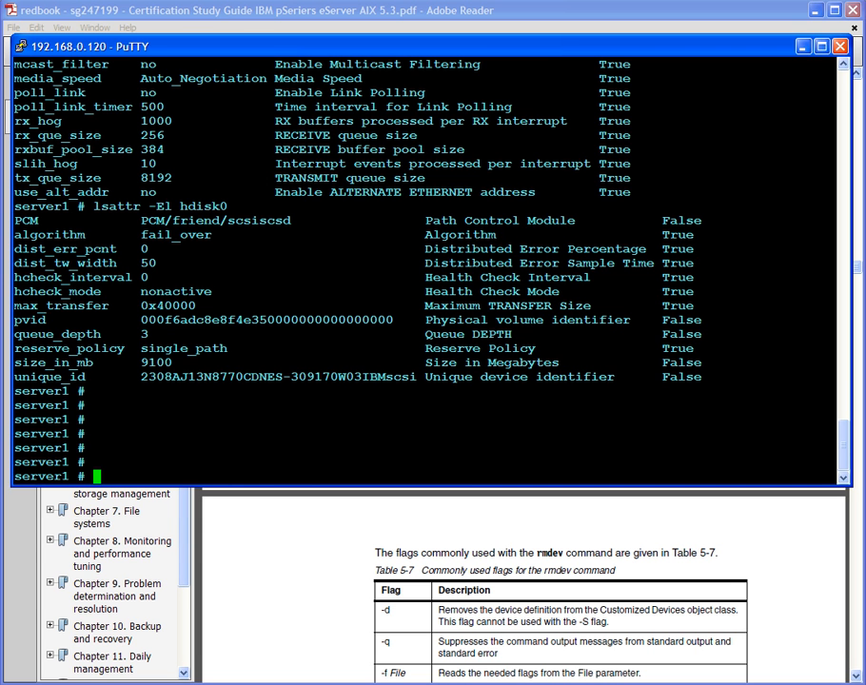
mouse_move(476, 418)
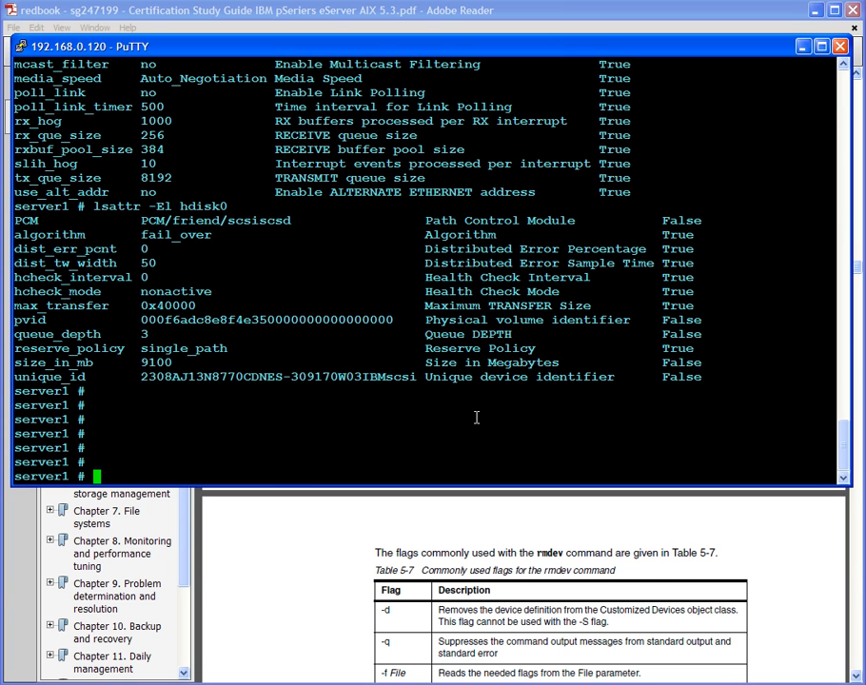
Run ls, lspv (hdisk0 in rootvg, hdisk1 in appvg) and df -g.
type("ls")
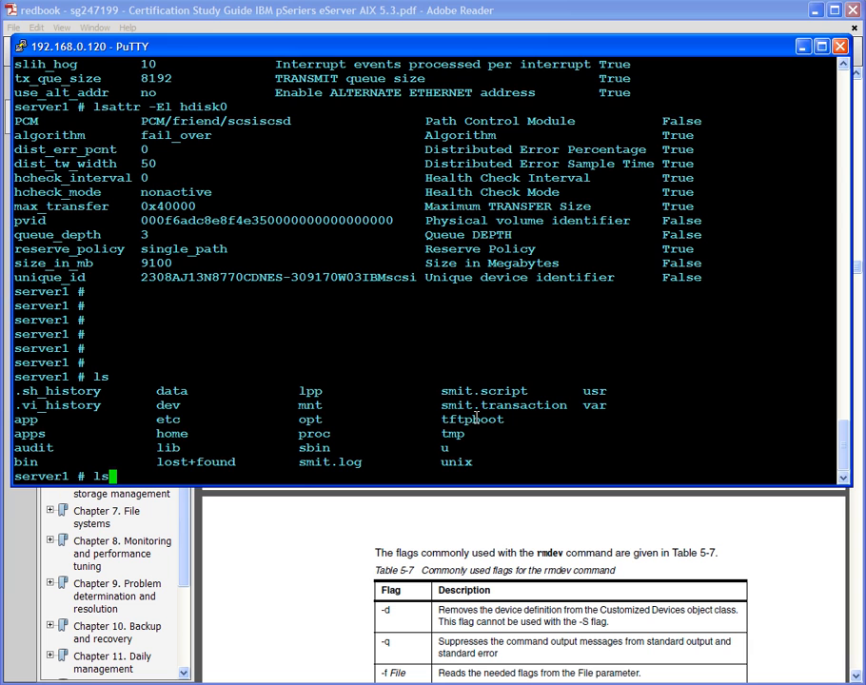
type("lspv")
type("df -g")
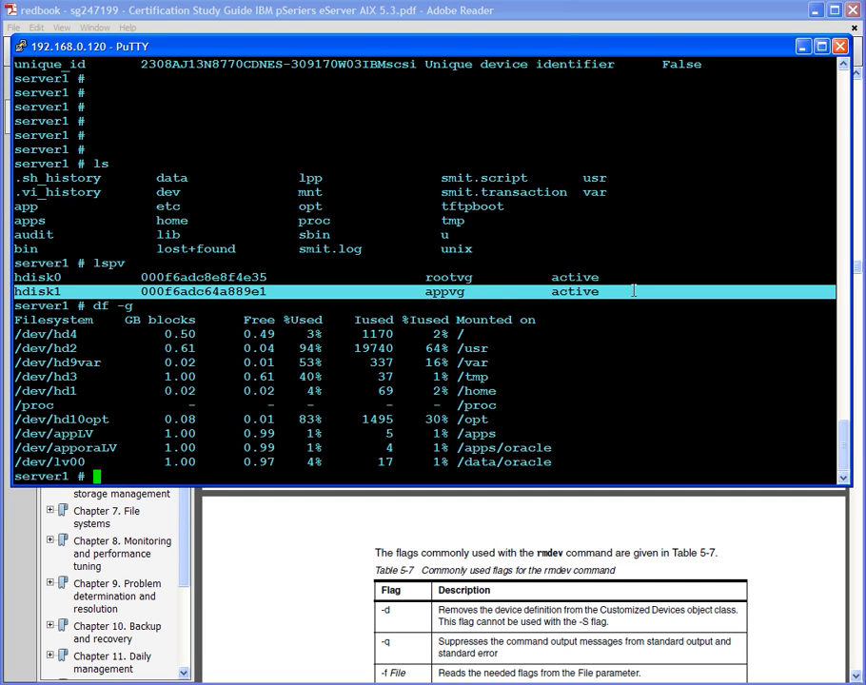
mouse_move(525, 291)
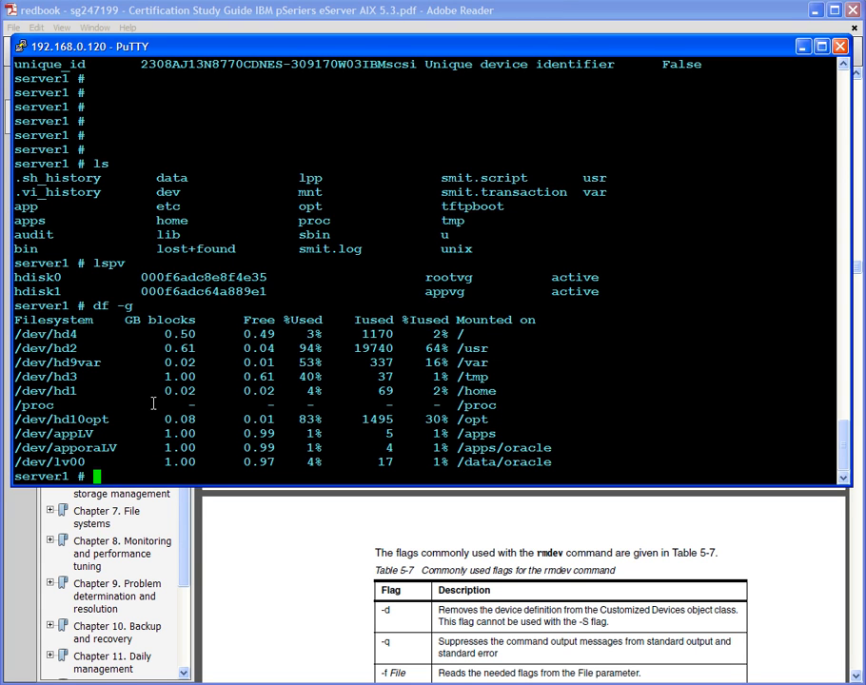
Page through lsdev | more output down to tty0, showing cd0 Available.
type("lsdev")
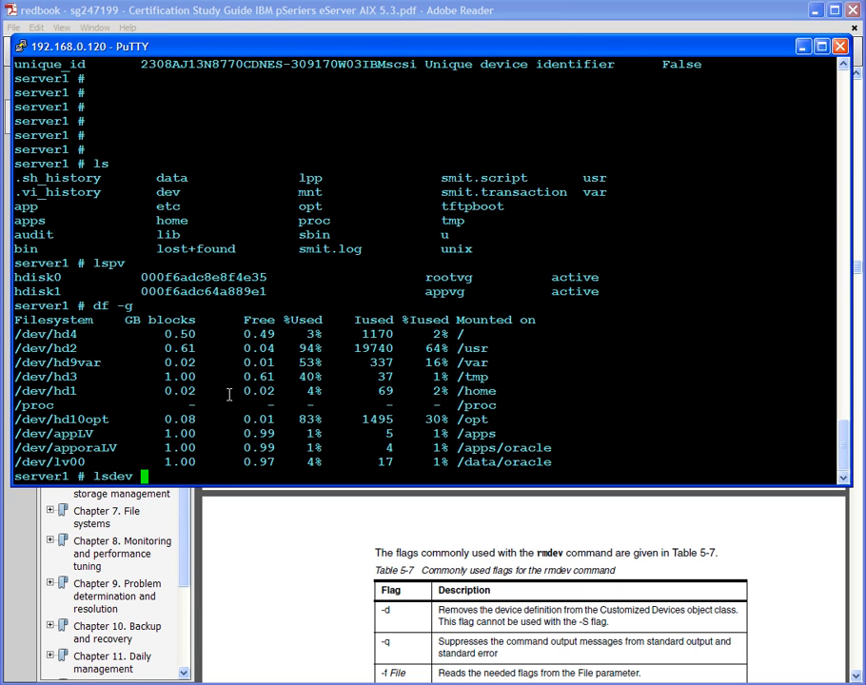
type("| more")
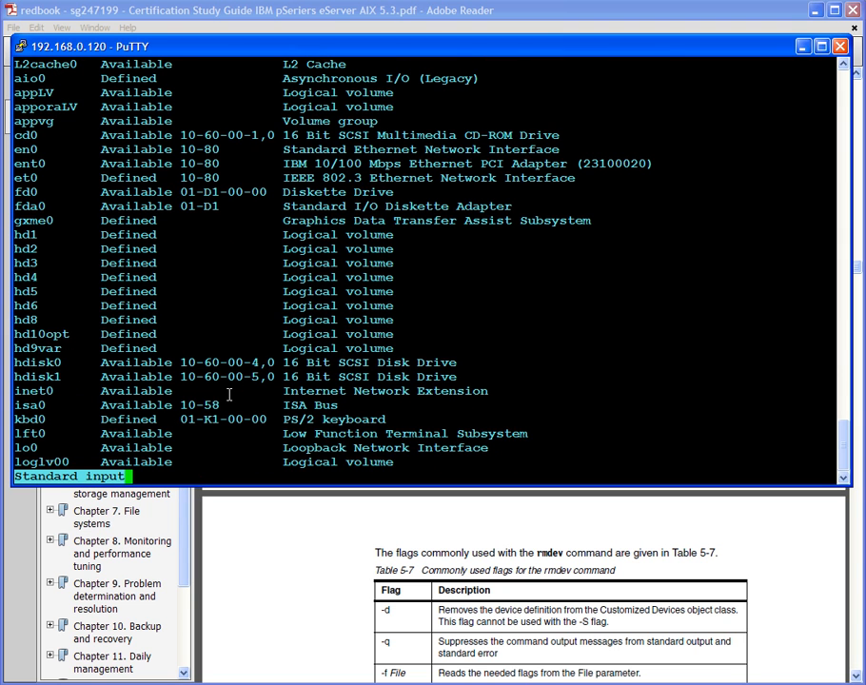
scroll("down", 3)
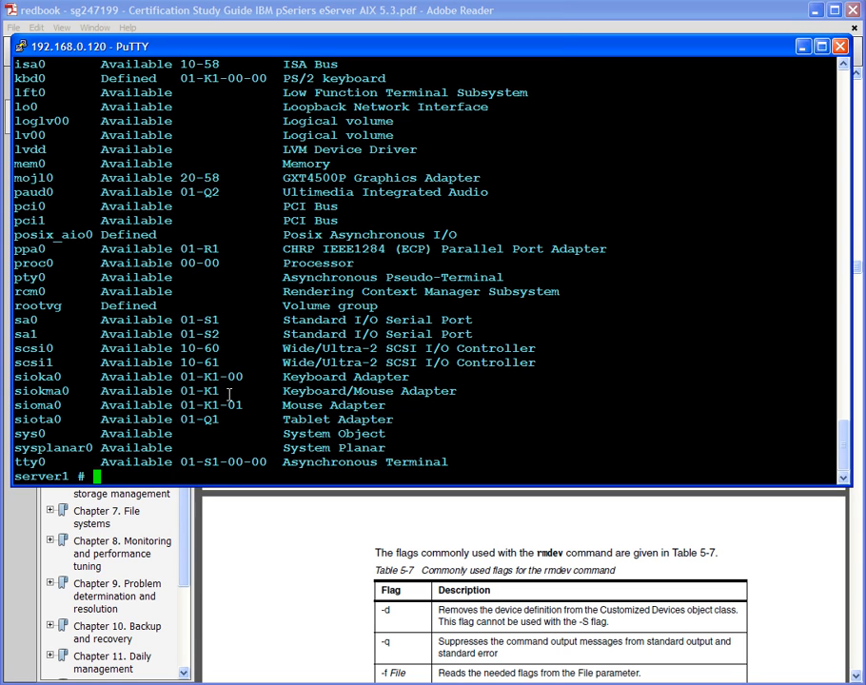
mouse_move(838, 462)
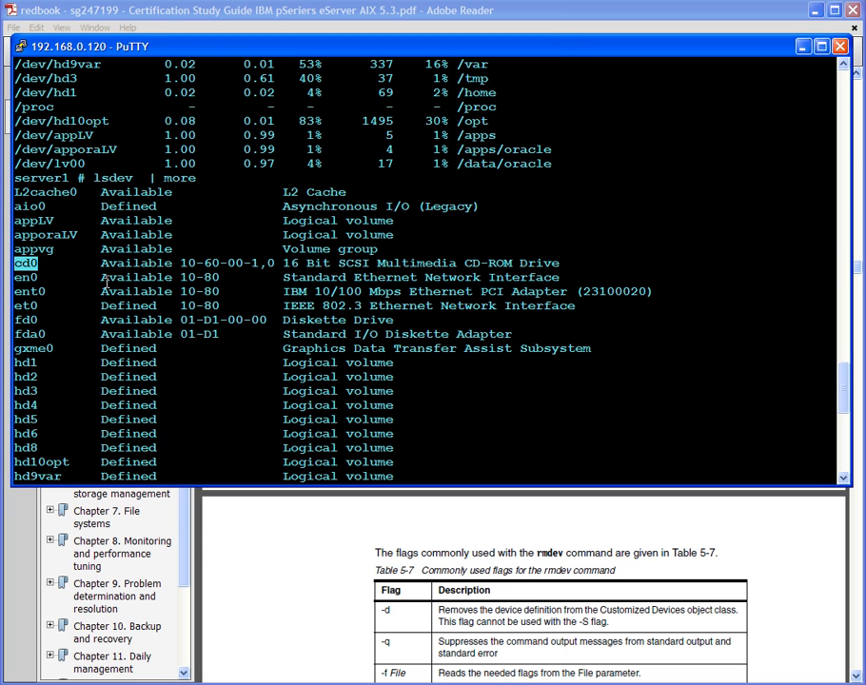
Put the CD-ROM drive cd0 into the Defined state with rmdev -Rl cd0.
type("rver1 # r")
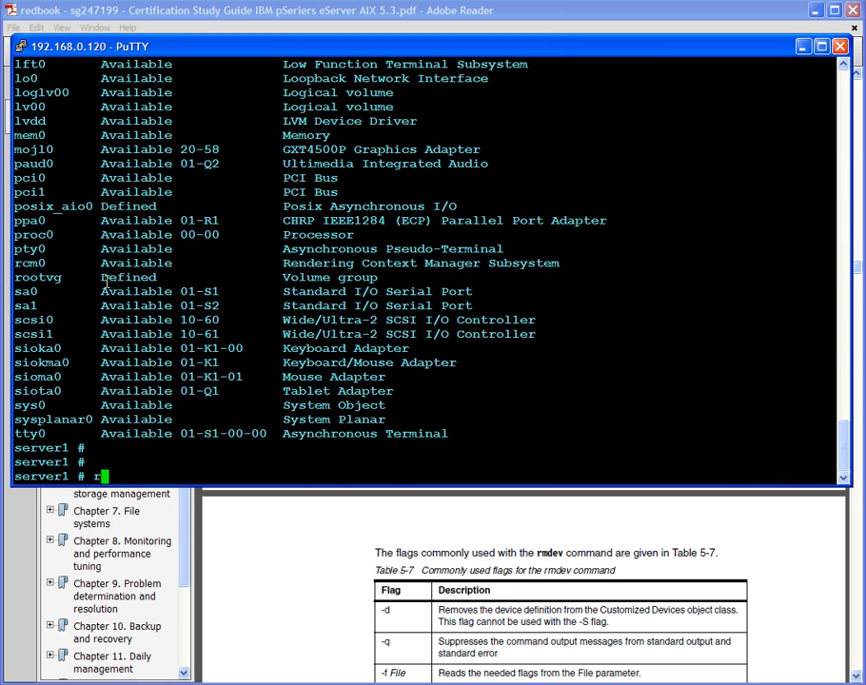
type("mdev")
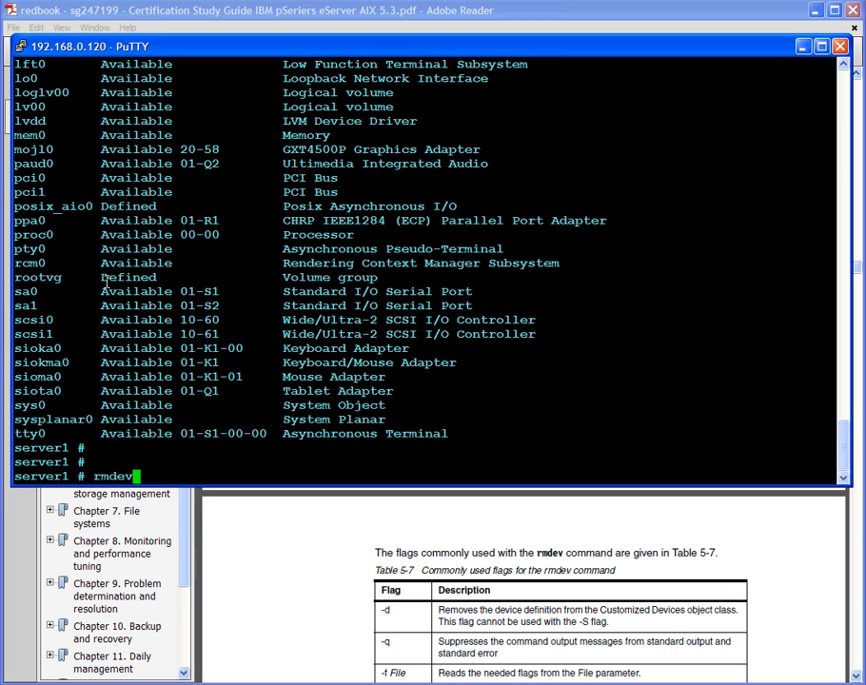
type("-Rl")
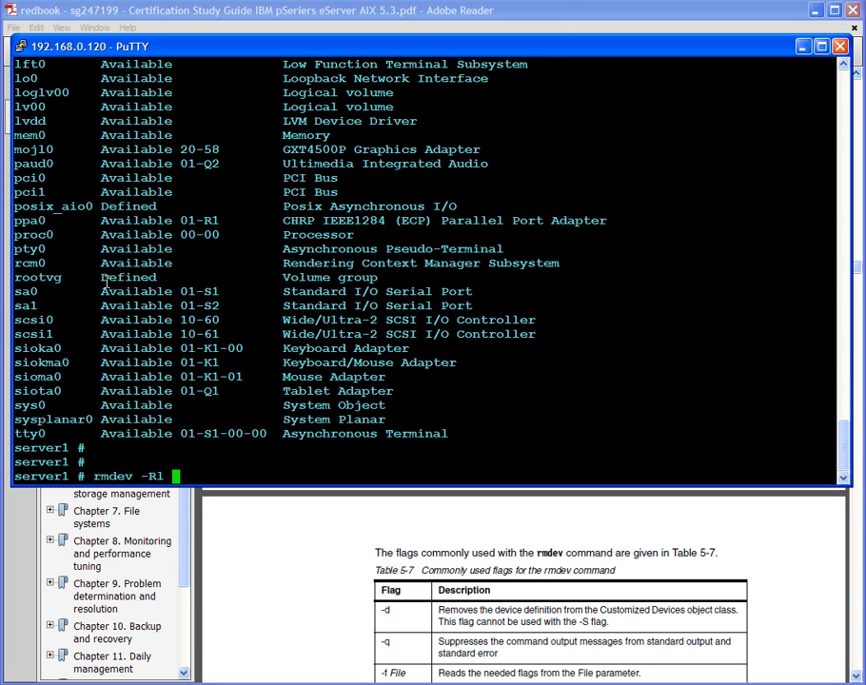
type("cd0")
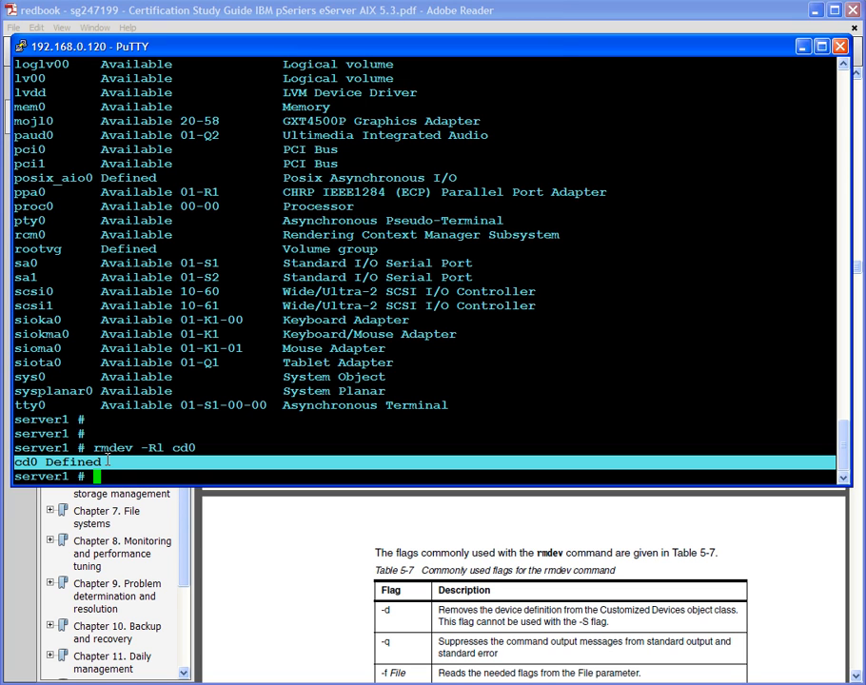
Delete cd0's definition with rmdev -Rdl cd0 and list devices with lsdev.
type("rmdev -Rdl")
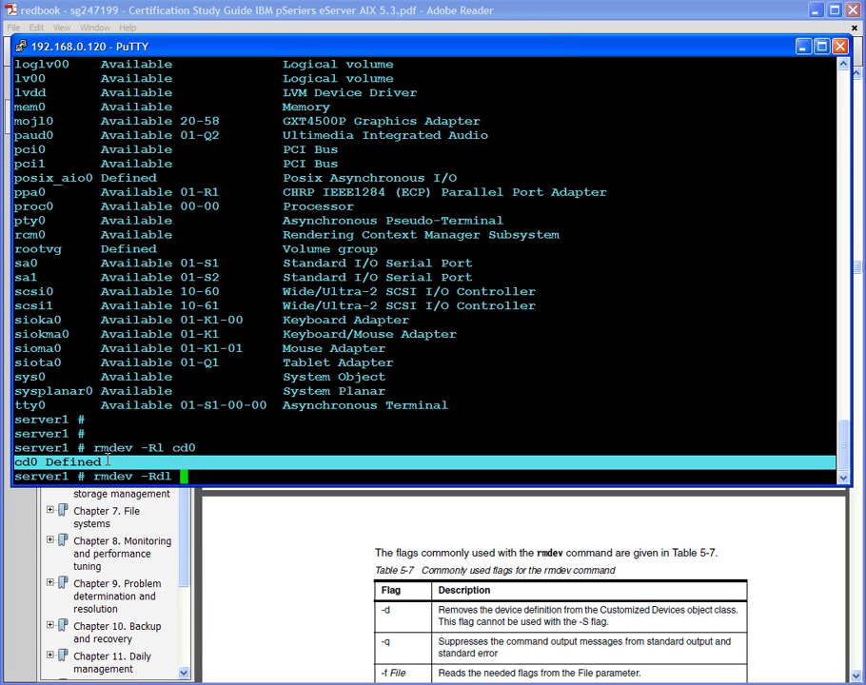
mouse_move(185, 449)
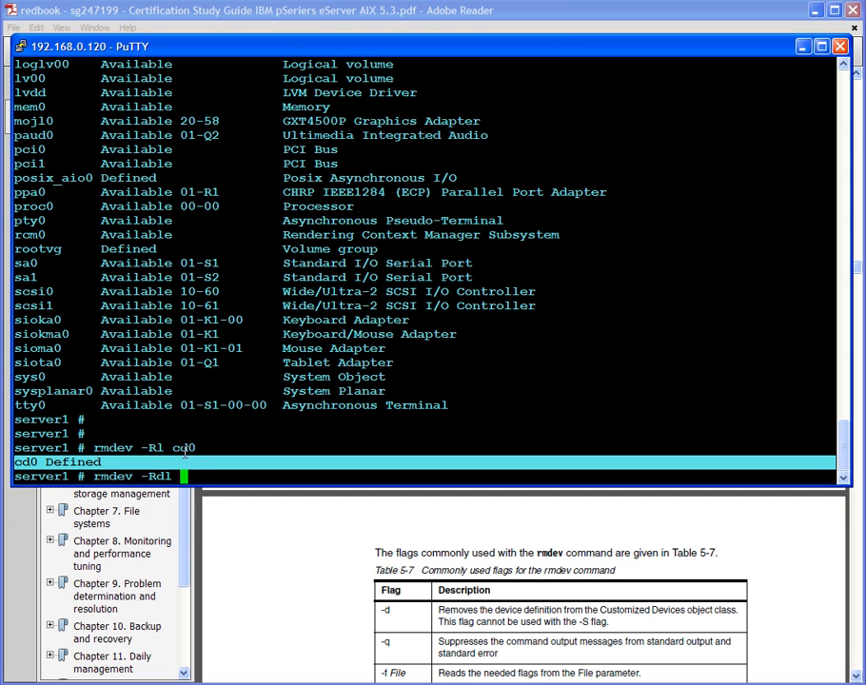
key("Return")
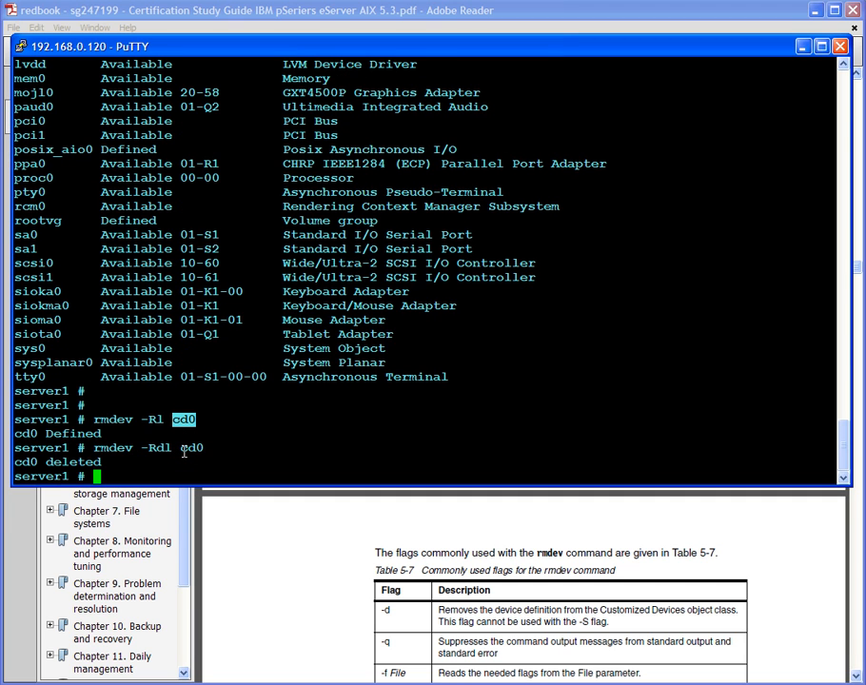
type("lsdev")
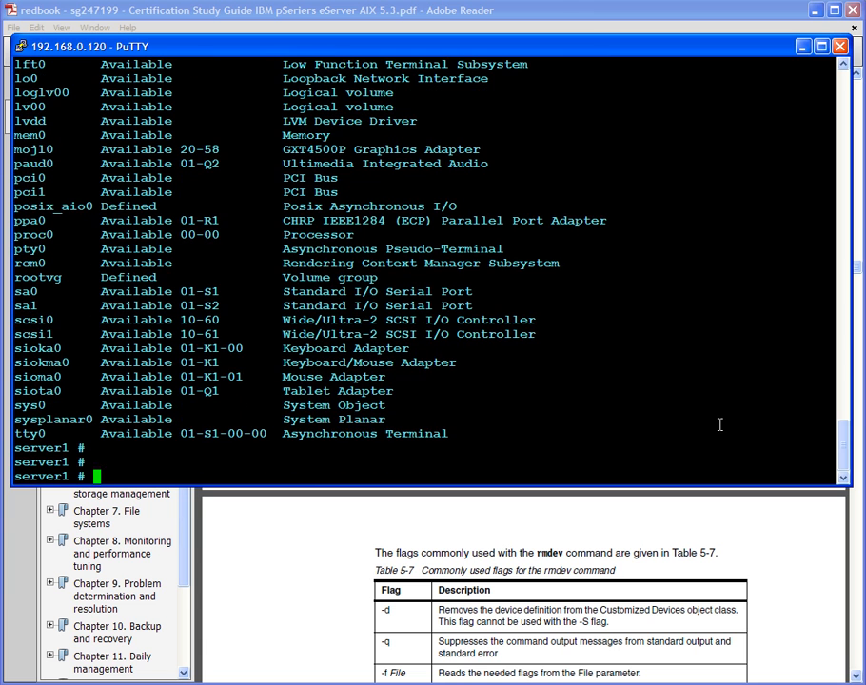
Run cfgmgr and scroll through the verbose output until it finishes in 30 seconds.
type("cfgmgr")
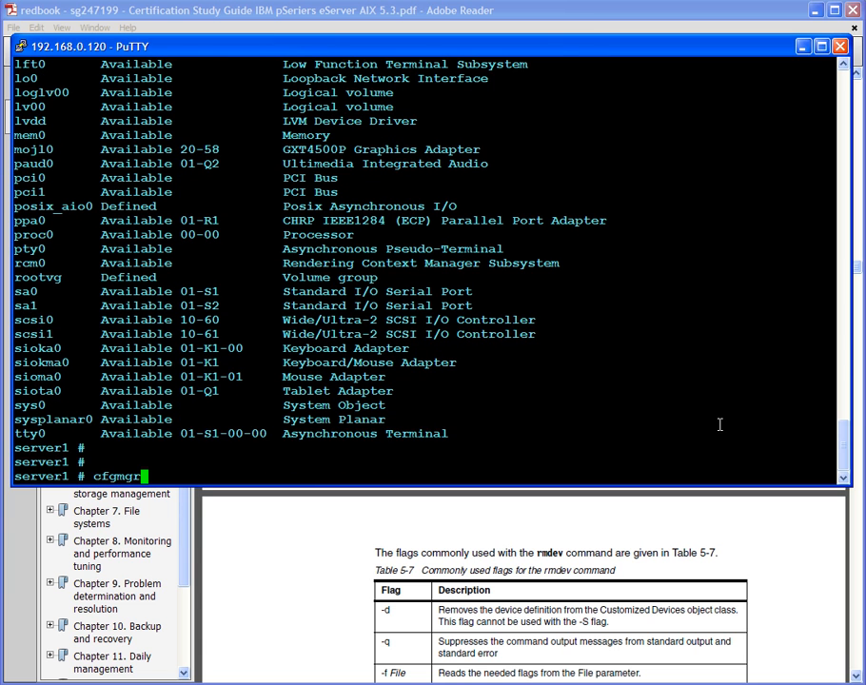
key("Return")
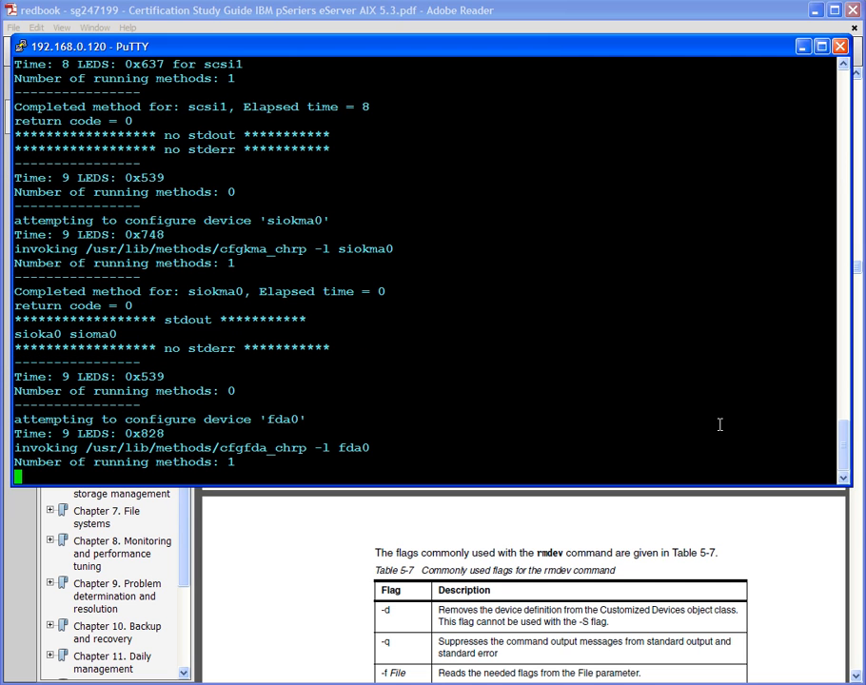
scroll("down", 3)
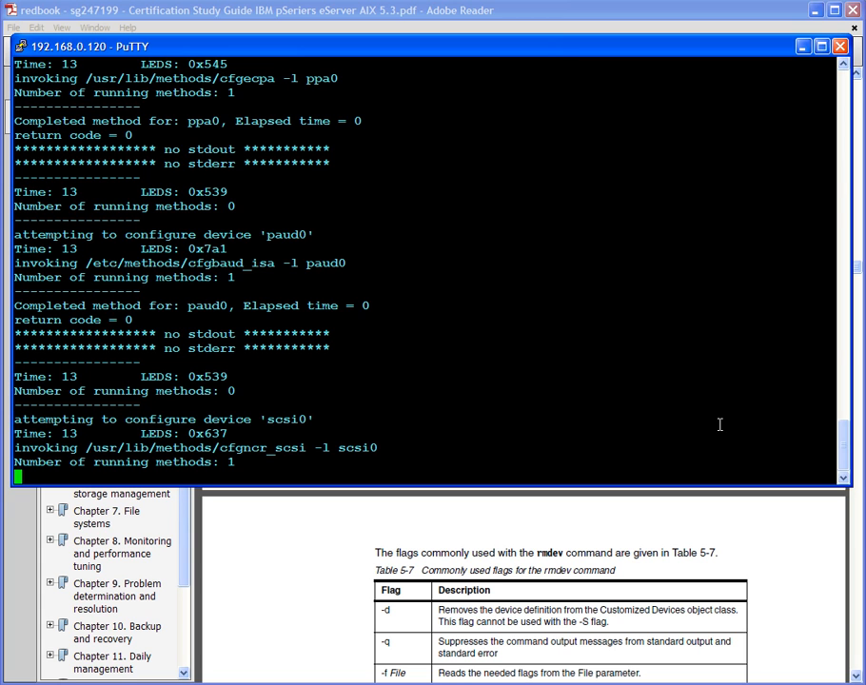
scroll("down", 3)
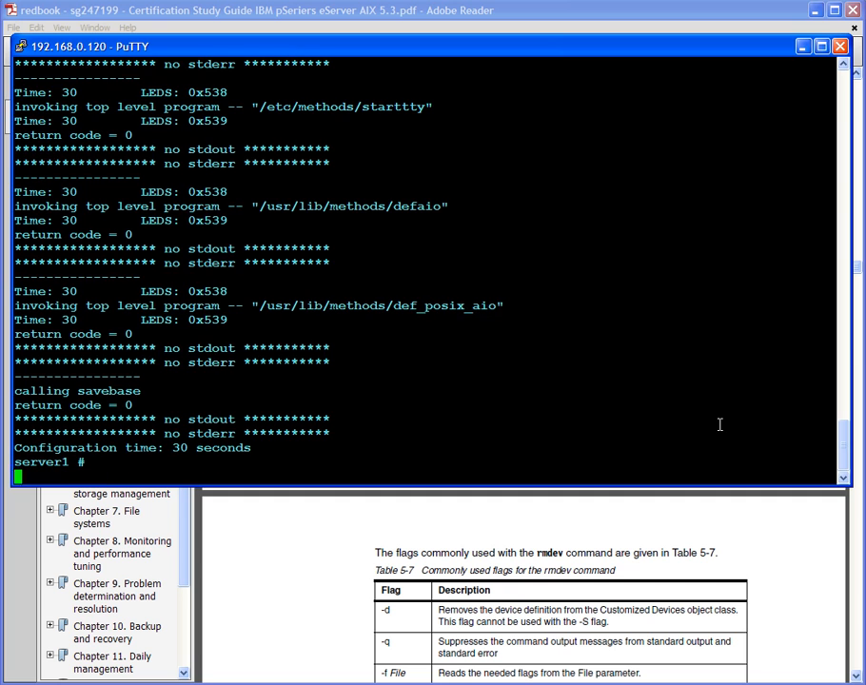
Run lsdev and scroll the output to confirm cd0 is Available again.
type("ls")
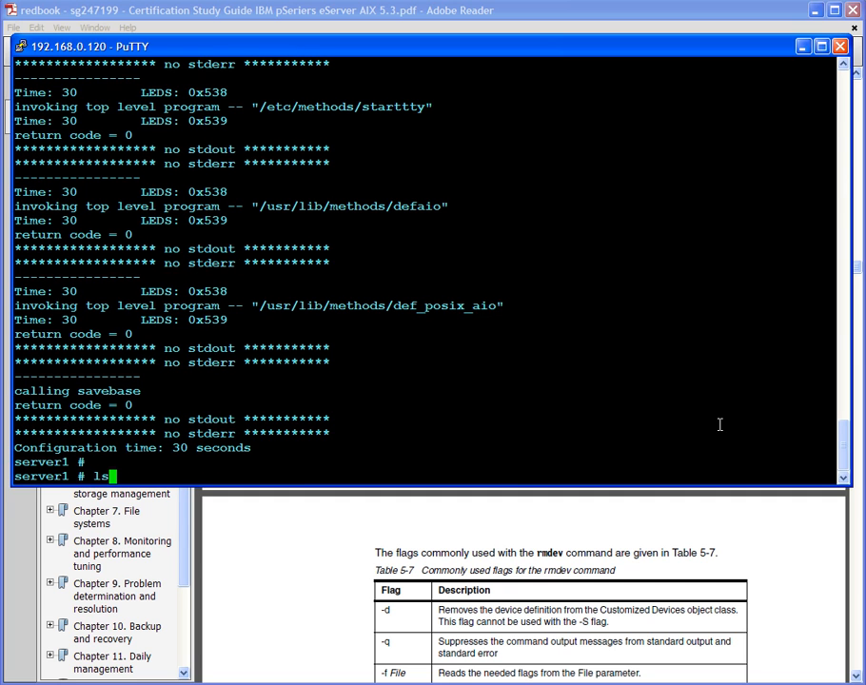
type("dev")
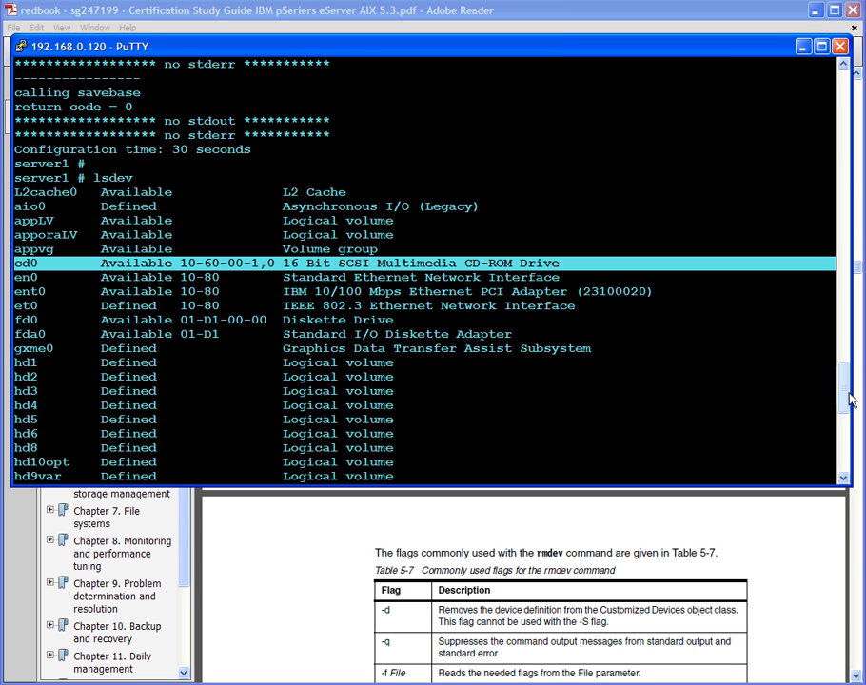
scroll("down", 3)
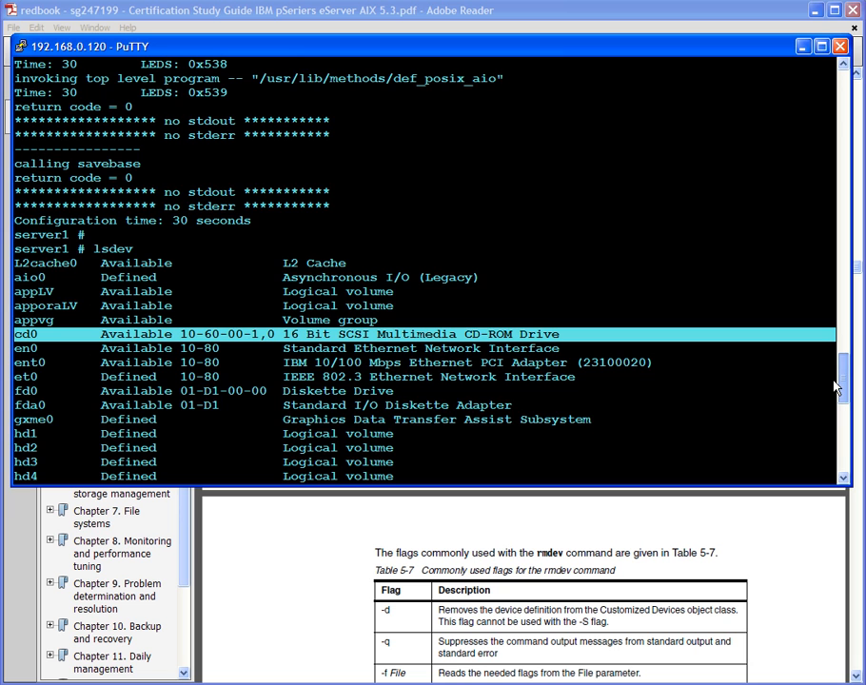
scroll("down", 3)
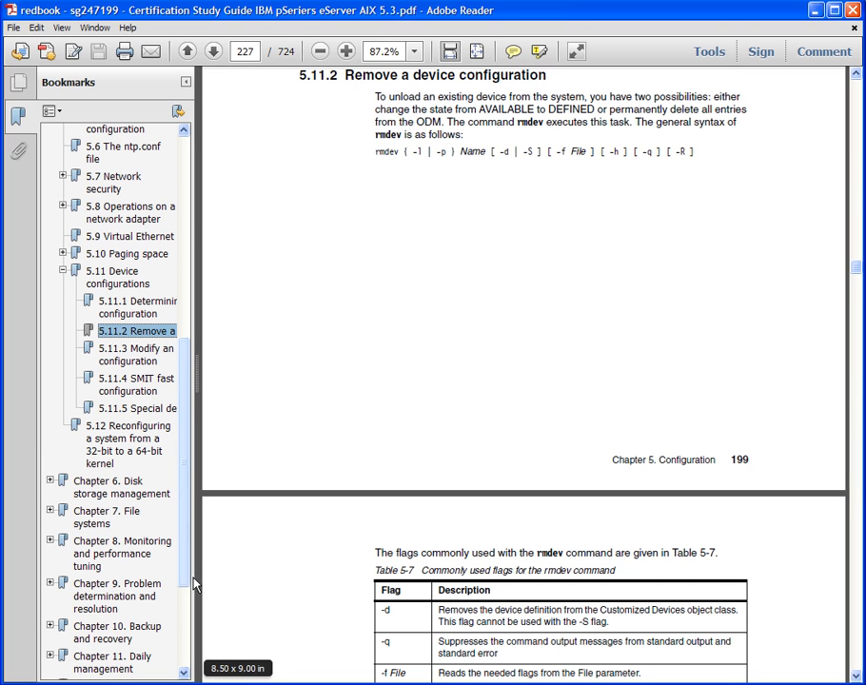
mouse_move(197, 535)
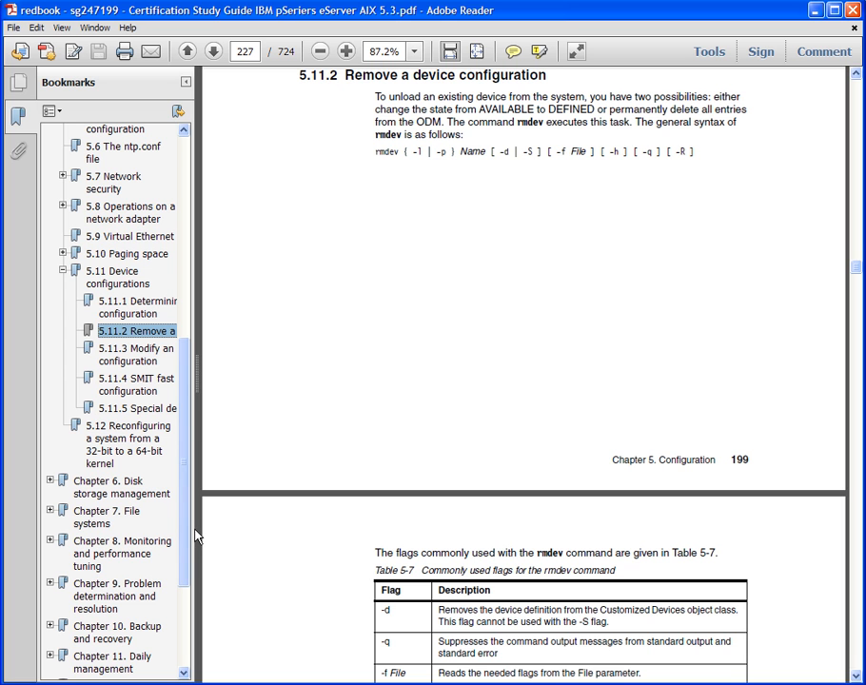
Go to section 5.11.3 and scroll through its chdev examples toward 5.11.4.
left_click(134, 354)
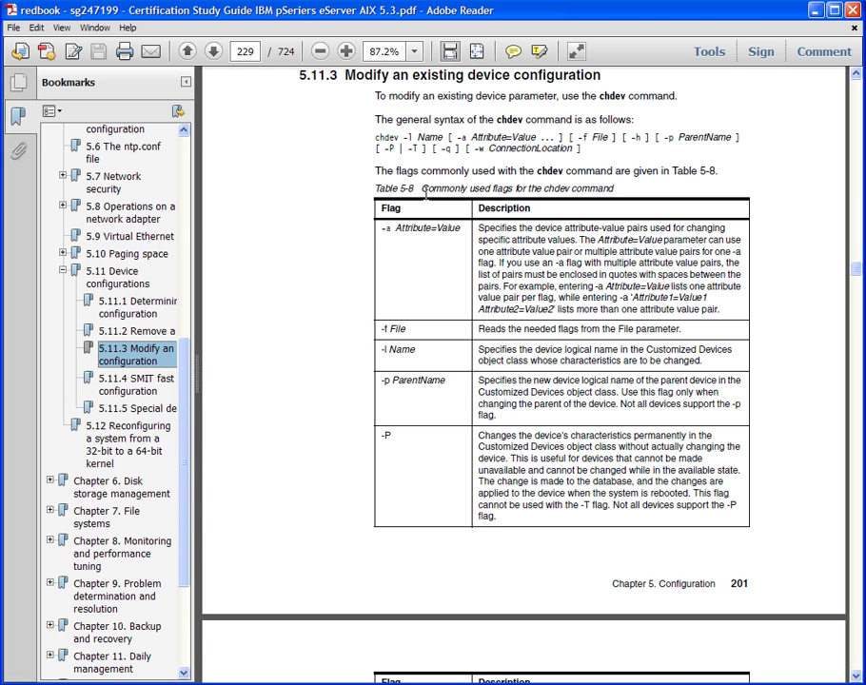
mouse_move(485, 119)
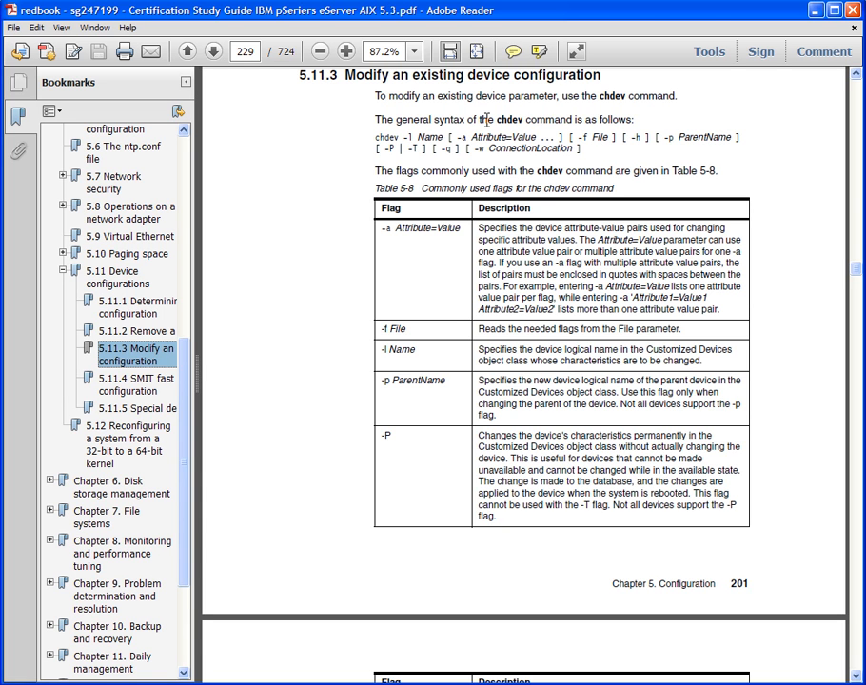
mouse_move(542, 653)
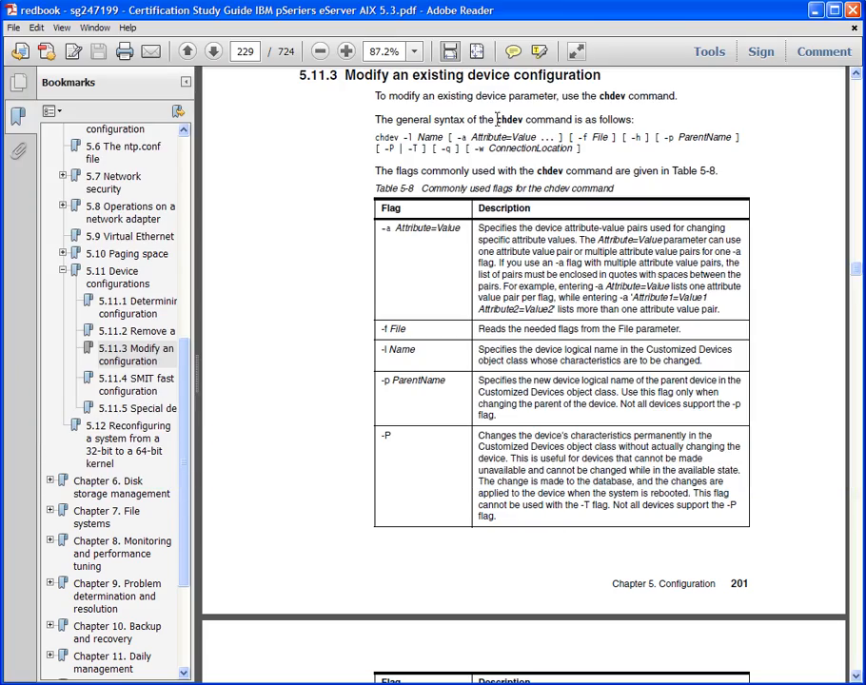
left_click_drag(495, 118, 631, 119)
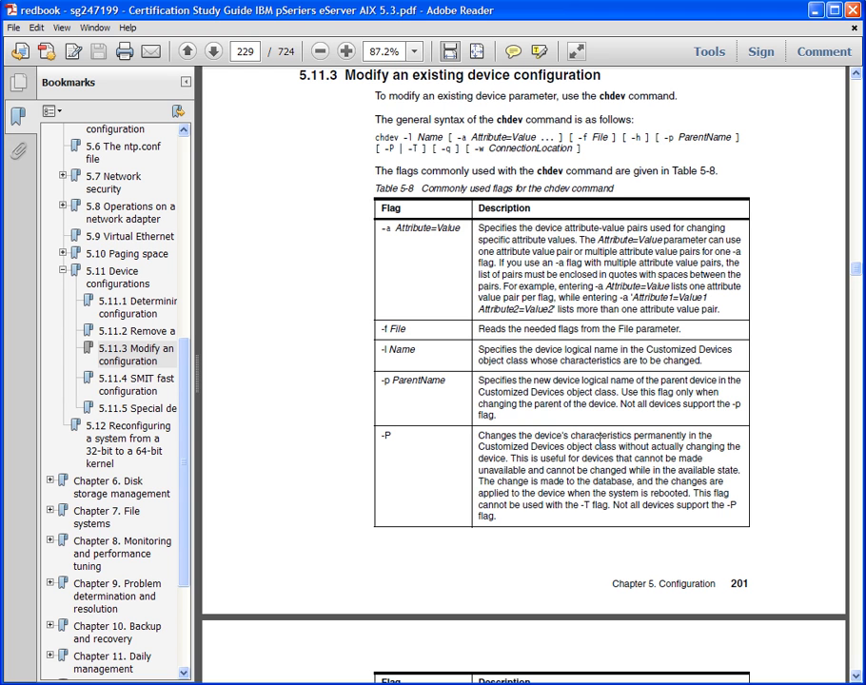
scroll("down", 3)
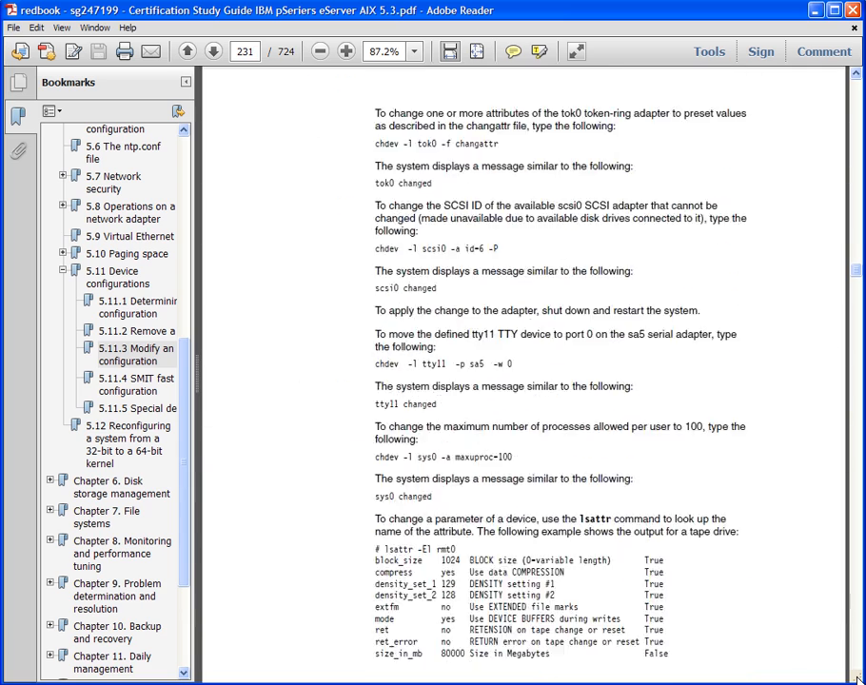
scroll("down", 3)
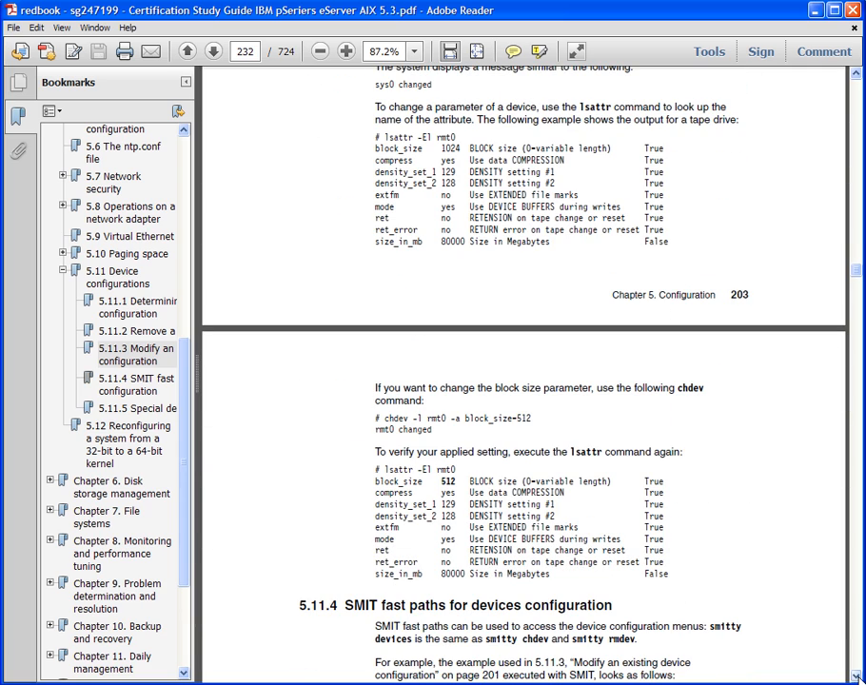